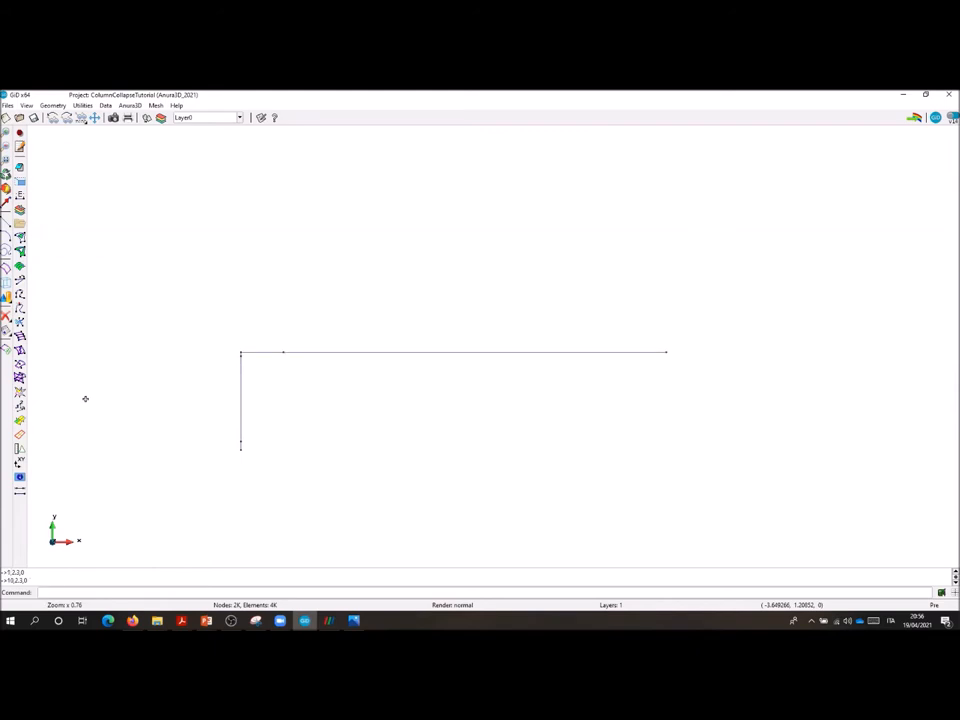
- Finish the outline with coordinates 10,0,2,0 and pick boundary lines to form the region surfaces
{"action": "type", "text": "10,0,2,0"}
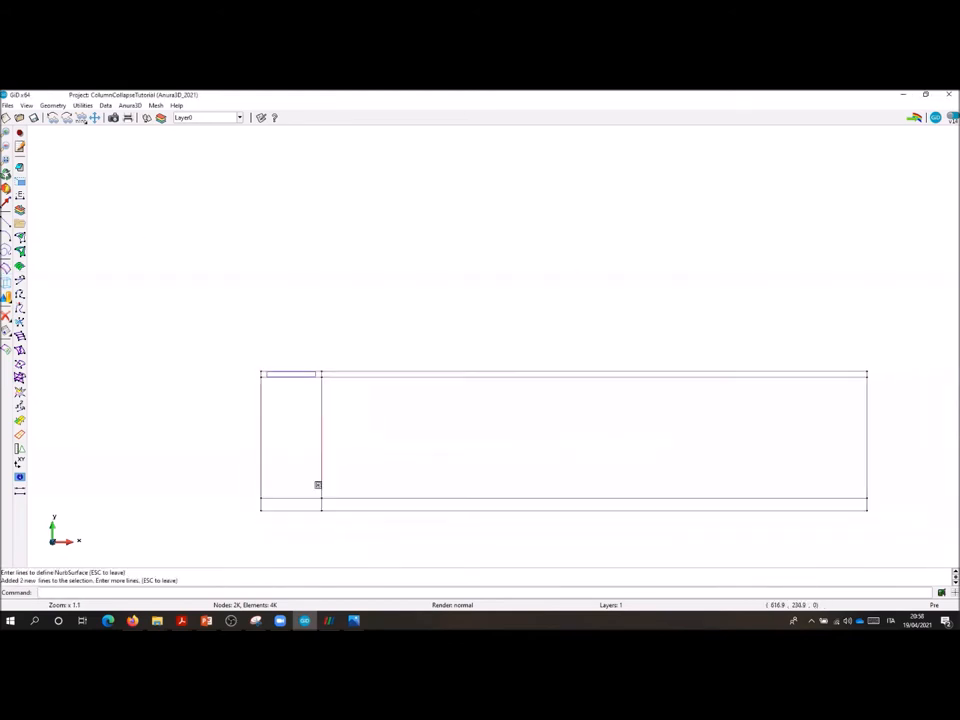
{"action": "left_click", "coordinate": [320, 504]}
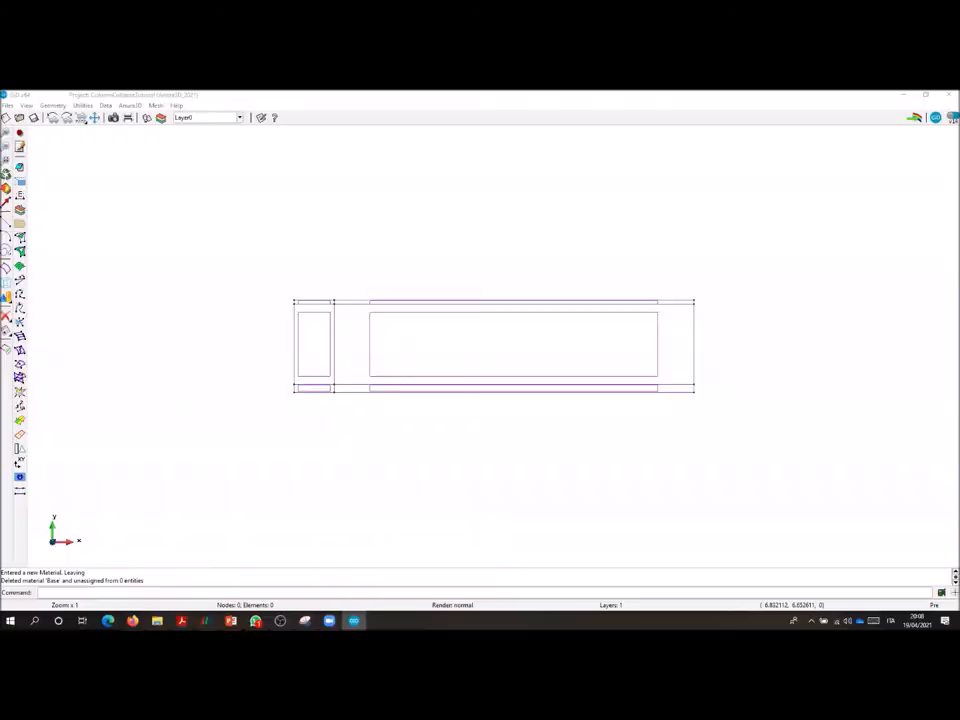
{"action": "mouse_move", "coordinate": [517, 297]}
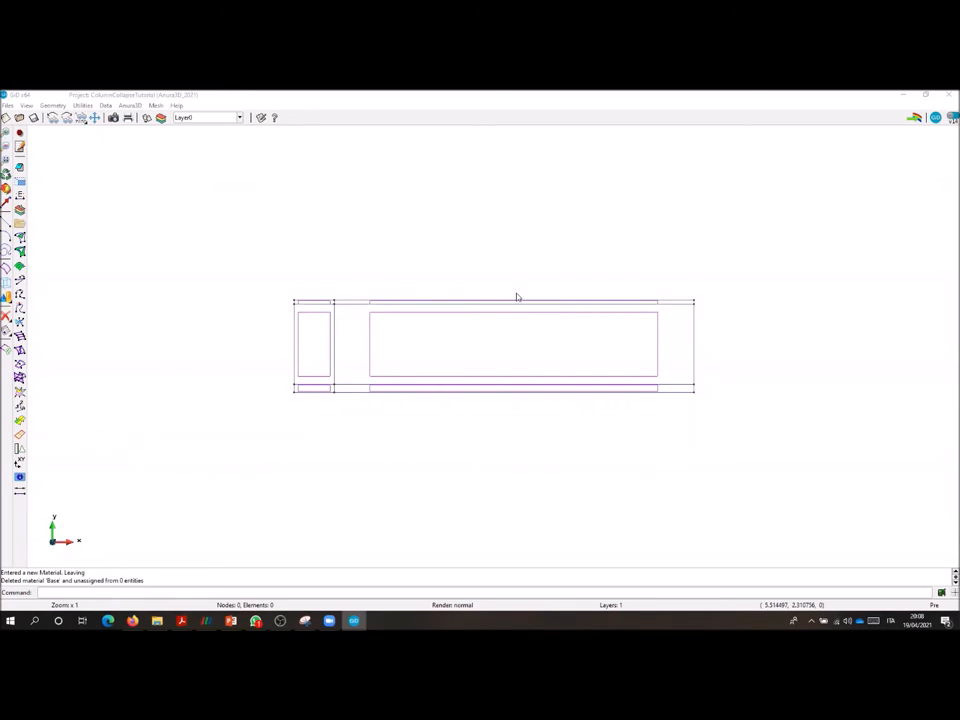
{"action": "mouse_move", "coordinate": [498, 218]}
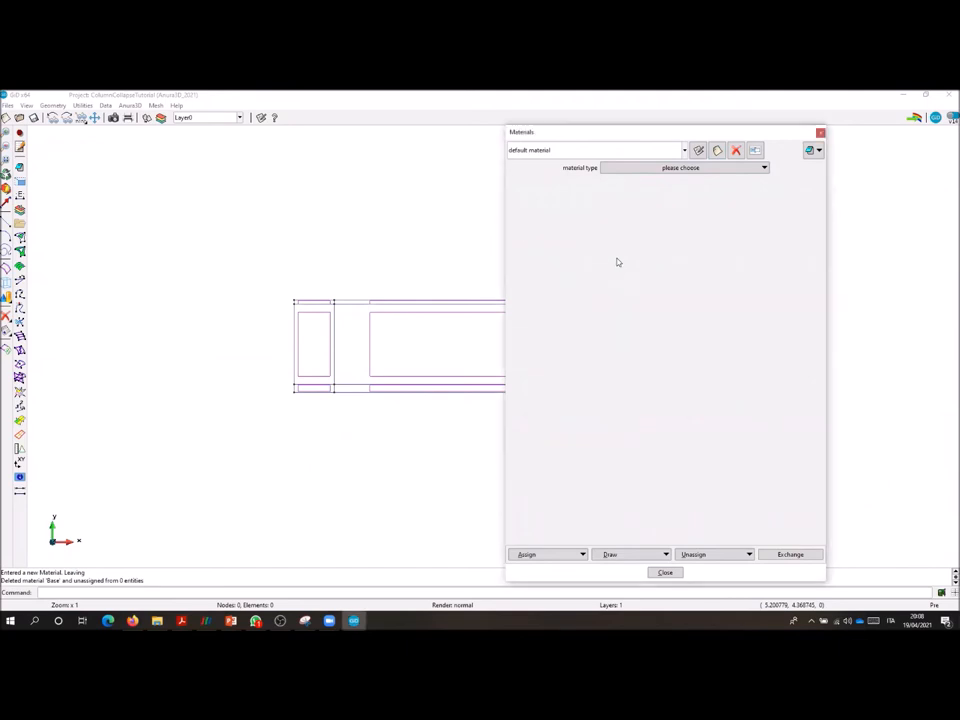
- Make the Base material dry and set its model to Linear Elasticity
{"action": "left_click", "coordinate": [763, 167]}
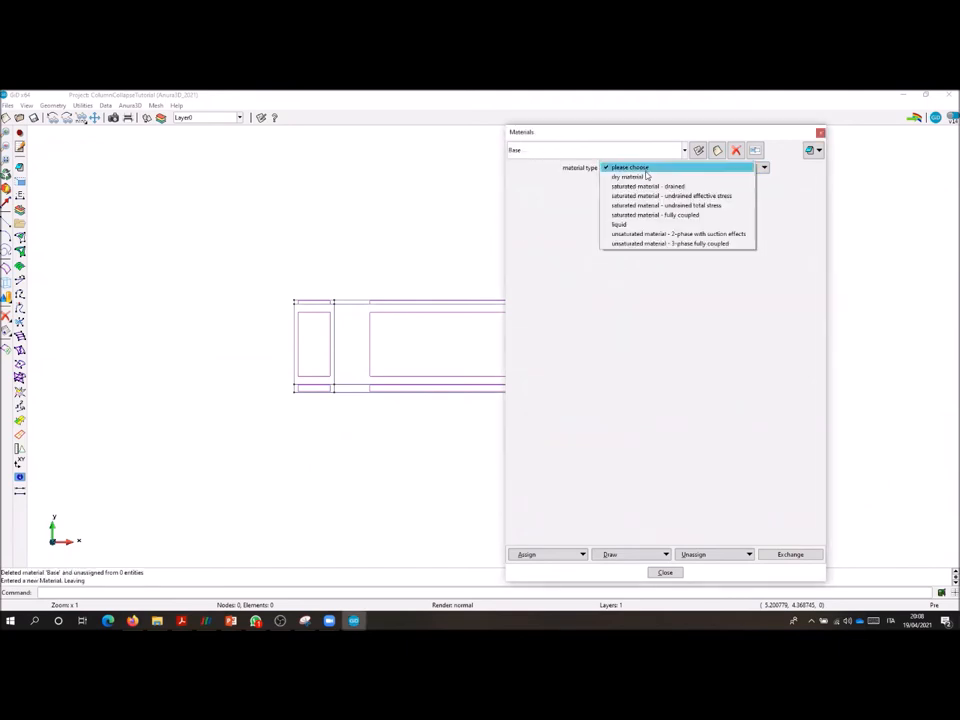
{"action": "left_click", "coordinate": [628, 177]}
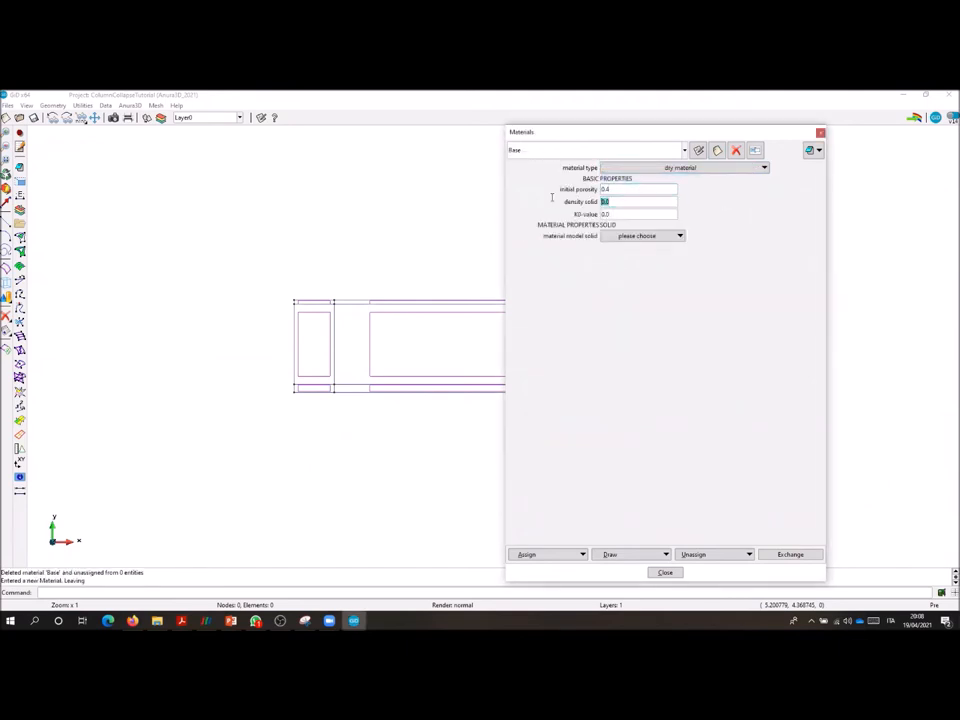
{"action": "left_click", "coordinate": [679, 235]}
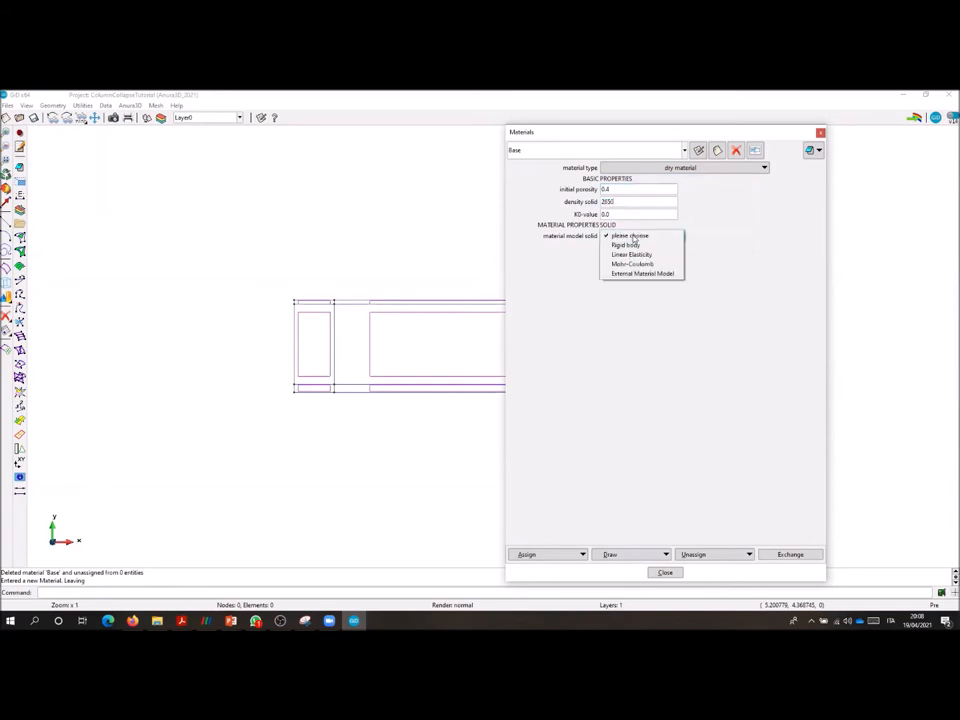
{"action": "left_click", "coordinate": [632, 254]}
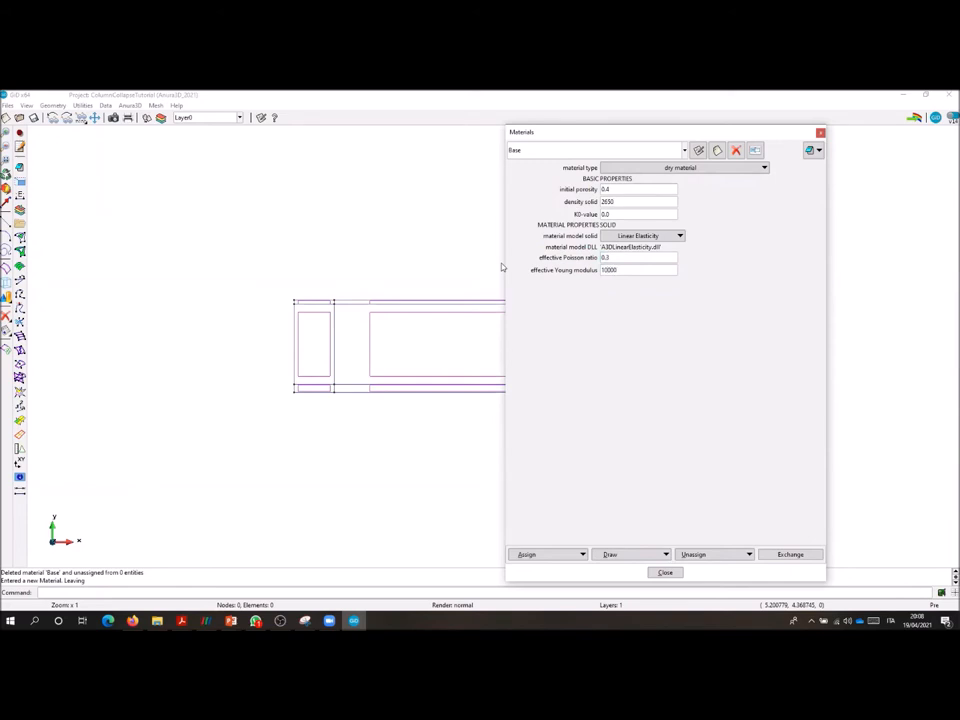
- Assign the Base material to two surfaces and start a new material
{"action": "left_click", "coordinate": [527, 554]}
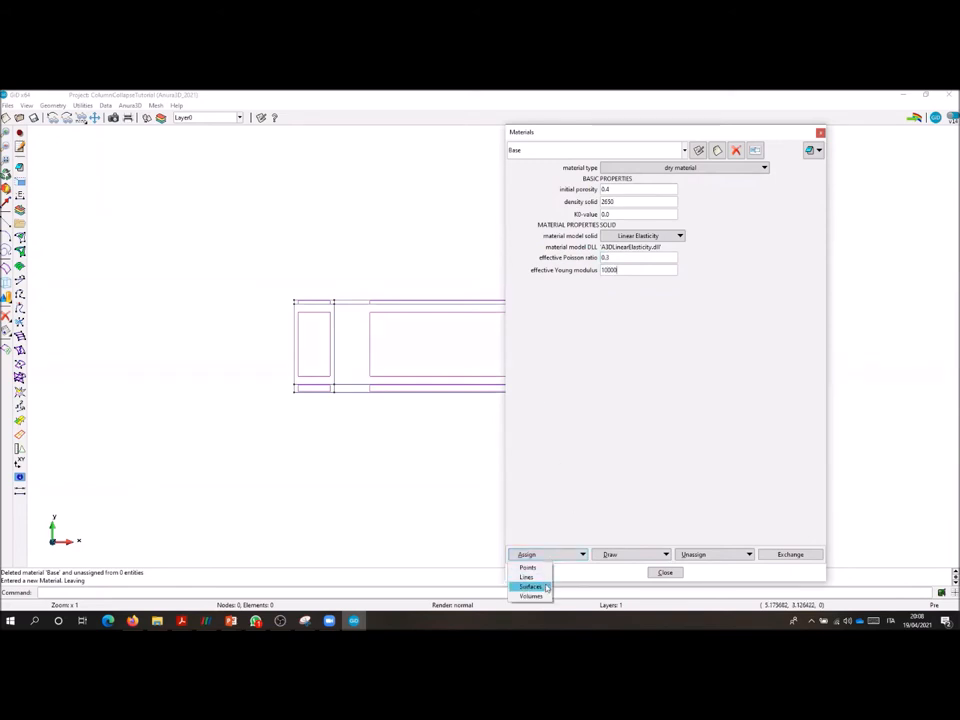
{"action": "left_click", "coordinate": [531, 586]}
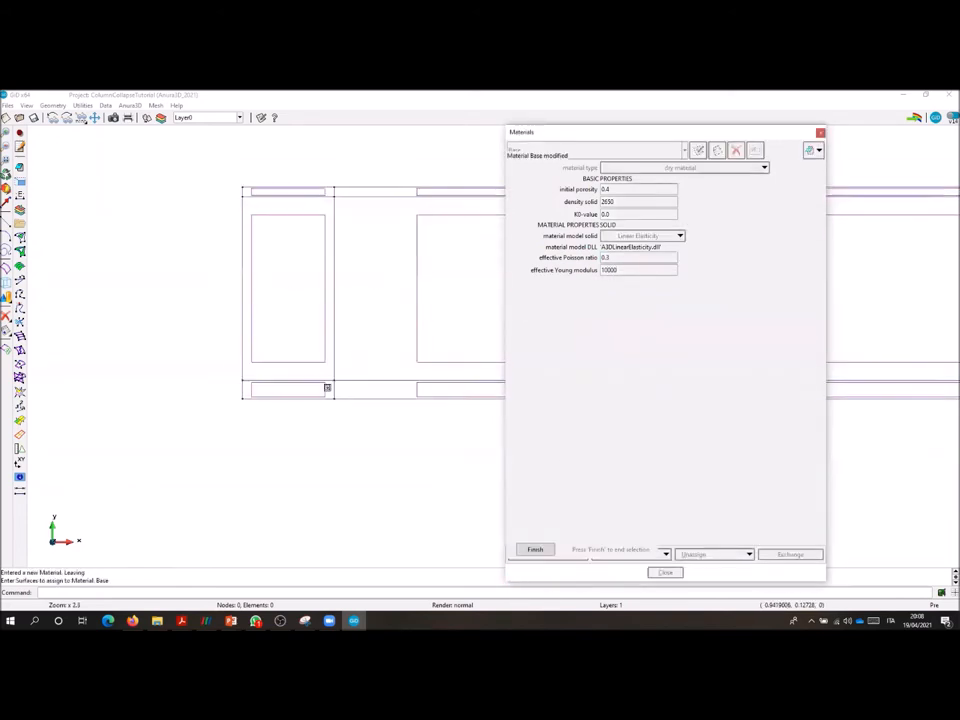
{"action": "left_click", "coordinate": [534, 549]}
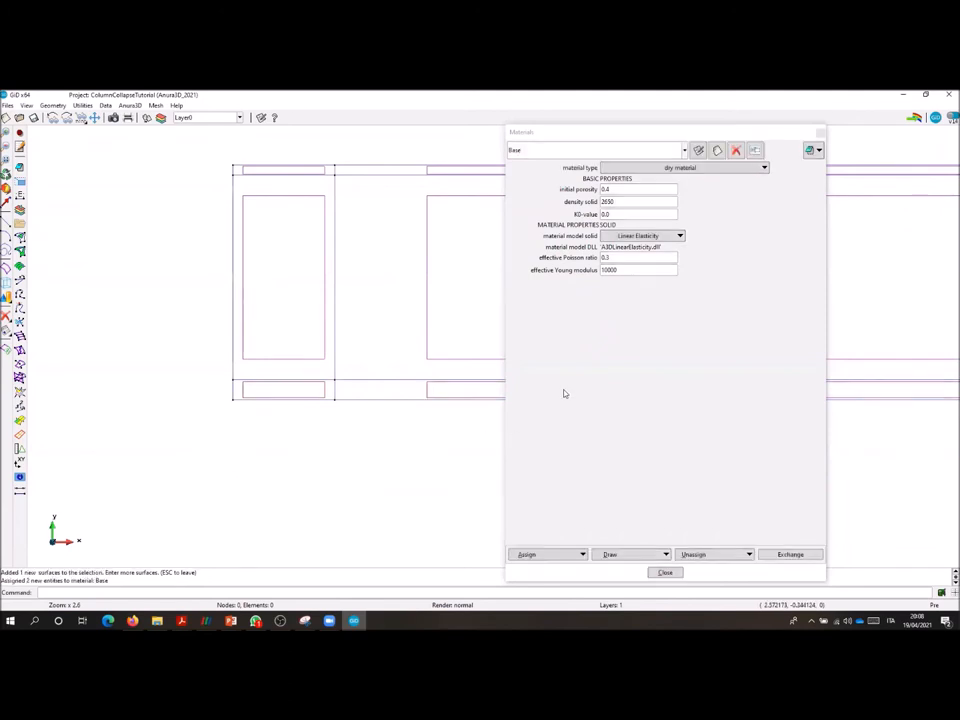
{"action": "left_click", "coordinate": [699, 150]}
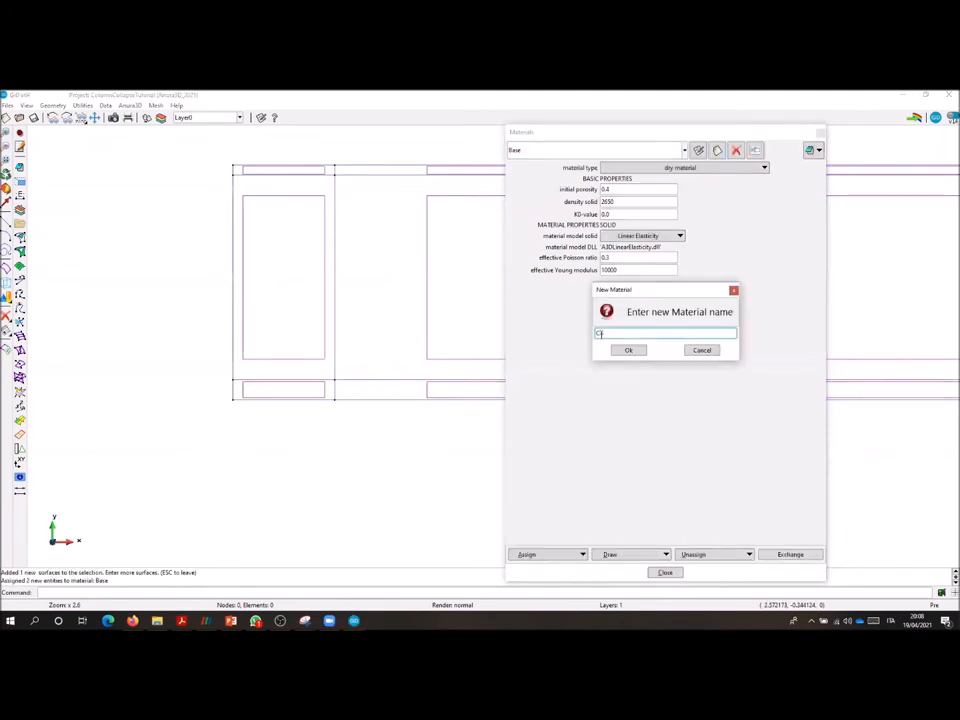
- Name the material Column, make it dry Mohr-Coulomb, and assign it to the column surface
{"action": "left_click", "coordinate": [628, 350]}
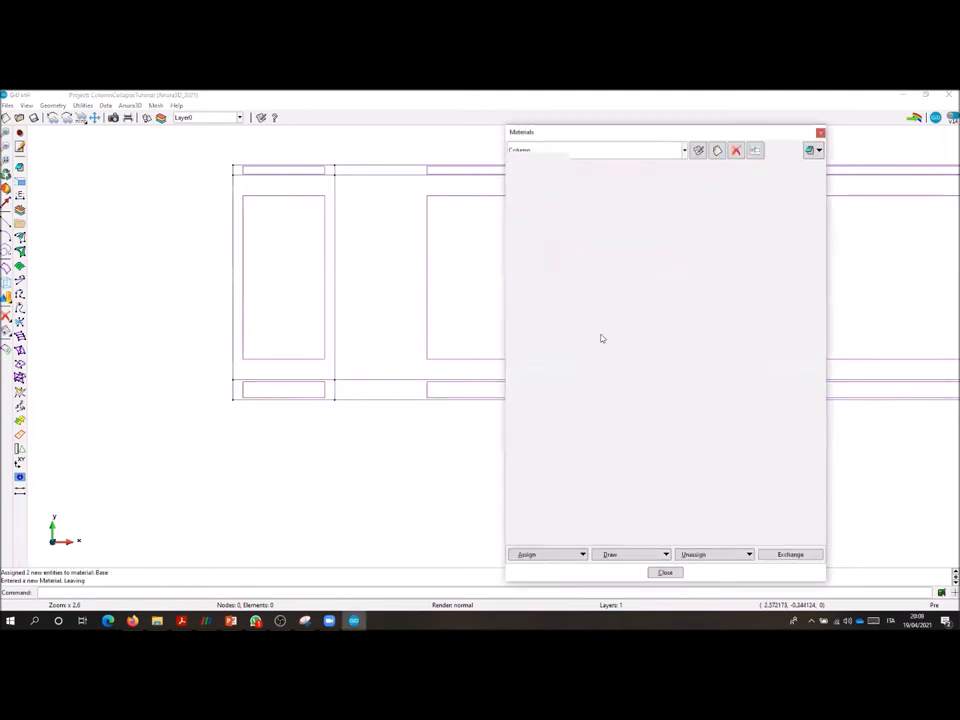
{"action": "left_click", "coordinate": [684, 150]}
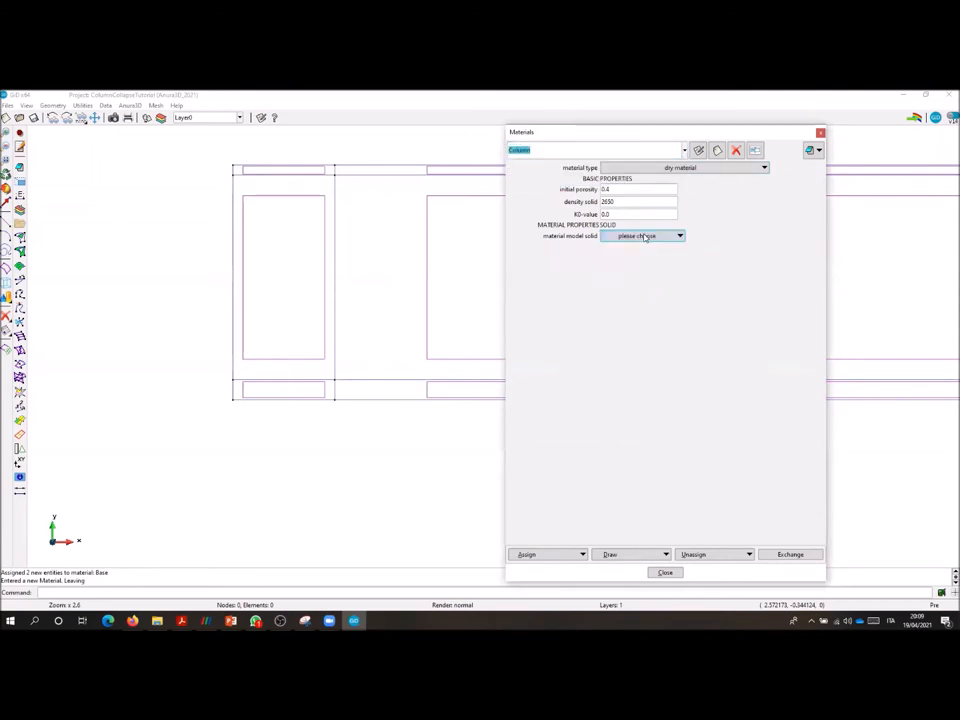
{"action": "left_click", "coordinate": [643, 235]}
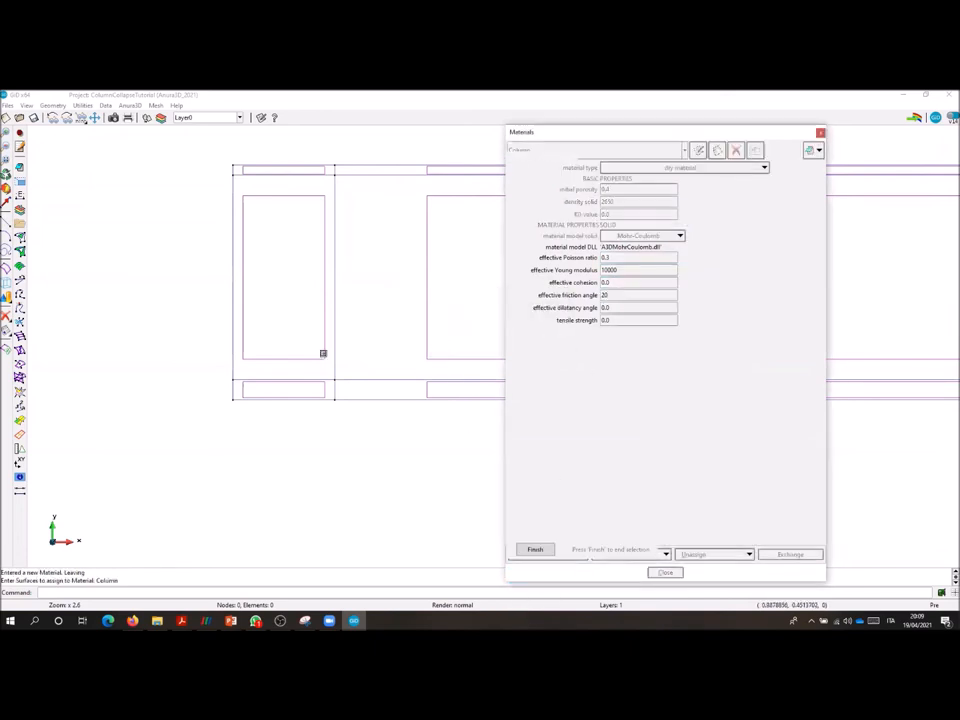
{"action": "left_click", "coordinate": [632, 554]}
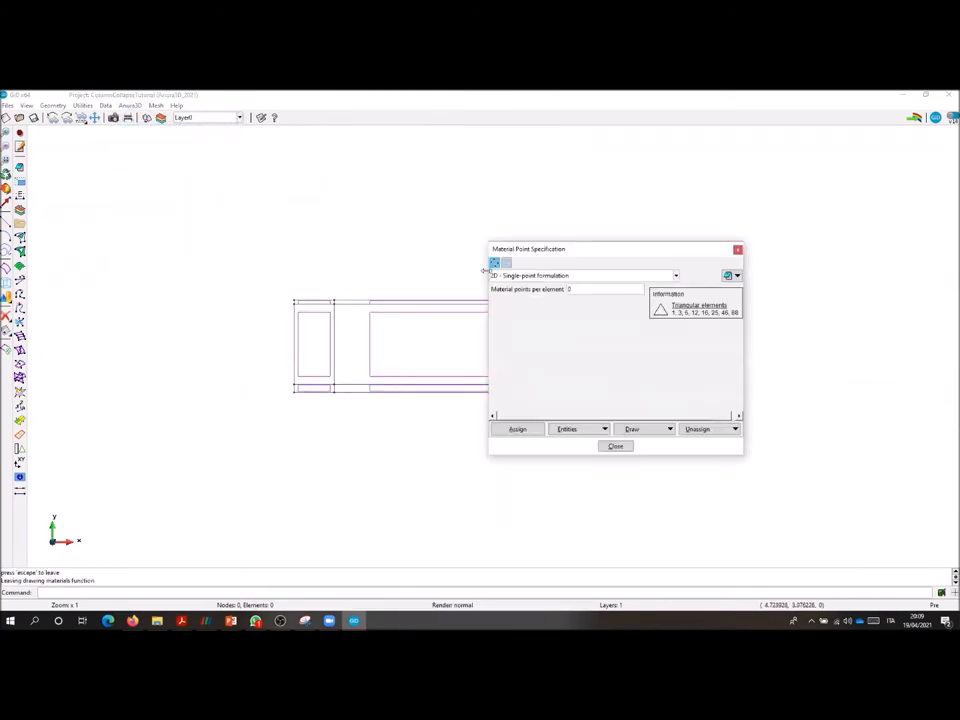
- Enter the number of material points per element and apply it
{"action": "left_click", "coordinate": [605, 289]}
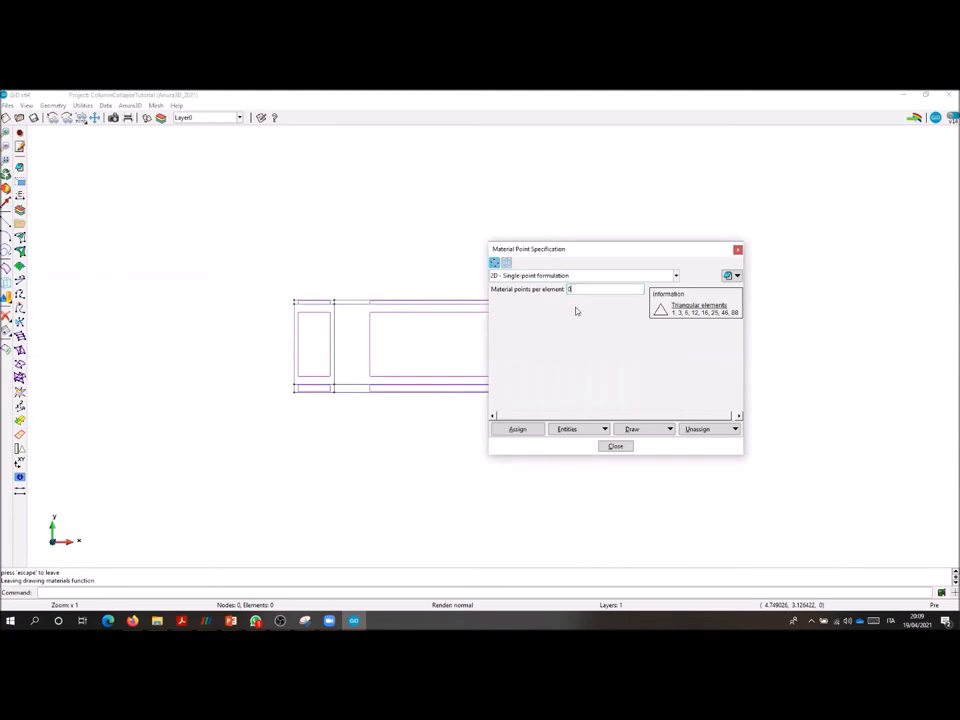
{"action": "left_click", "coordinate": [517, 428]}
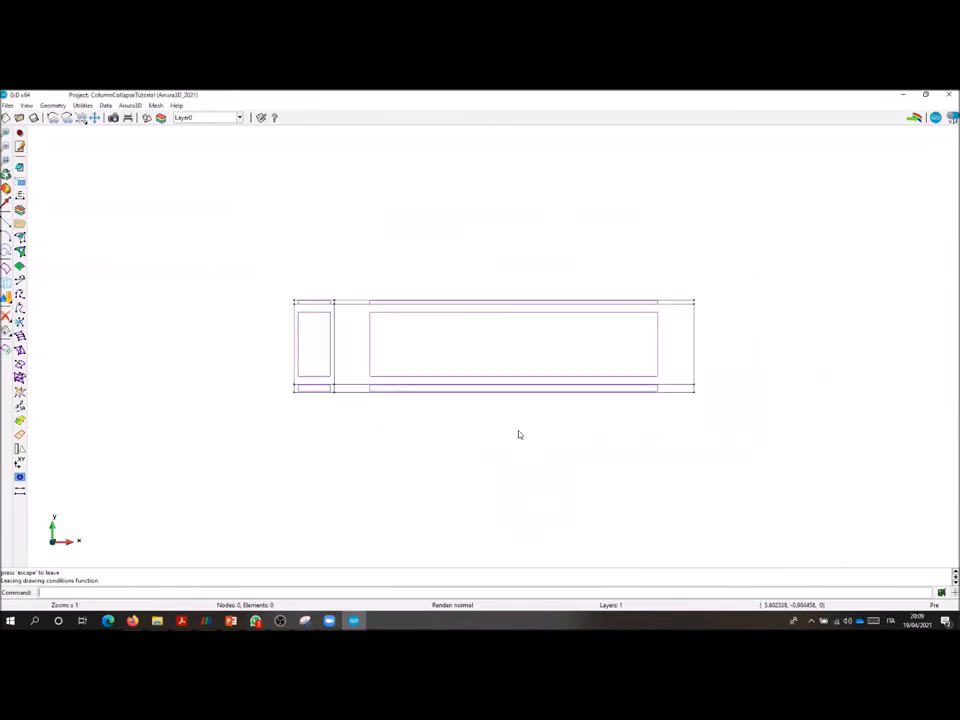
{"action": "mouse_move", "coordinate": [518, 110]}
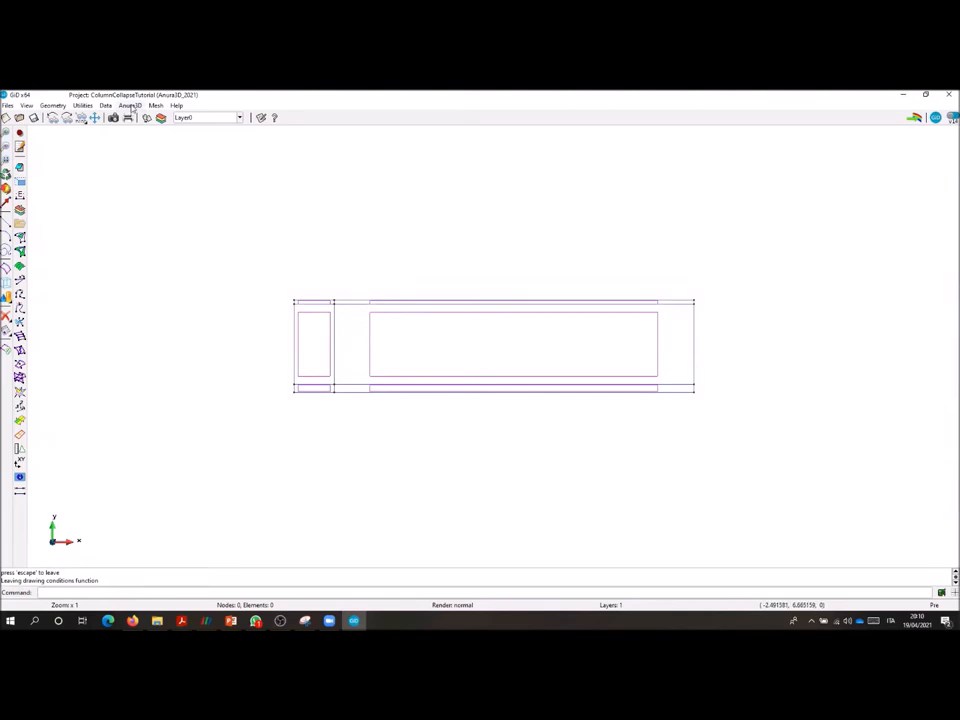
- Assign Solid Fixity (line) in x and y to seven lines, then two more, then y-only lines
{"action": "left_click", "coordinate": [130, 106]}
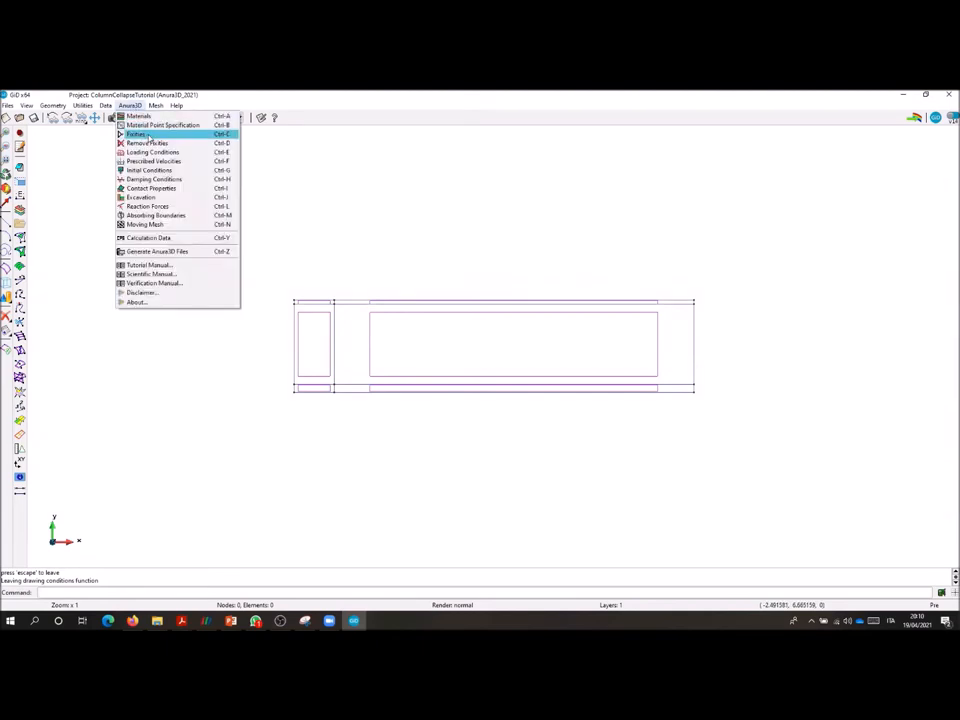
{"action": "left_click", "coordinate": [138, 134]}
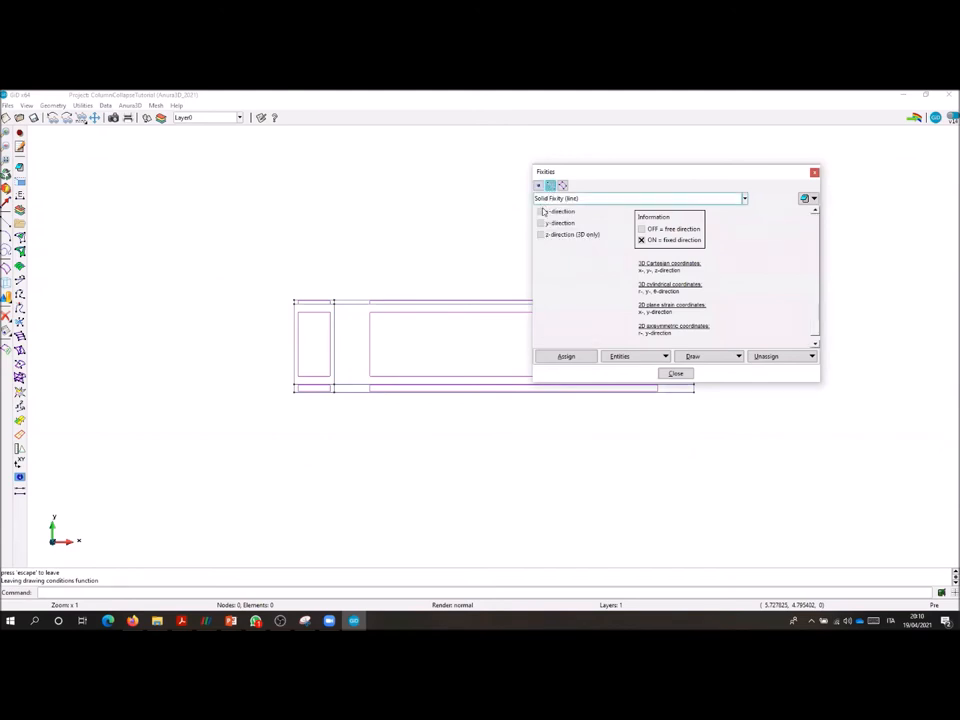
{"action": "left_click", "coordinate": [566, 356]}
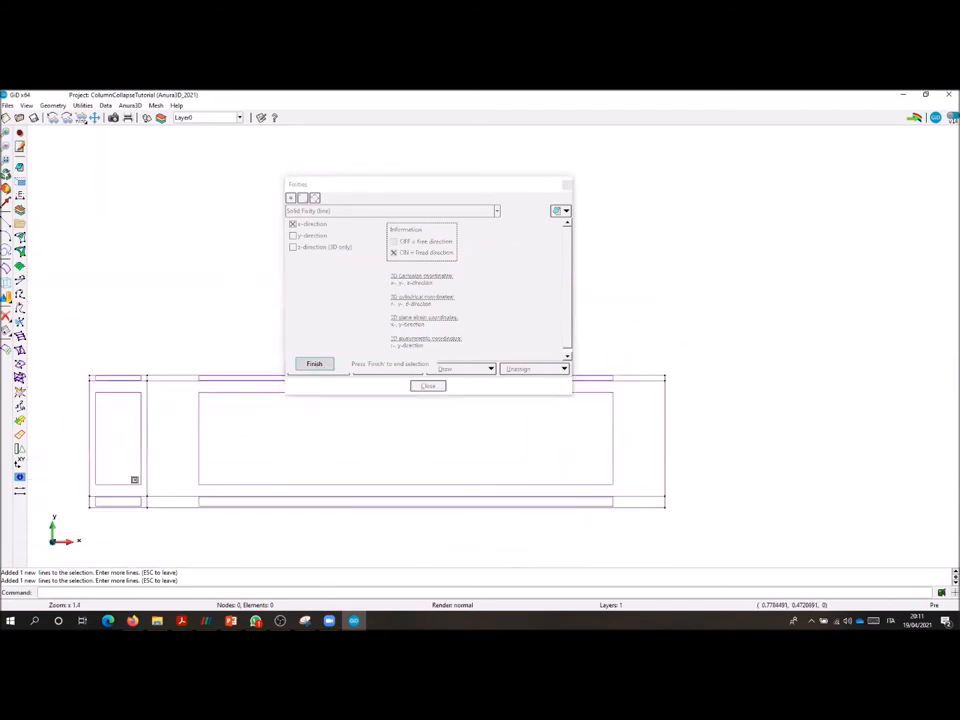
{"action": "left_click", "coordinate": [314, 364]}
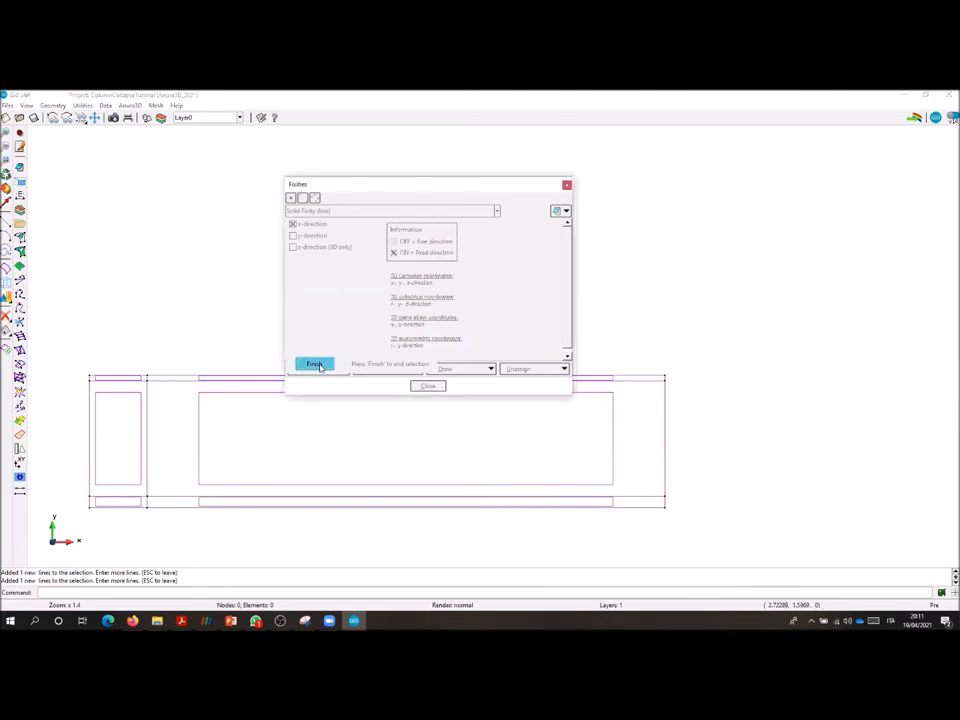
{"action": "left_click", "coordinate": [315, 364]}
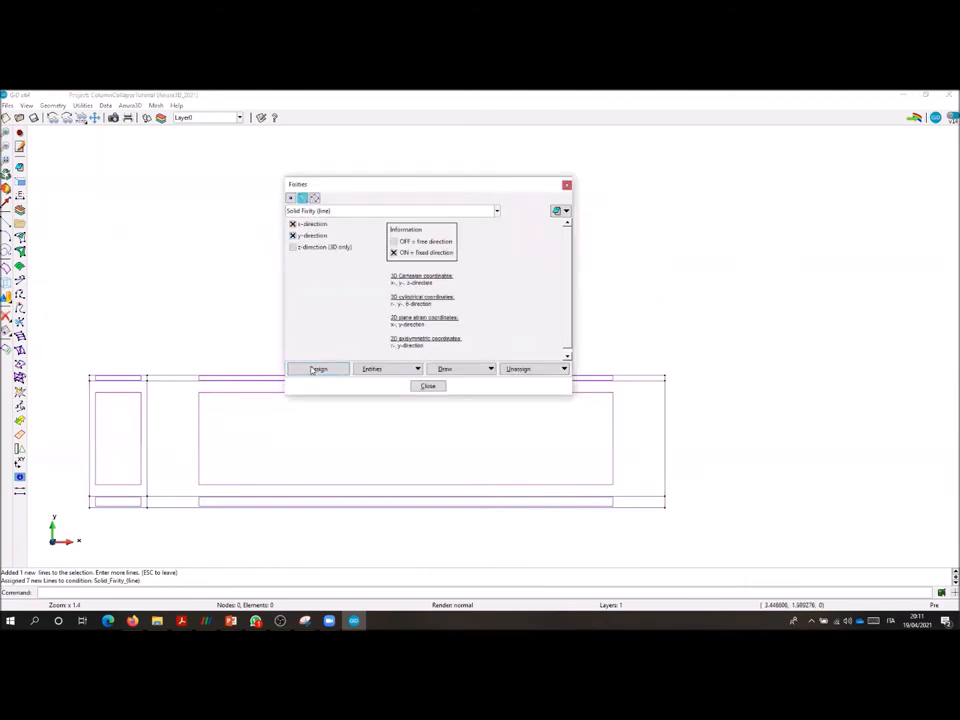
{"action": "left_click", "coordinate": [318, 368]}
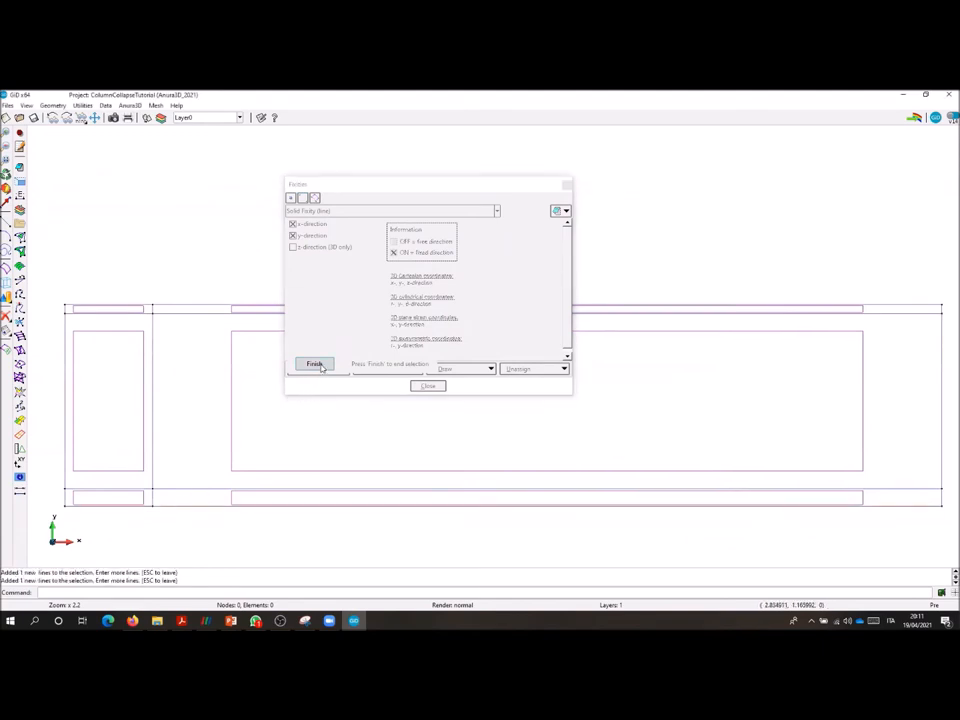
{"action": "left_click", "coordinate": [314, 363]}
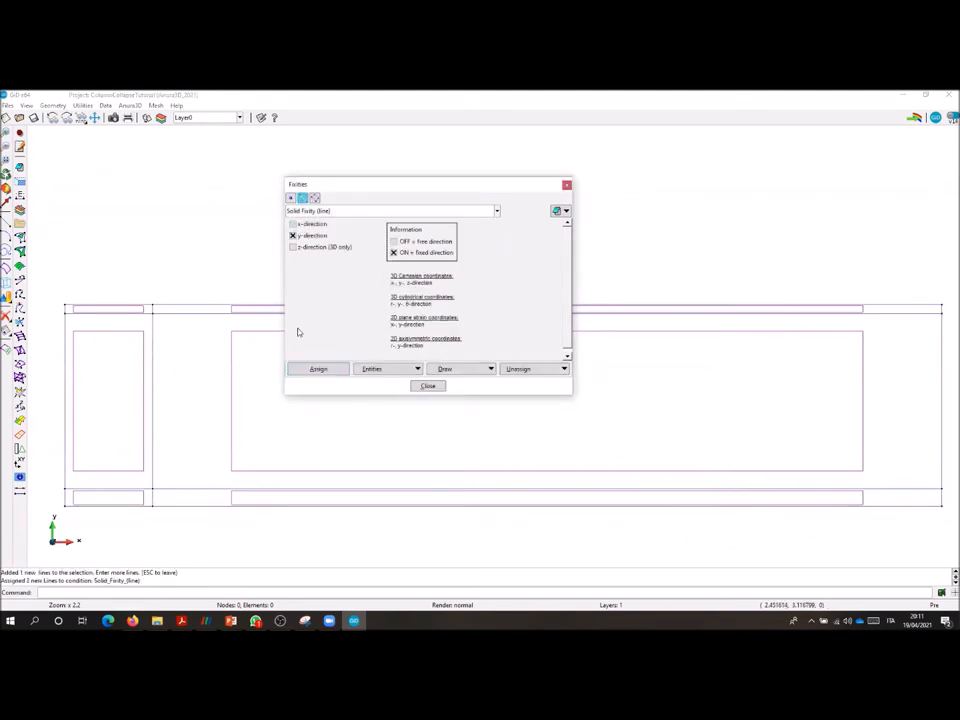
{"action": "left_click", "coordinate": [318, 368]}
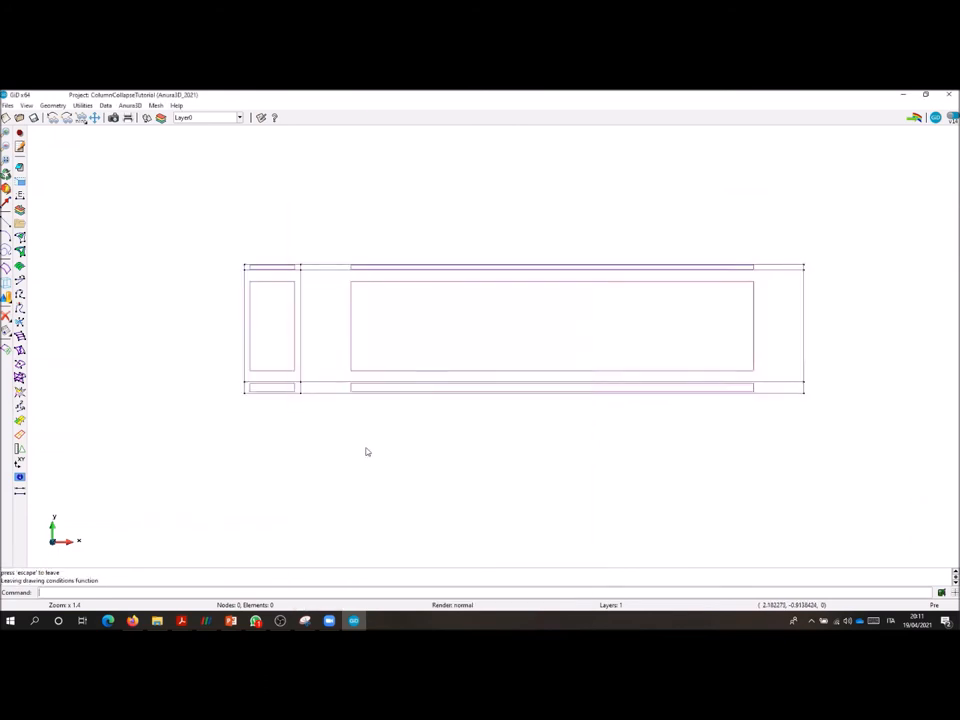
- Remove the x-direction fixity on one column line, show it colour-coded, and close
{"action": "left_click", "coordinate": [131, 105]}
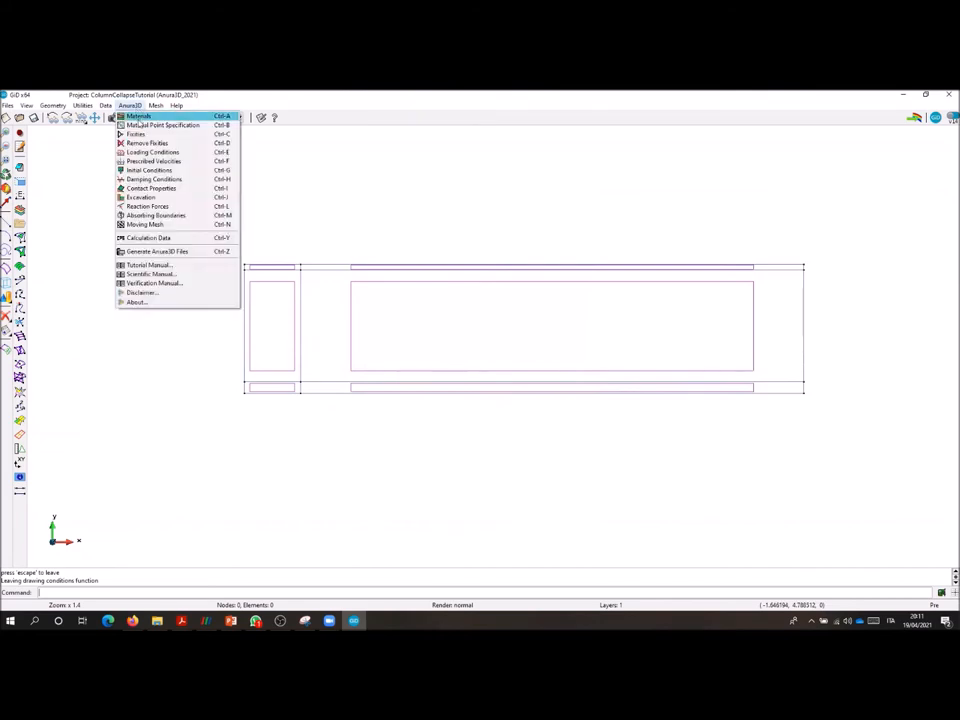
{"action": "mouse_move", "coordinate": [147, 143]}
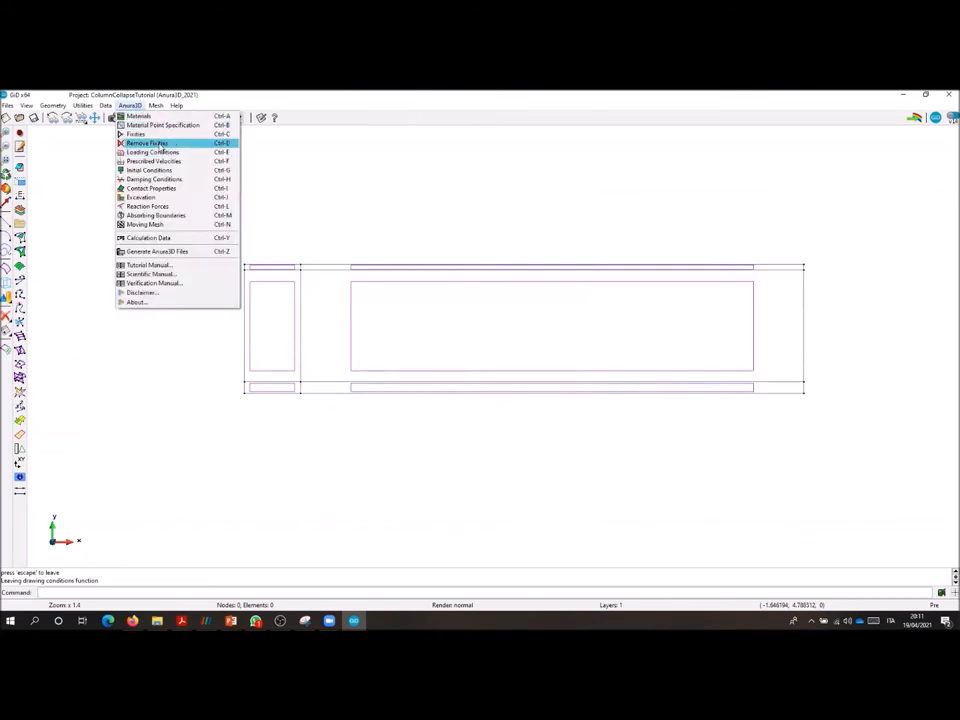
{"action": "left_click", "coordinate": [146, 143]}
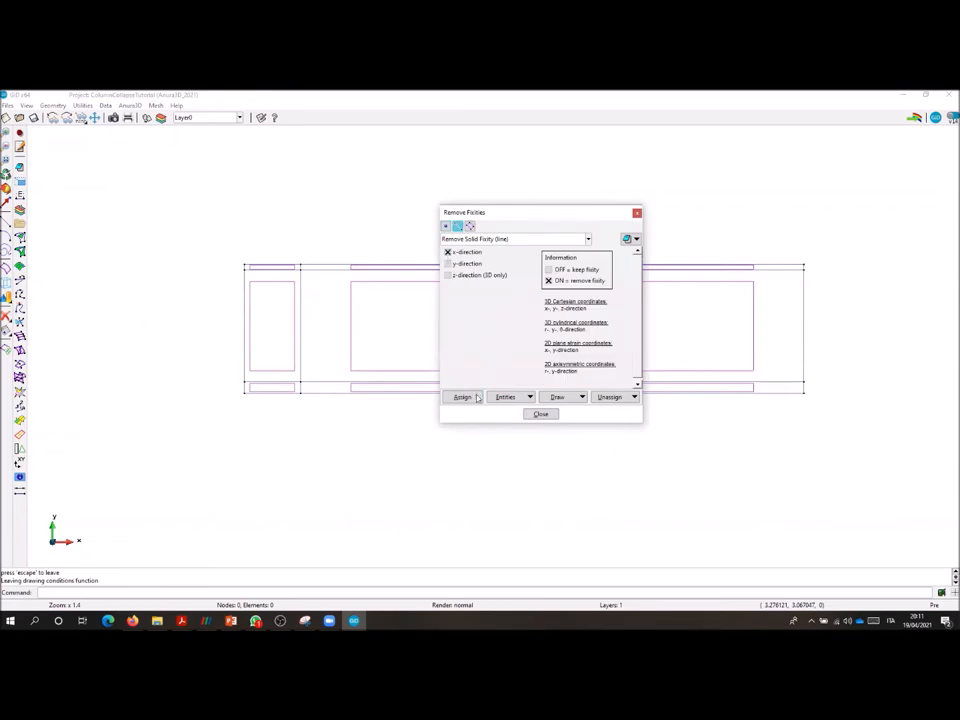
{"action": "left_click", "coordinate": [463, 396]}
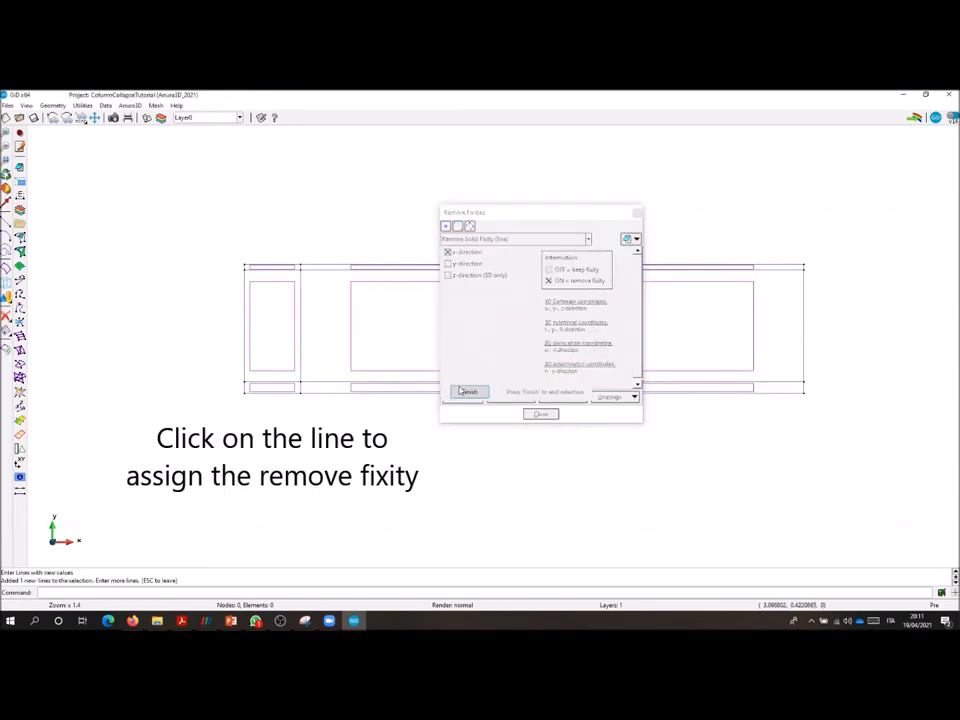
{"action": "left_click", "coordinate": [559, 397]}
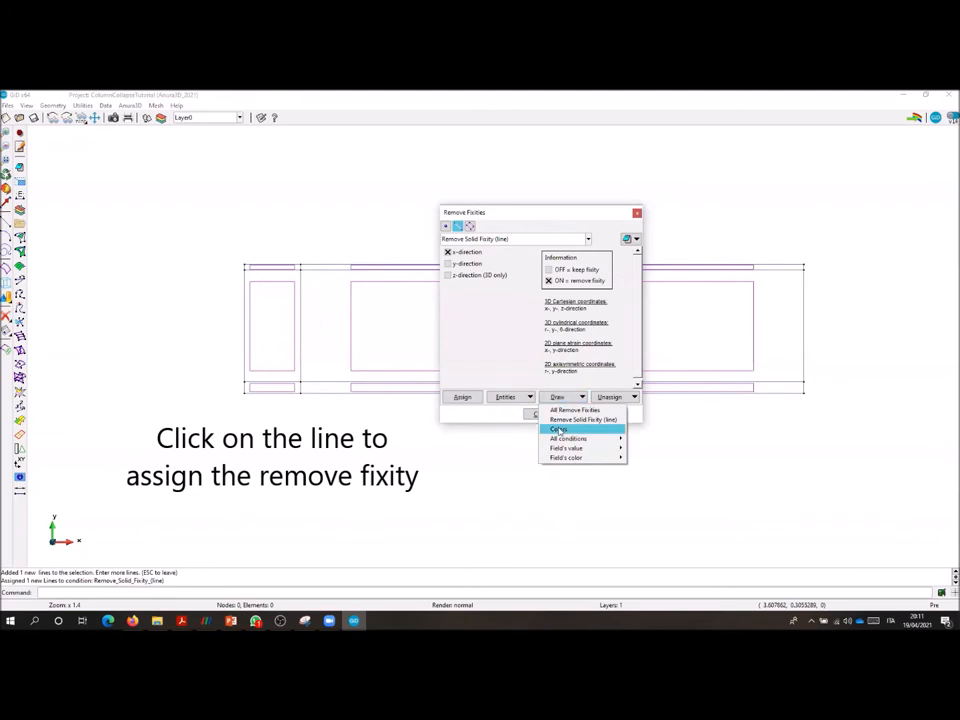
{"action": "left_click", "coordinate": [558, 428]}
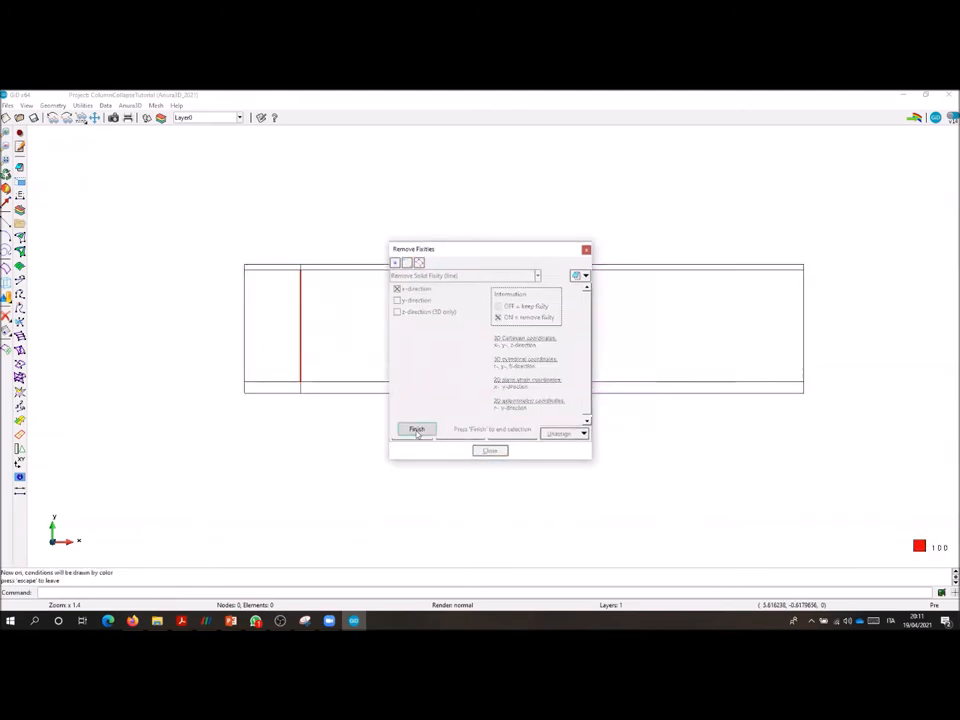
{"action": "left_click", "coordinate": [416, 430]}
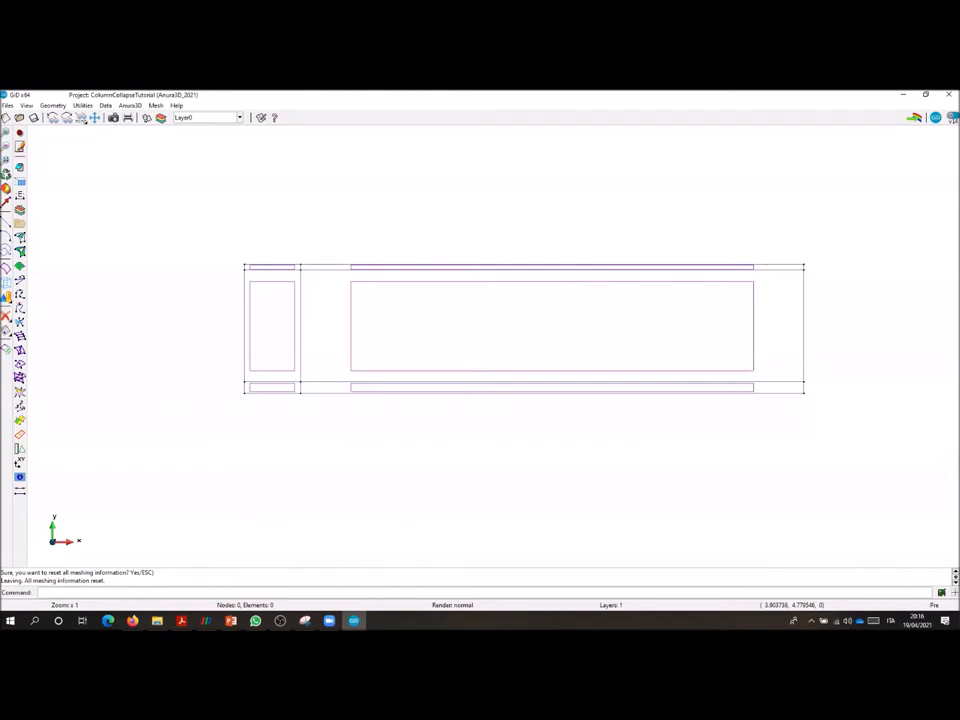
- Keep the mesh element order as Normal (linear)
{"action": "left_click", "coordinate": [155, 106]}
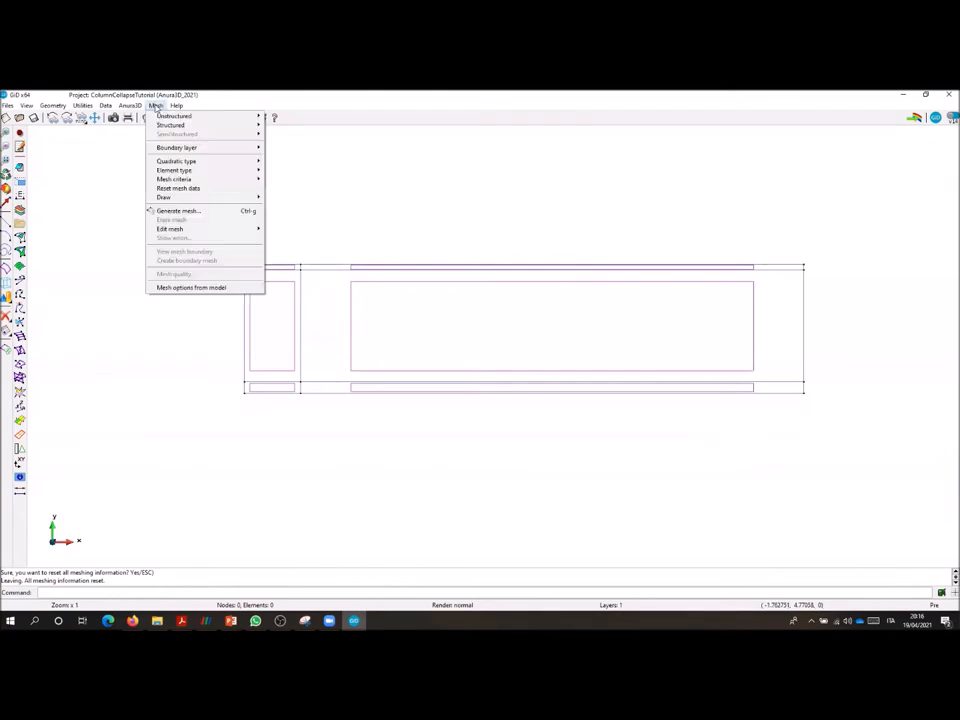
{"action": "left_click", "coordinate": [177, 161]}
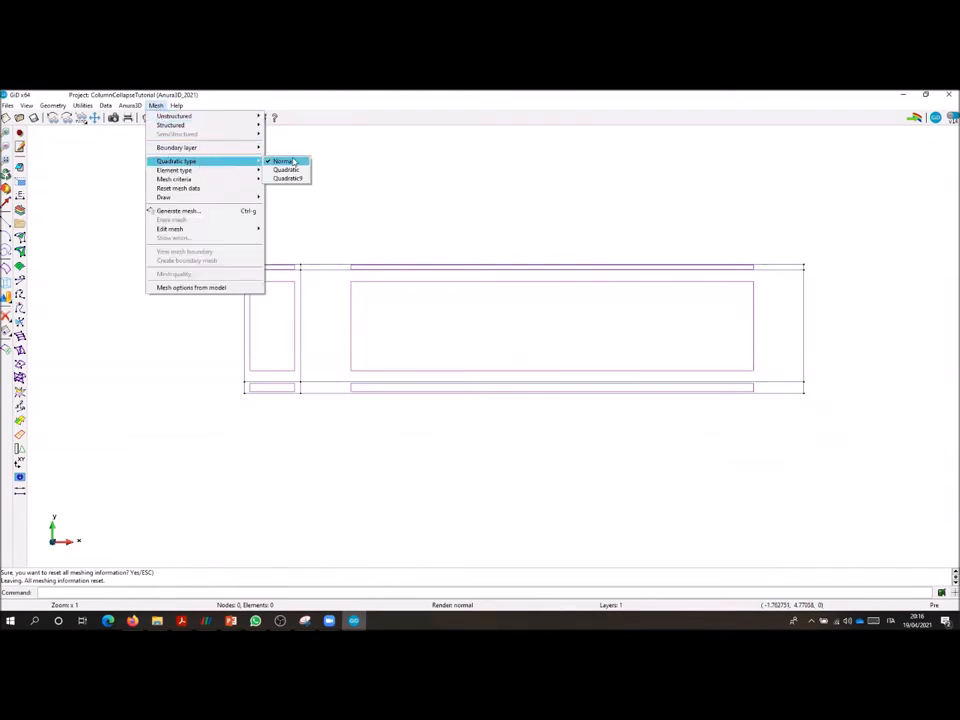
{"action": "left_click", "coordinate": [283, 160]}
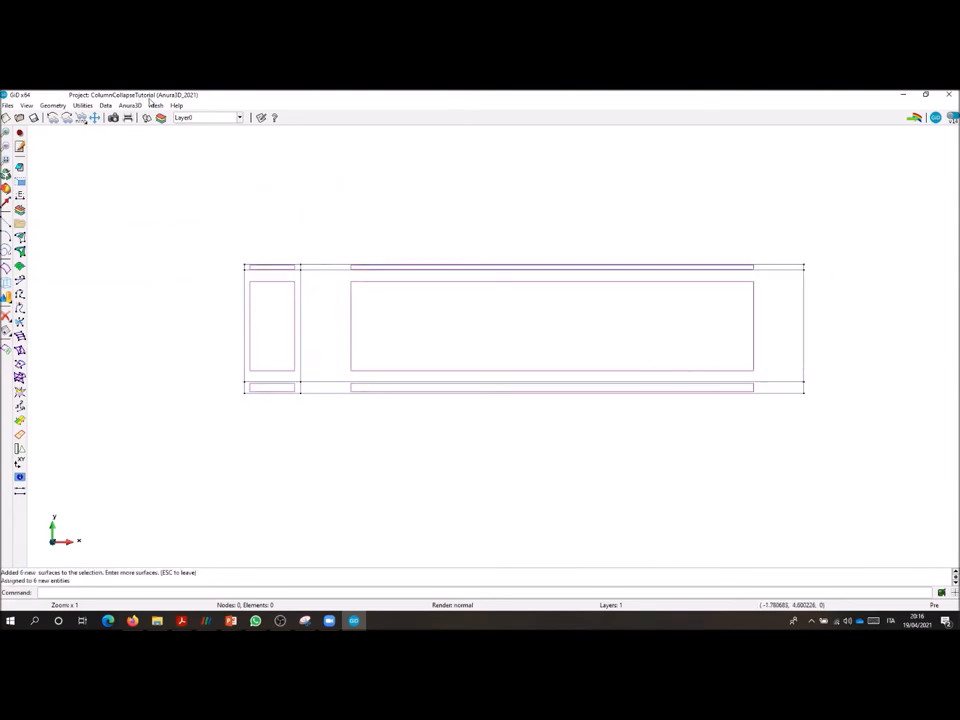
- Give all 17 lines a structured size of two cells each
{"action": "left_click", "coordinate": [155, 105]}
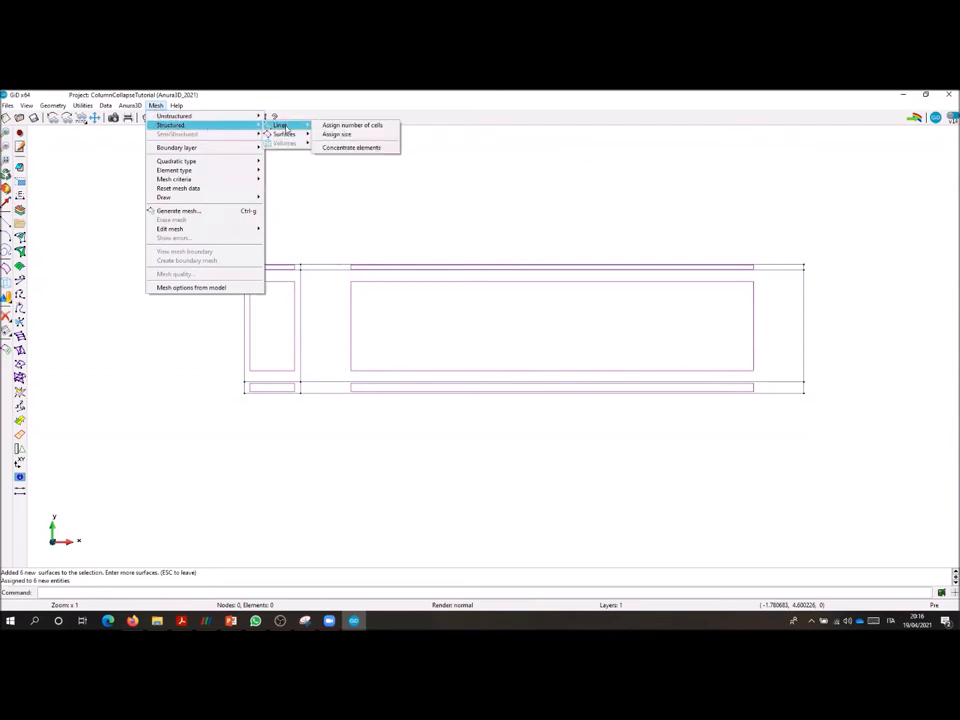
{"action": "left_click", "coordinate": [337, 134]}
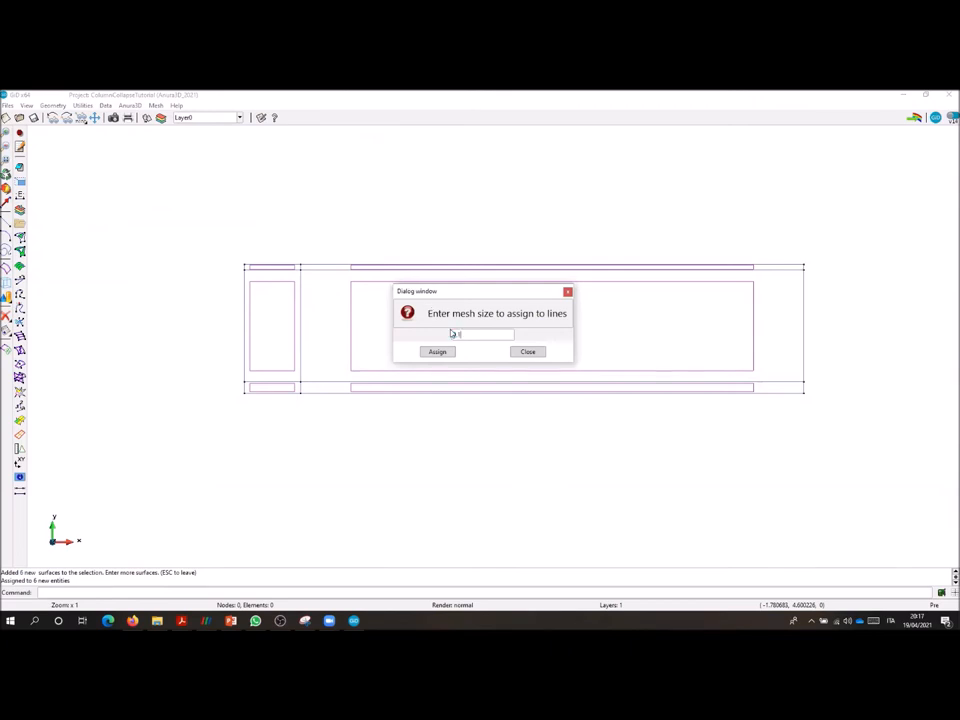
{"action": "left_click", "coordinate": [528, 351]}
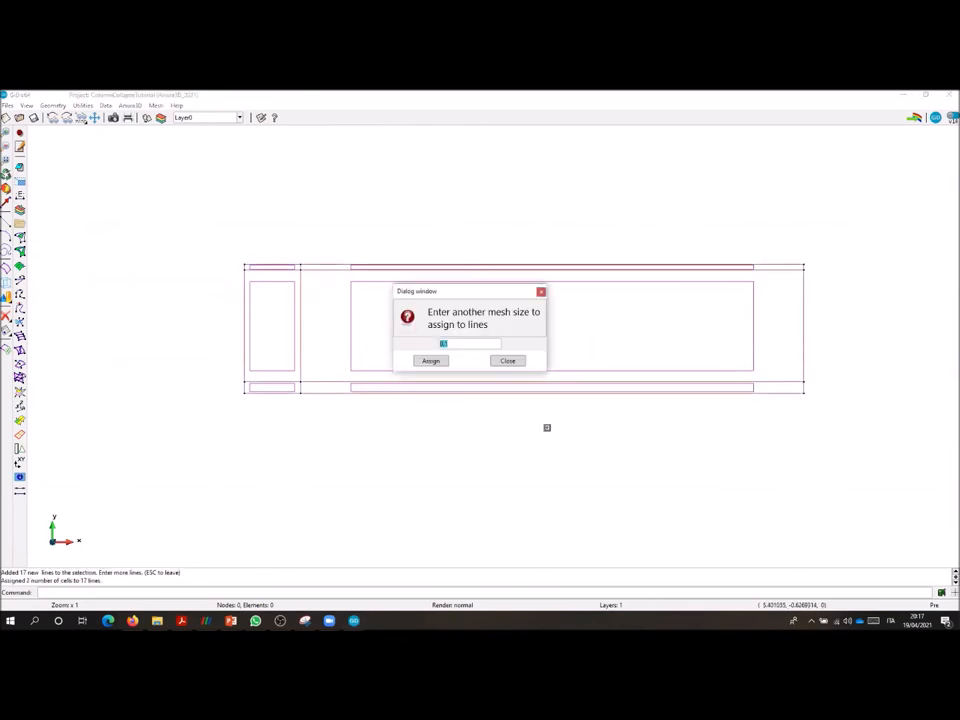
{"action": "left_click", "coordinate": [507, 361]}
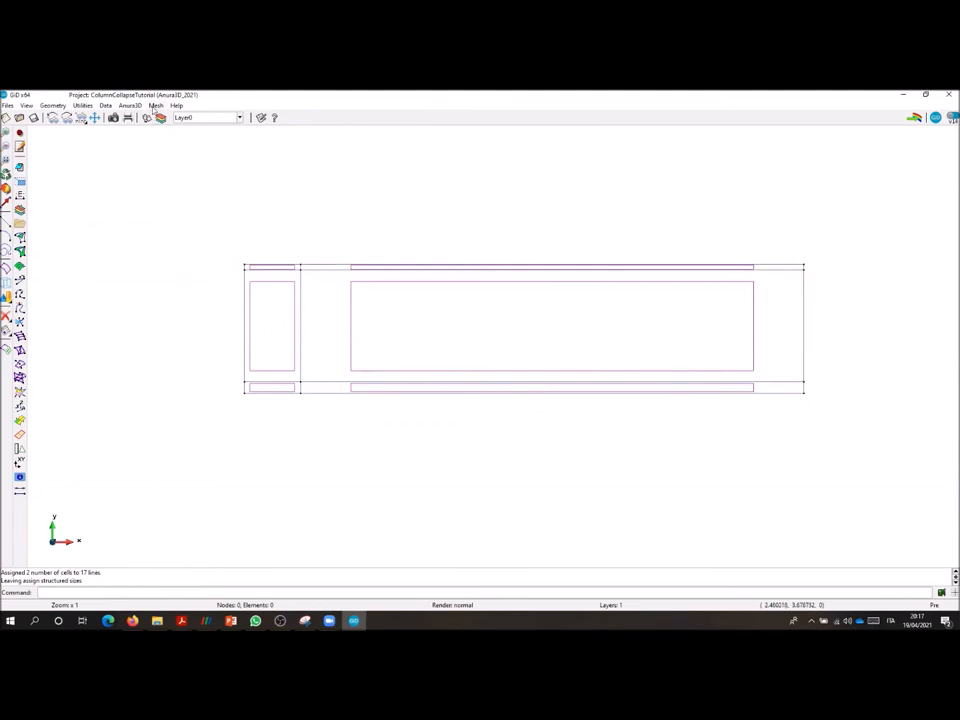
{"action": "left_click", "coordinate": [155, 105]}
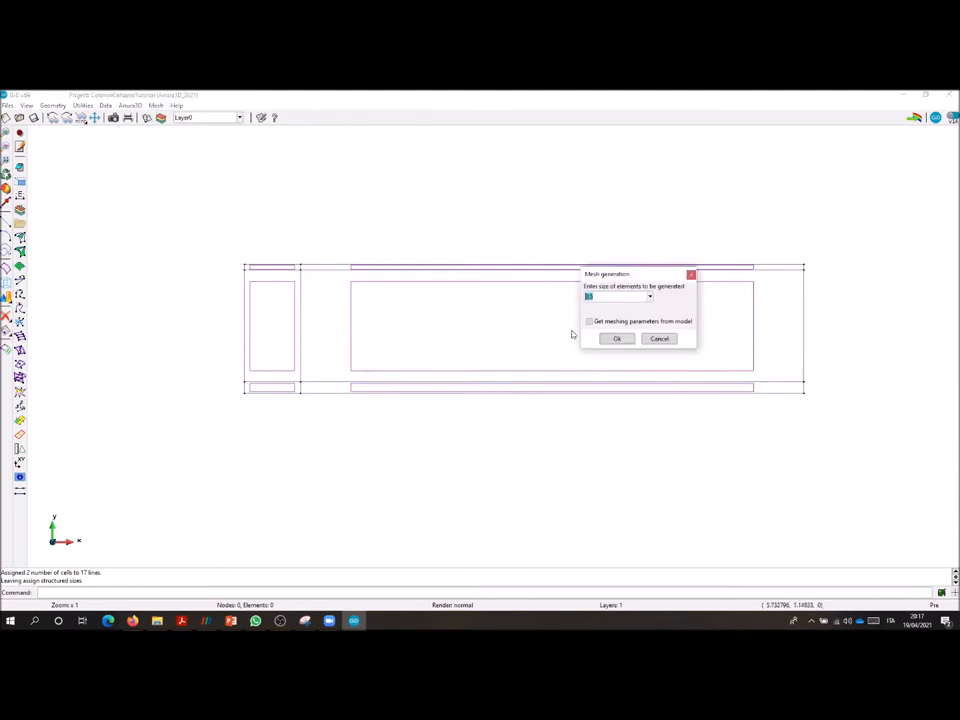
- Generate a 1,792-element, 1,020-node triangular mesh and view it
{"action": "left_click", "coordinate": [617, 338]}
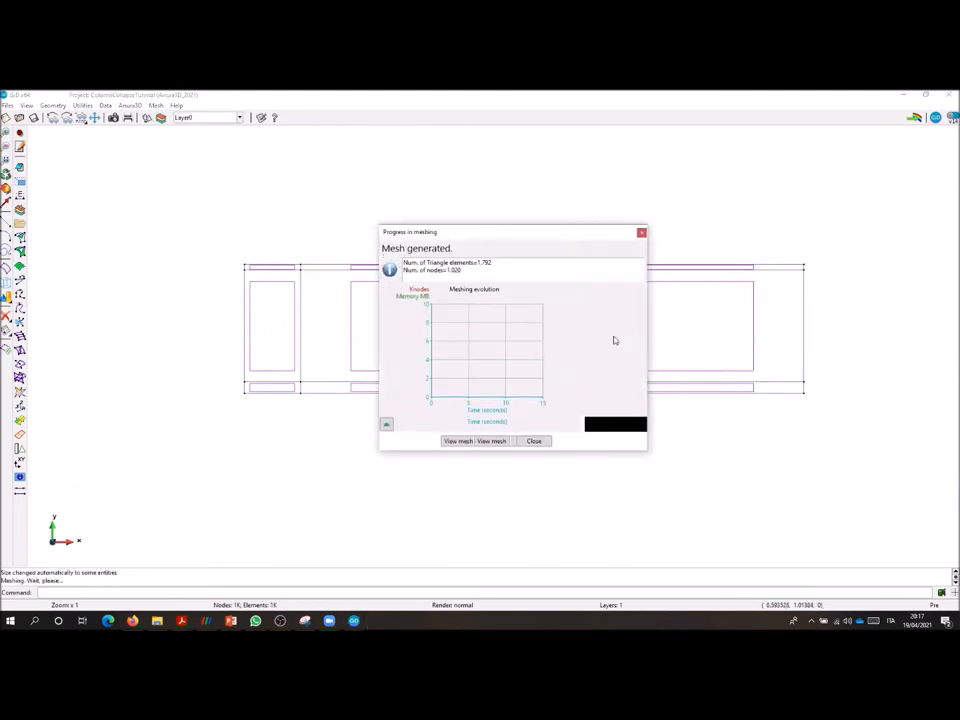
{"action": "left_click", "coordinate": [533, 441]}
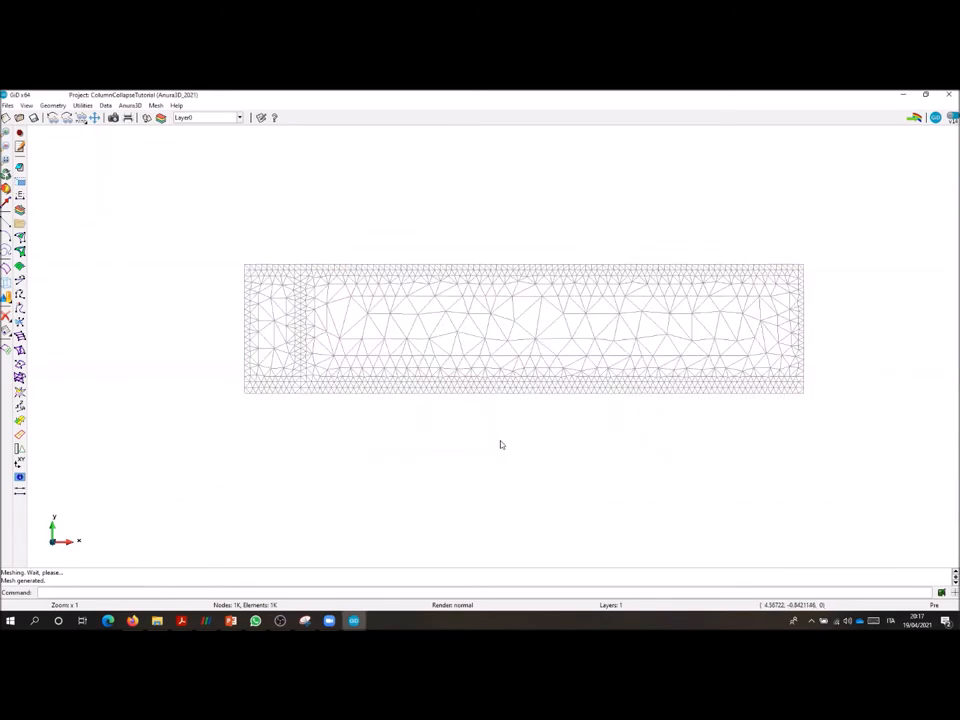
{"action": "left_click", "coordinate": [155, 105]}
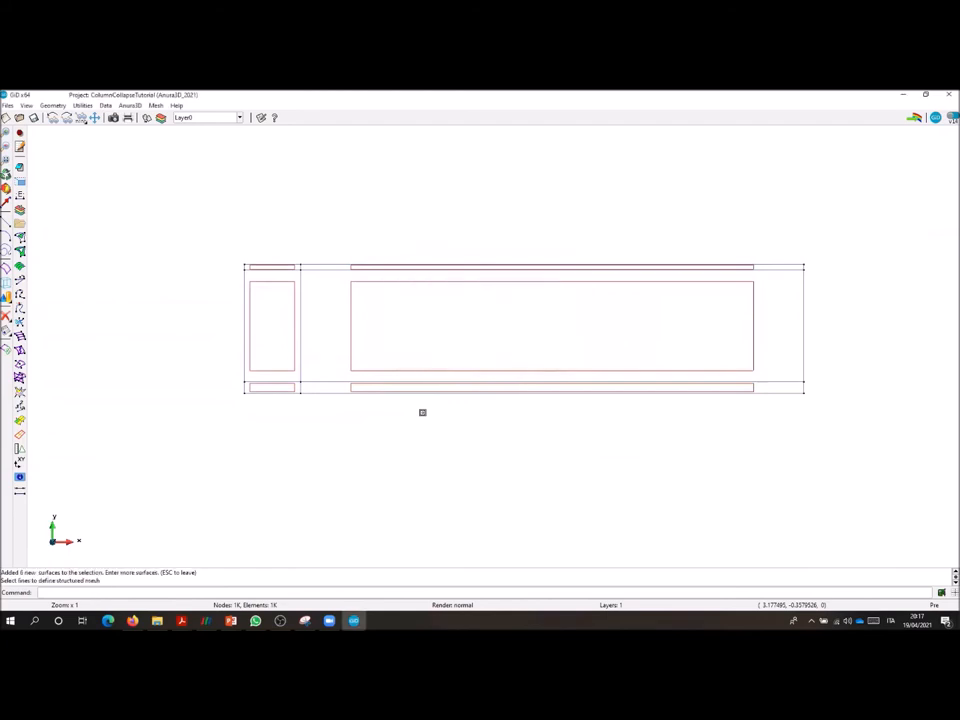
{"action": "mouse_move", "coordinate": [226, 245]}
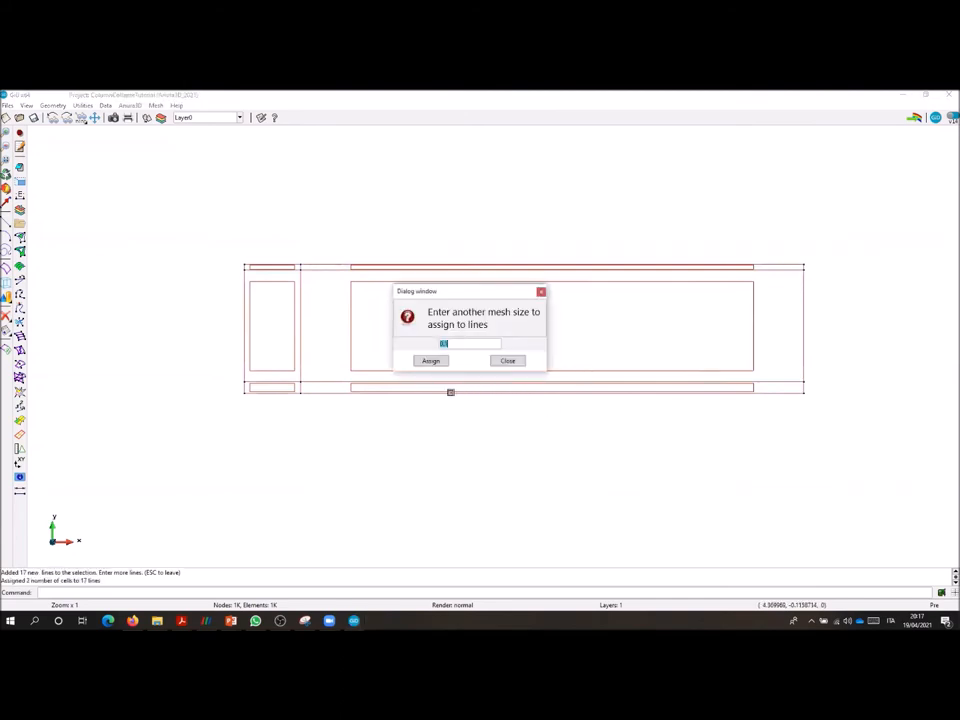
- Erase the old mesh and regenerate a structured 4,600-element, 2,424-node mesh, then view it
{"action": "left_click", "coordinate": [156, 105]}
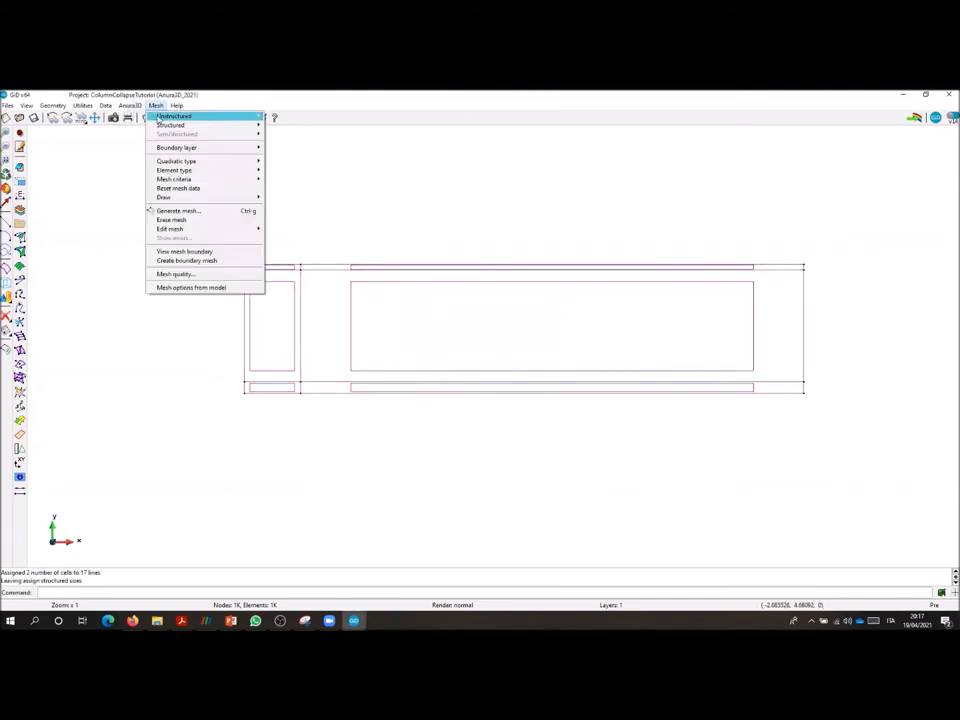
{"action": "left_click", "coordinate": [177, 210]}
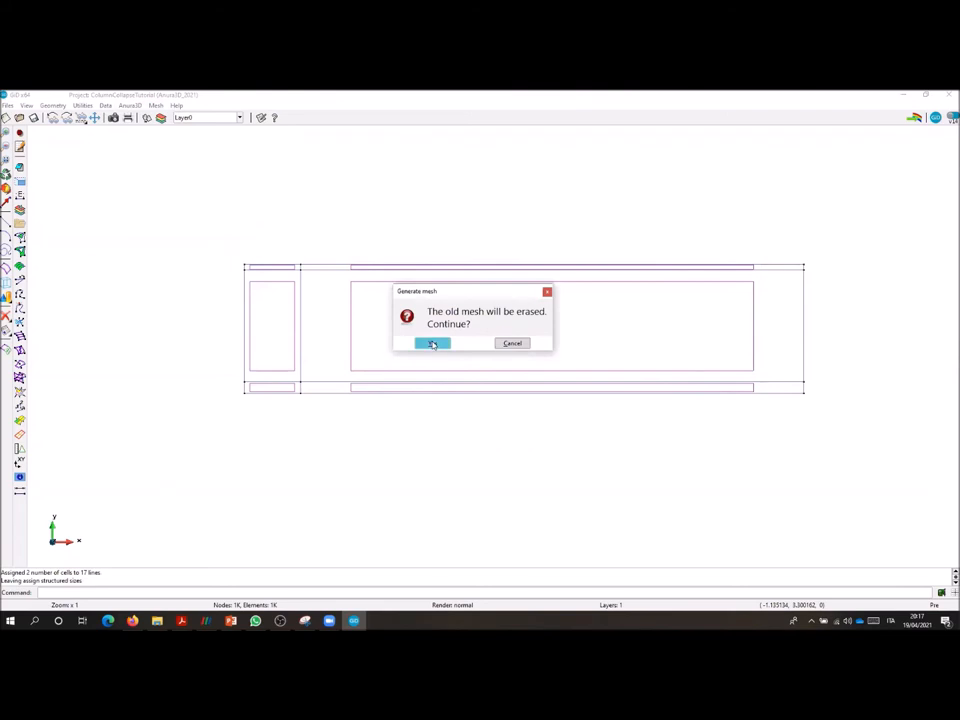
{"action": "left_click", "coordinate": [432, 343]}
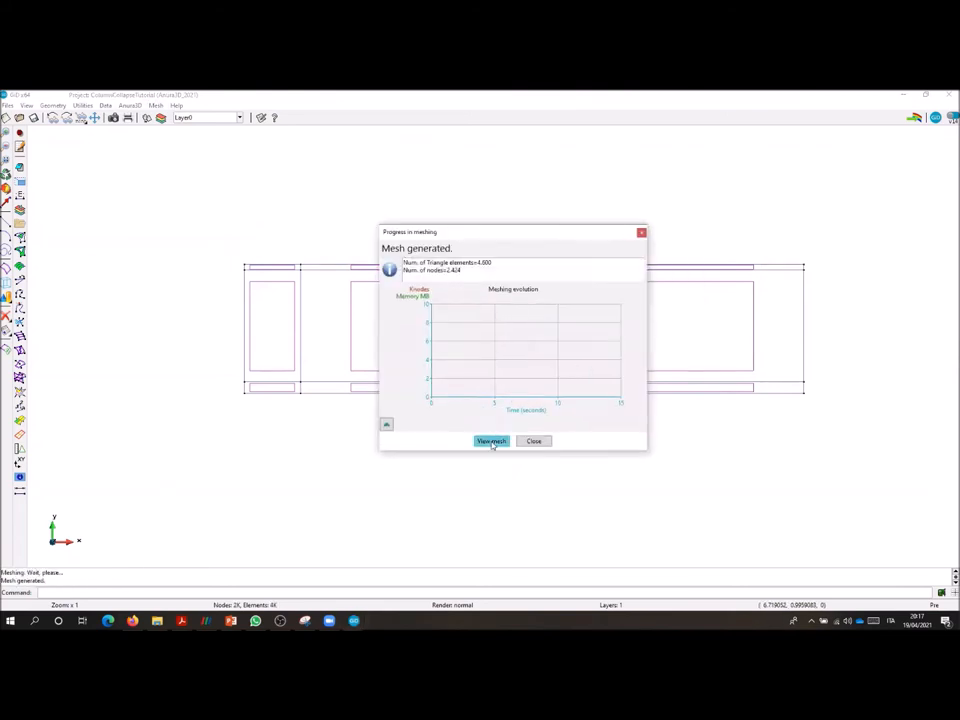
{"action": "left_click", "coordinate": [491, 441]}
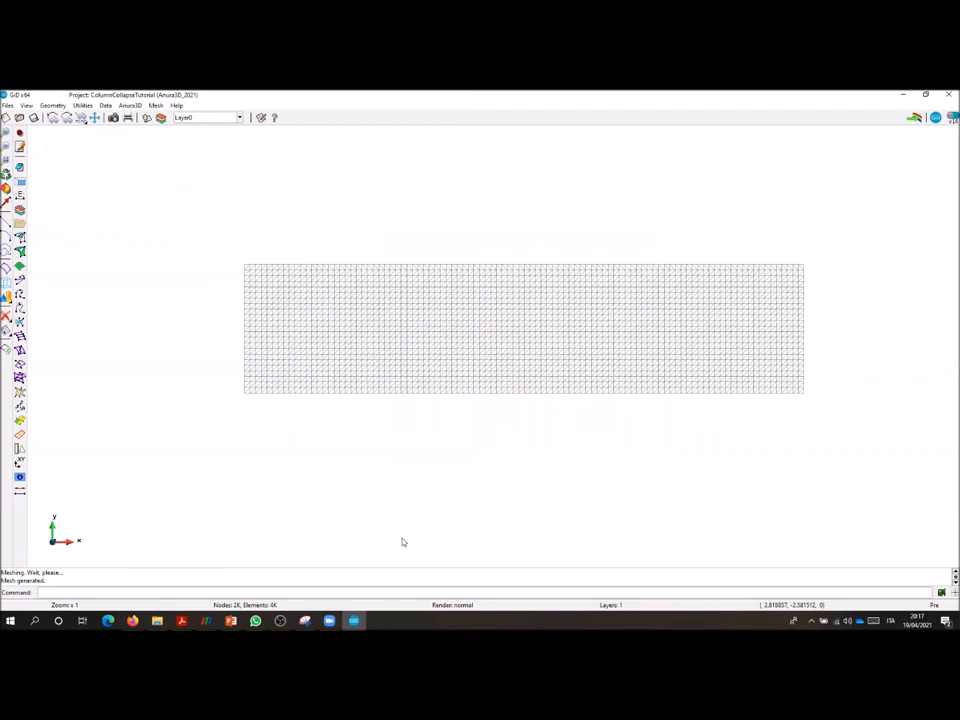
{"action": "mouse_move", "coordinate": [472, 166]}
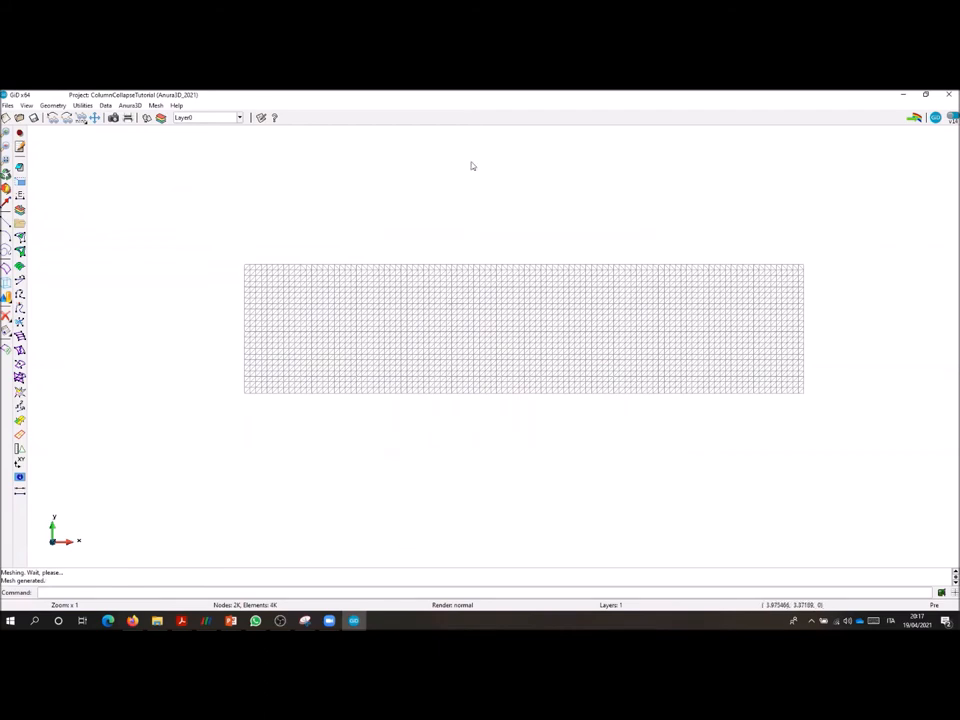
{"action": "mouse_move", "coordinate": [473, 112]}
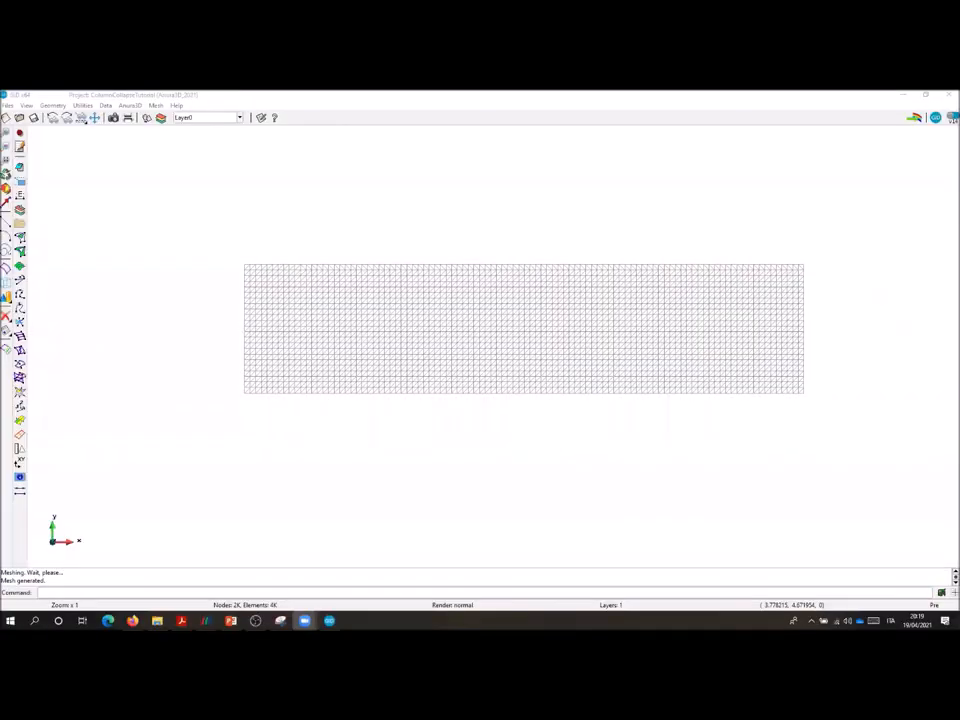
{"action": "mouse_move", "coordinate": [210, 145]}
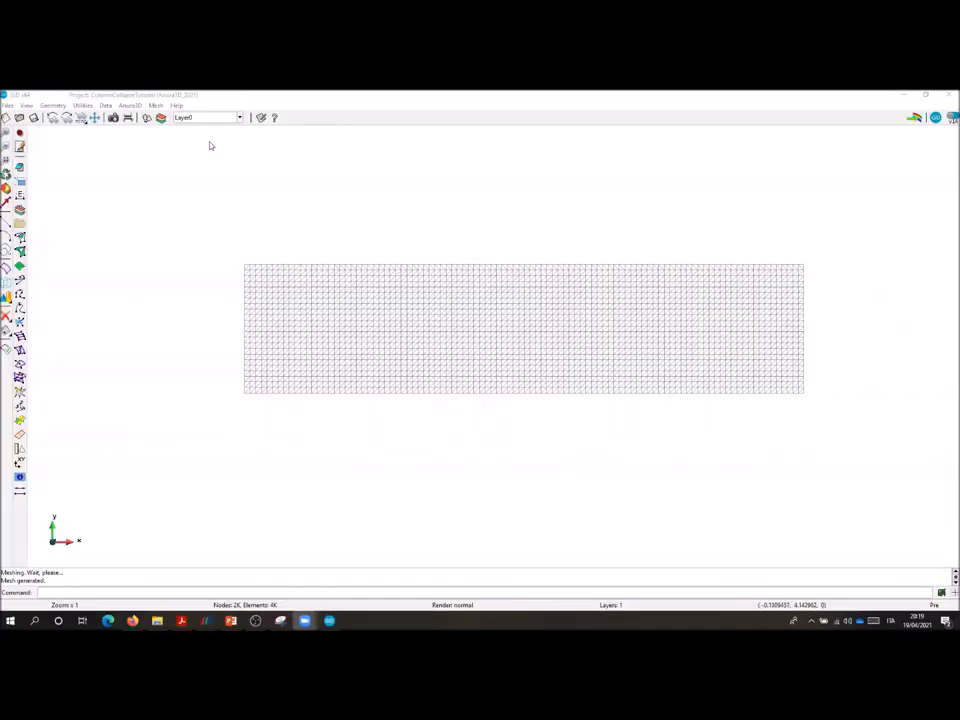
- Set the analysis to 2D plane strain with stepwise gravity loading
{"action": "left_click", "coordinate": [128, 106]}
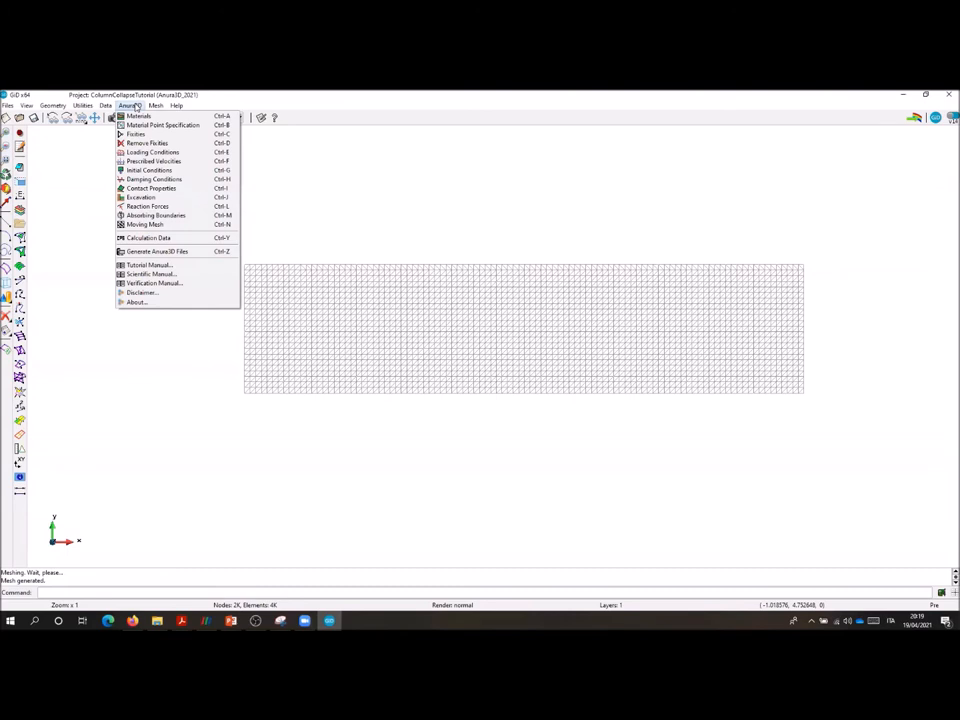
{"action": "mouse_move", "coordinate": [147, 206]}
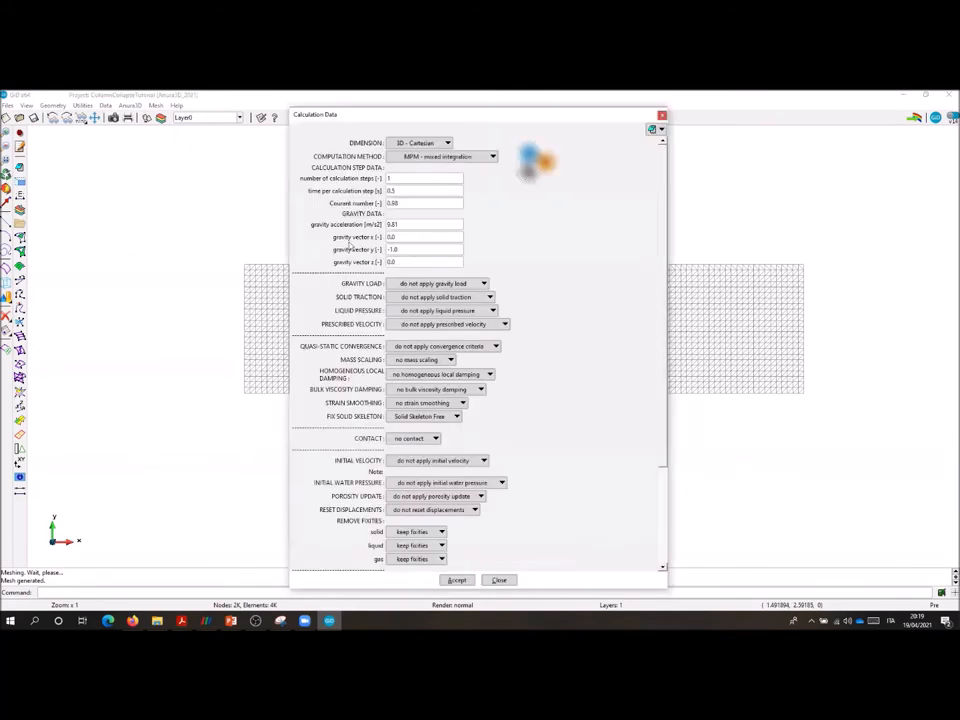
{"action": "left_click", "coordinate": [445, 142]}
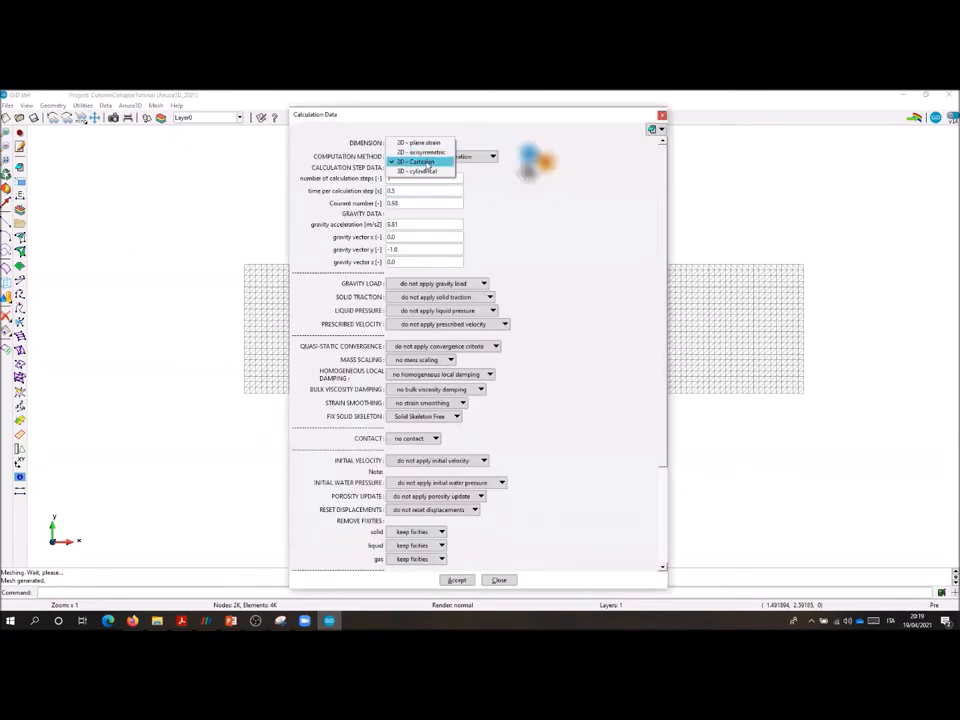
{"action": "left_click", "coordinate": [418, 142]}
{"action": "type", "text": "1"}
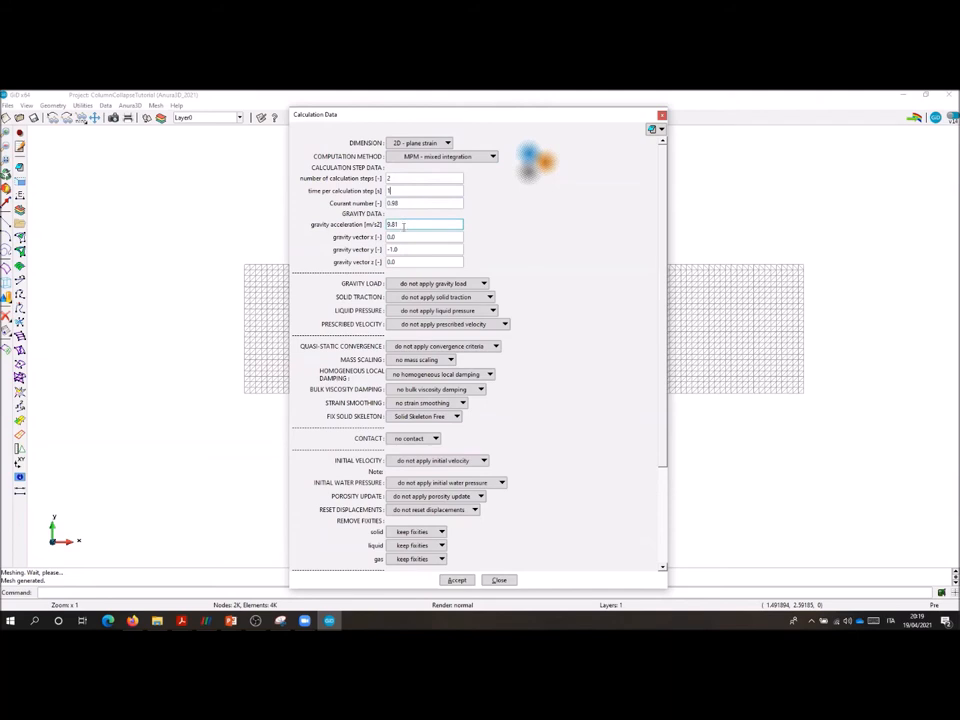
{"action": "left_click", "coordinate": [485, 283]}
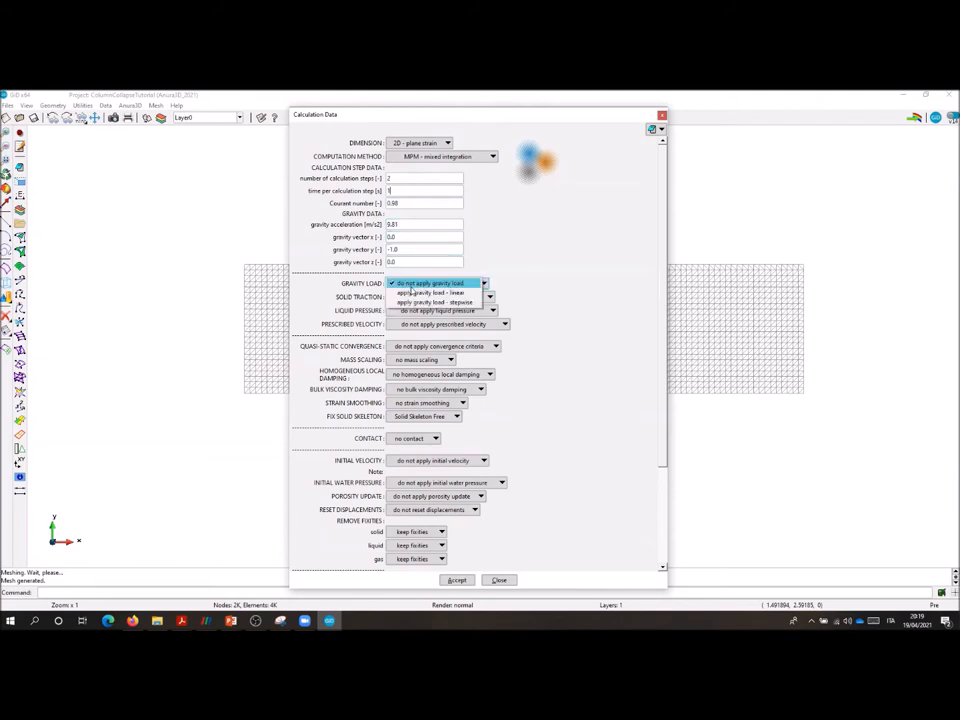
{"action": "left_click", "coordinate": [435, 302]}
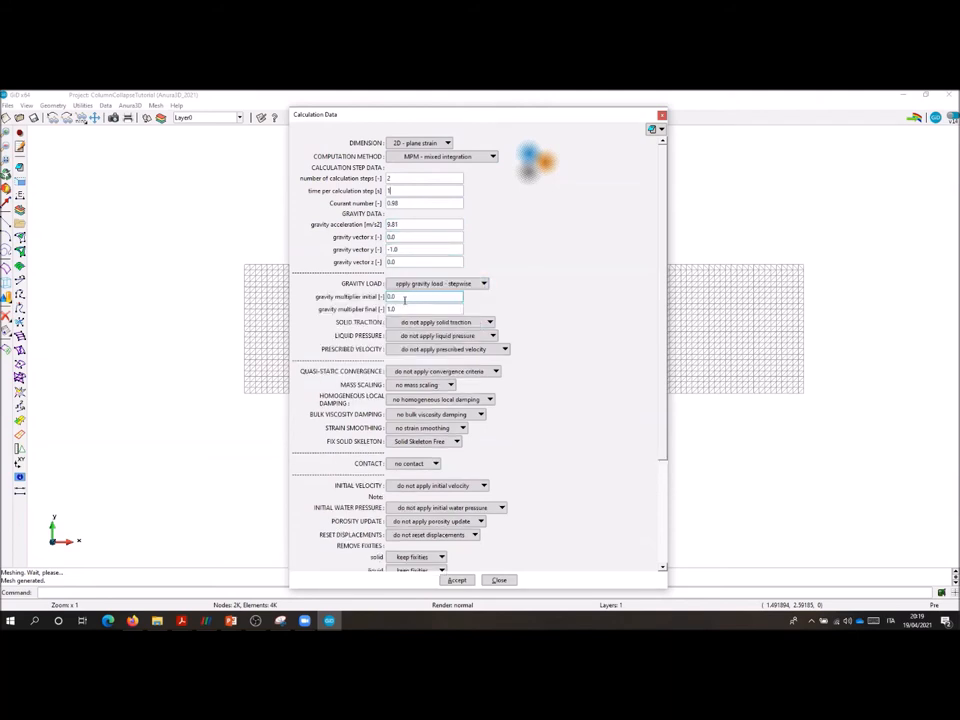
- Apply quasi-static convergence criteria and homogeneous local damping of 0.75
{"action": "left_click", "coordinate": [494, 371]}
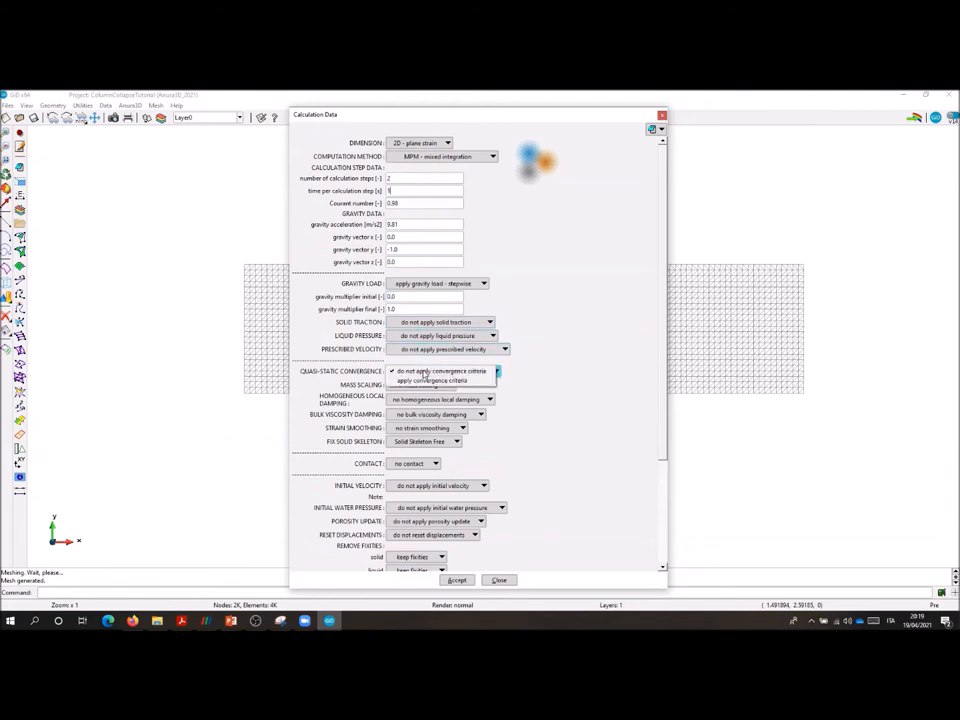
{"action": "left_click", "coordinate": [430, 379]}
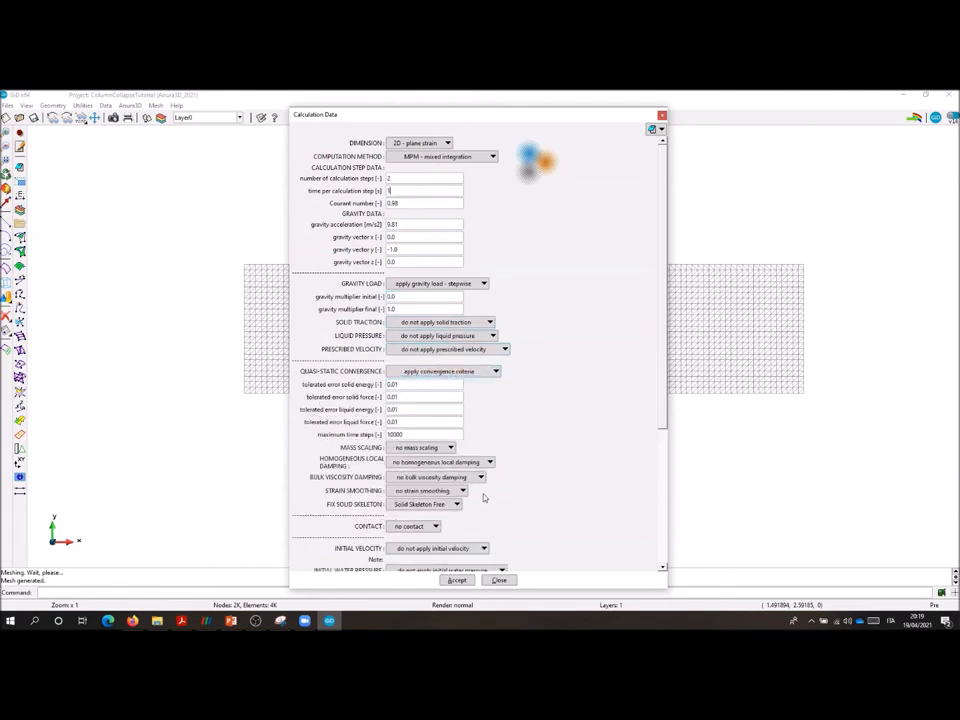
{"action": "left_click", "coordinate": [489, 462]}
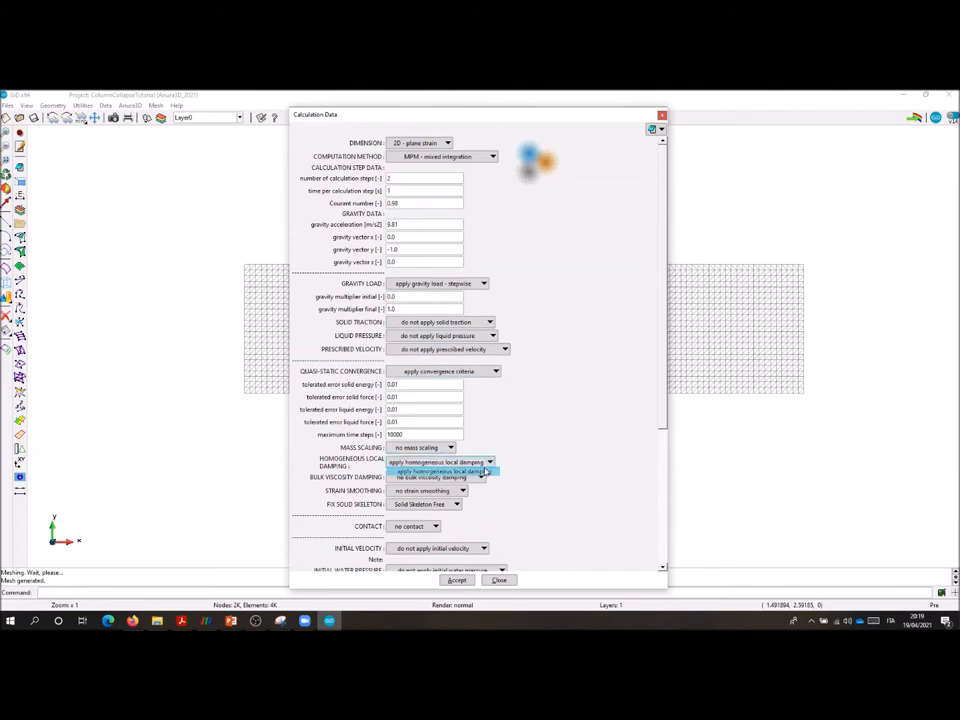
{"action": "left_click", "coordinate": [440, 471]}
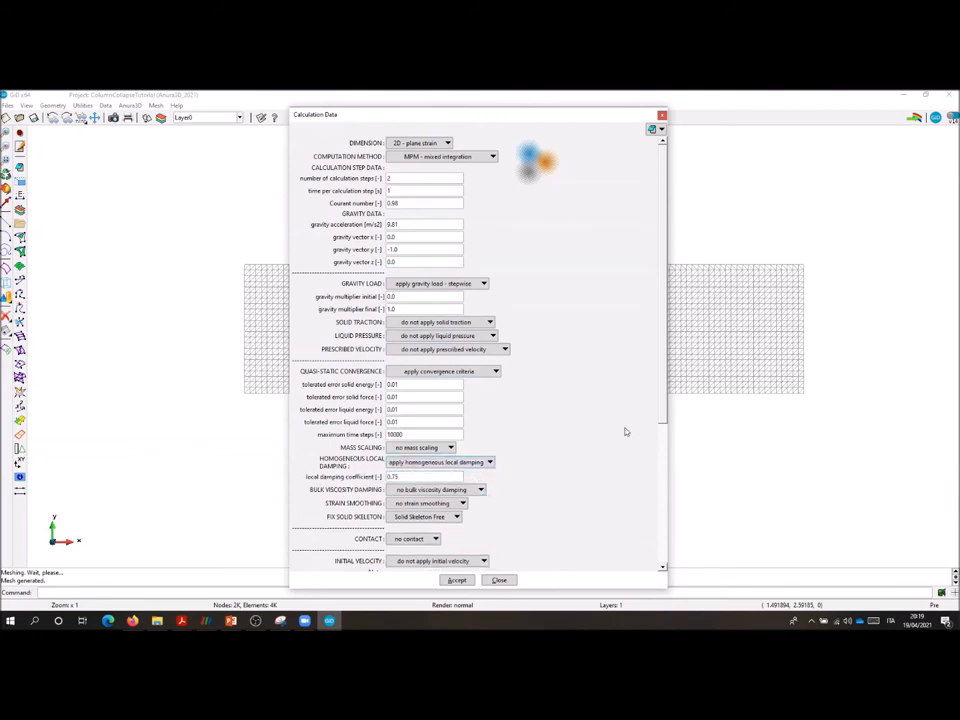
{"action": "mouse_move", "coordinate": [638, 415]}
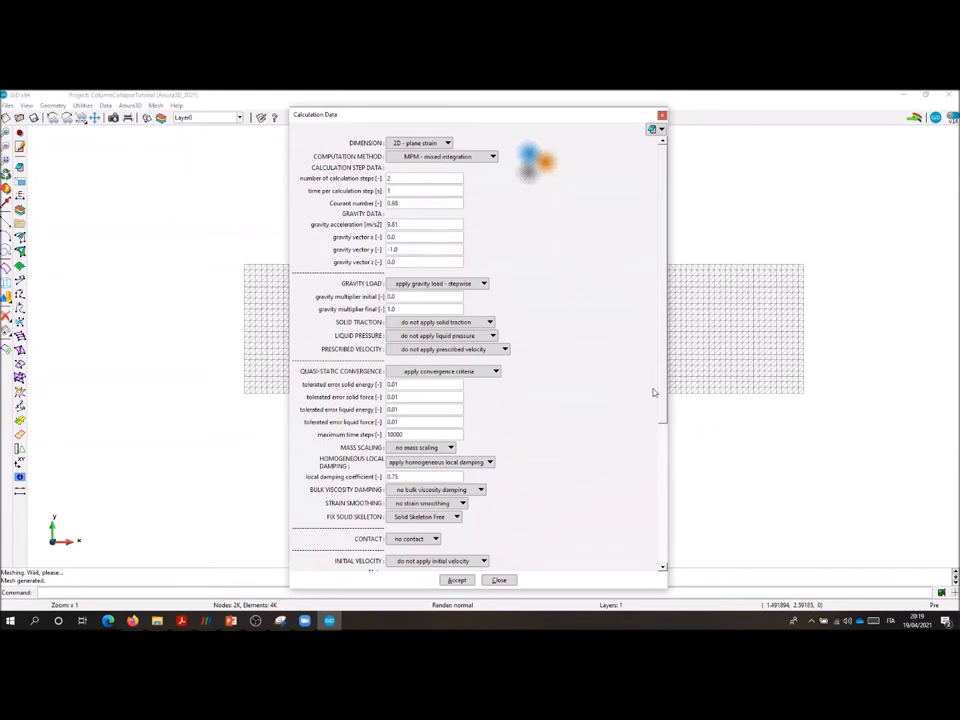
- Set Strain Smoothing to 'apply strain smoothing' and close Calculation Data
{"action": "scroll", "scroll_direction": "down", "scroll_amount": 3}
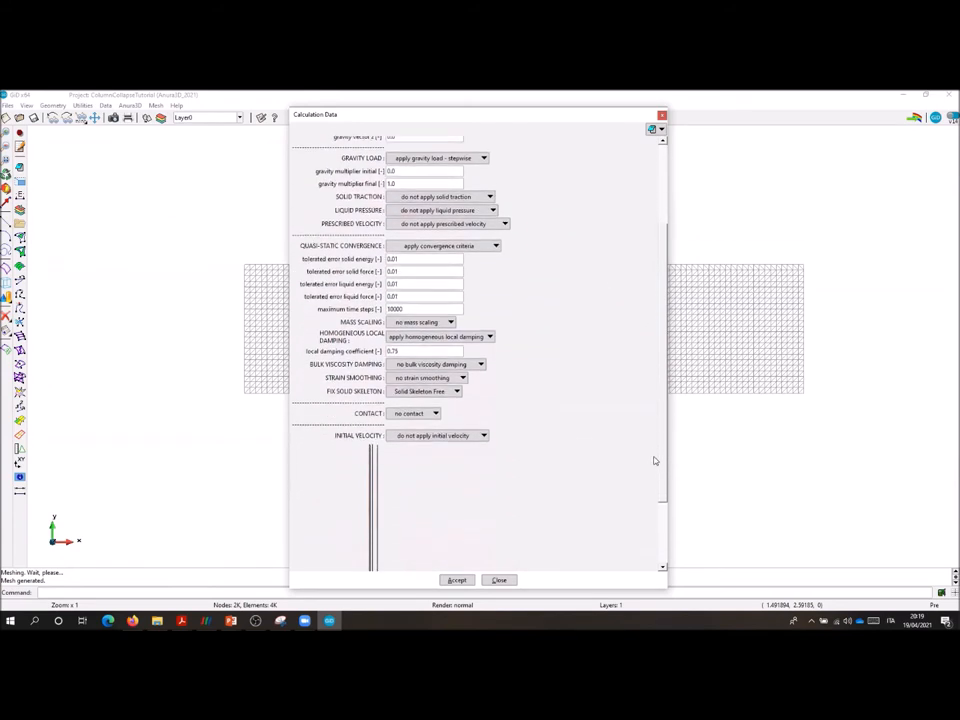
{"action": "scroll", "scroll_direction": "down", "scroll_amount": 3}
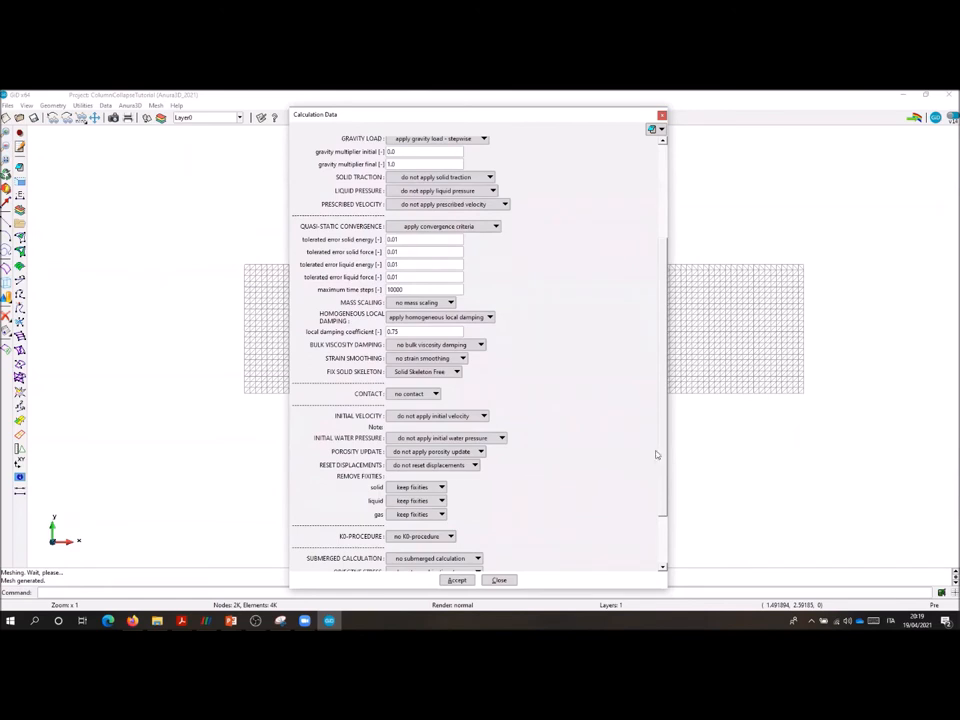
{"action": "scroll", "scroll_direction": "down", "scroll_amount": 3}
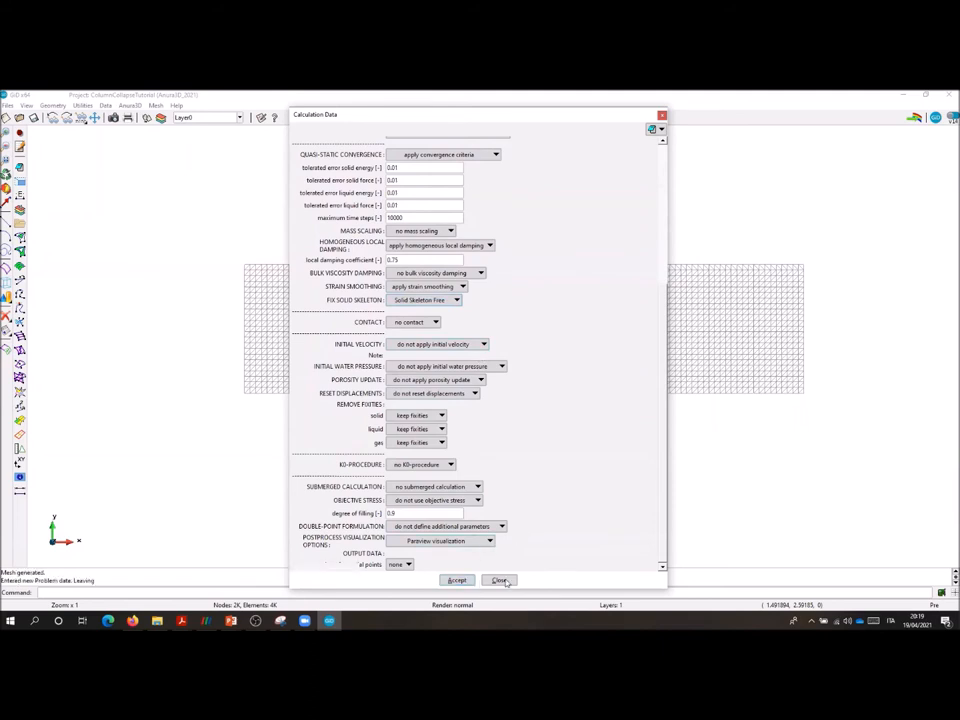
{"action": "left_click", "coordinate": [499, 580]}
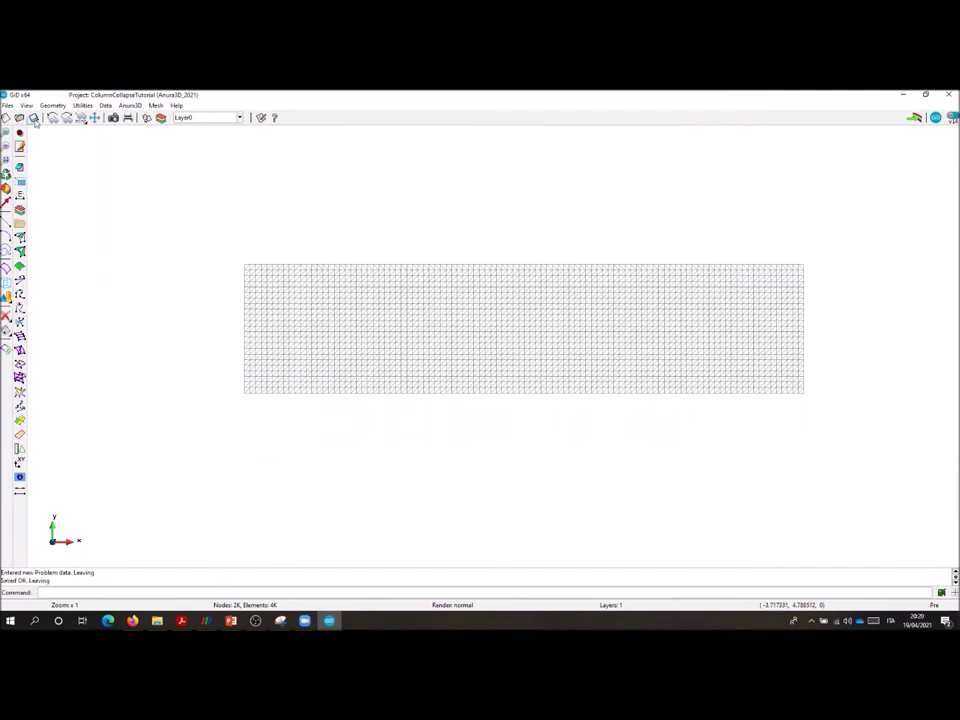
- Generate the ColumnCollapseTutorial Anura3D input files from the Anura3D menu, confirming both notices
{"action": "left_click", "coordinate": [129, 105]}
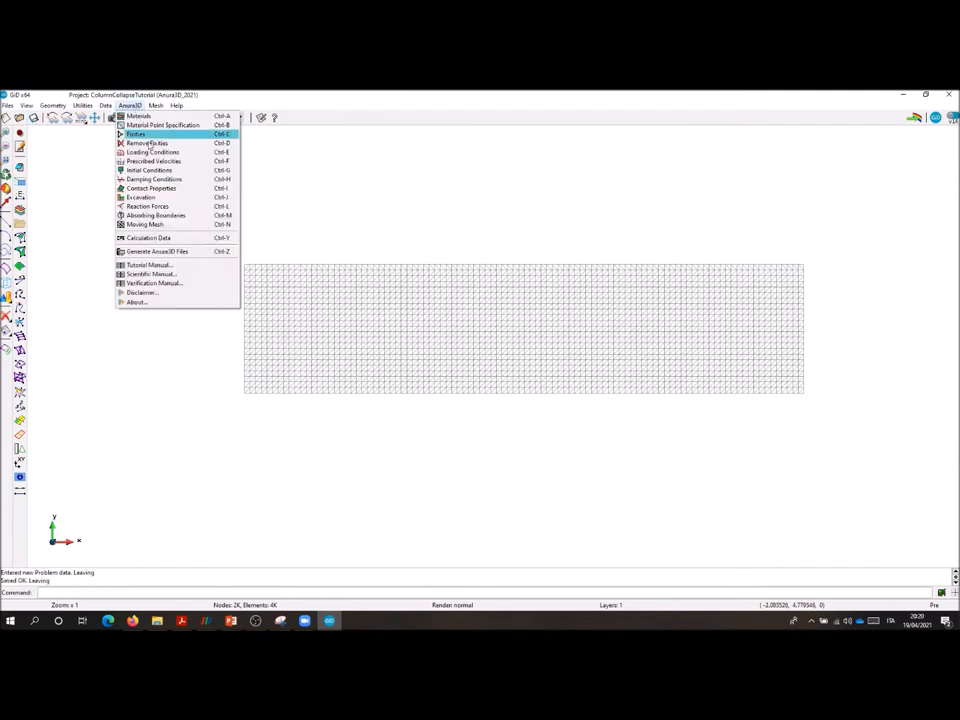
{"action": "left_click", "coordinate": [157, 251]}
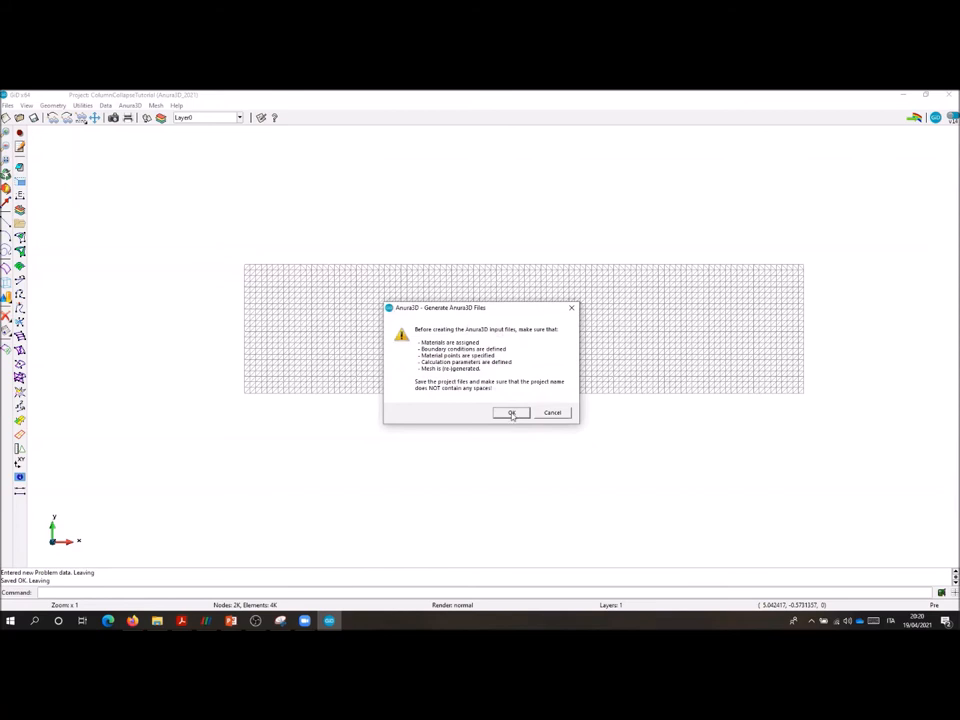
{"action": "left_click", "coordinate": [511, 412]}
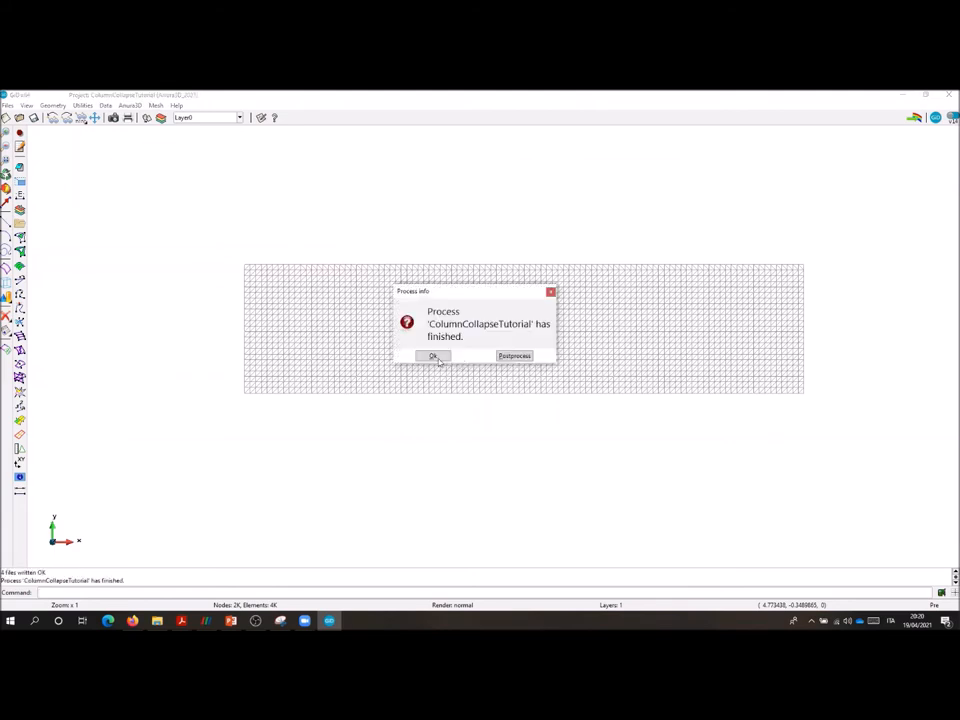
{"action": "left_click", "coordinate": [433, 356]}
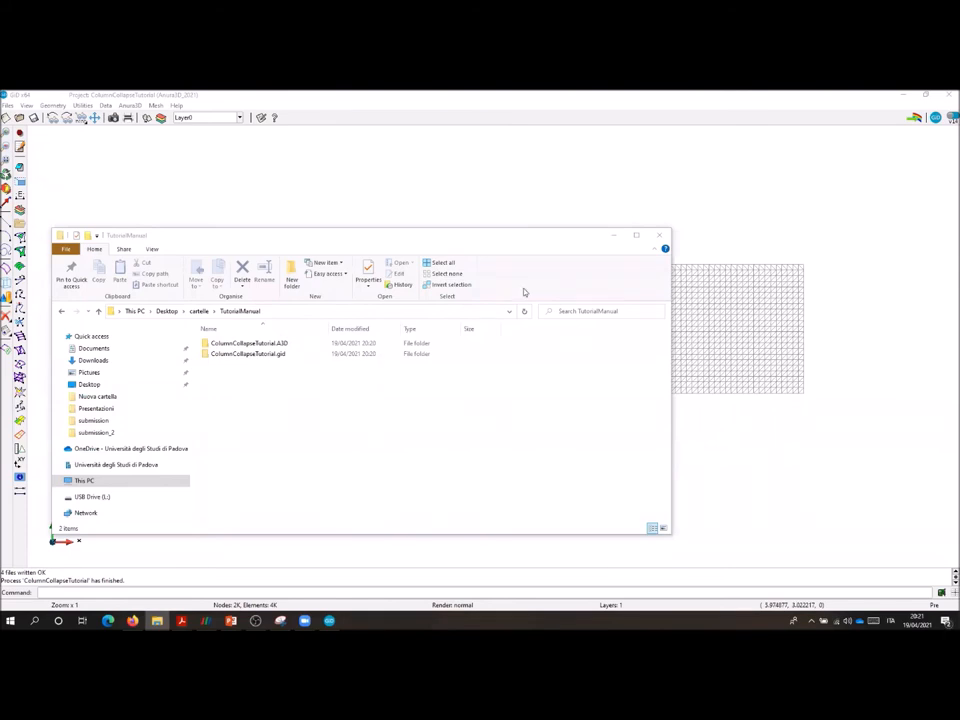
- Open the ColumnCollapseTutorial.A3D folder and bring up the options for calculate.bat
{"action": "left_click", "coordinate": [250, 354]}
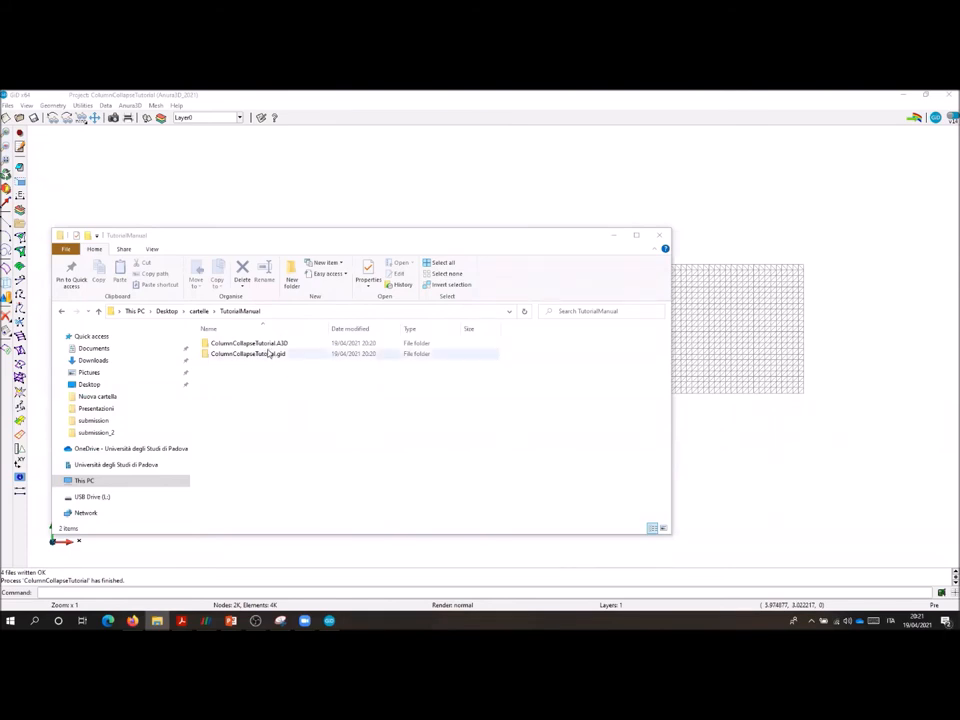
{"action": "double_click", "coordinate": [248, 343]}
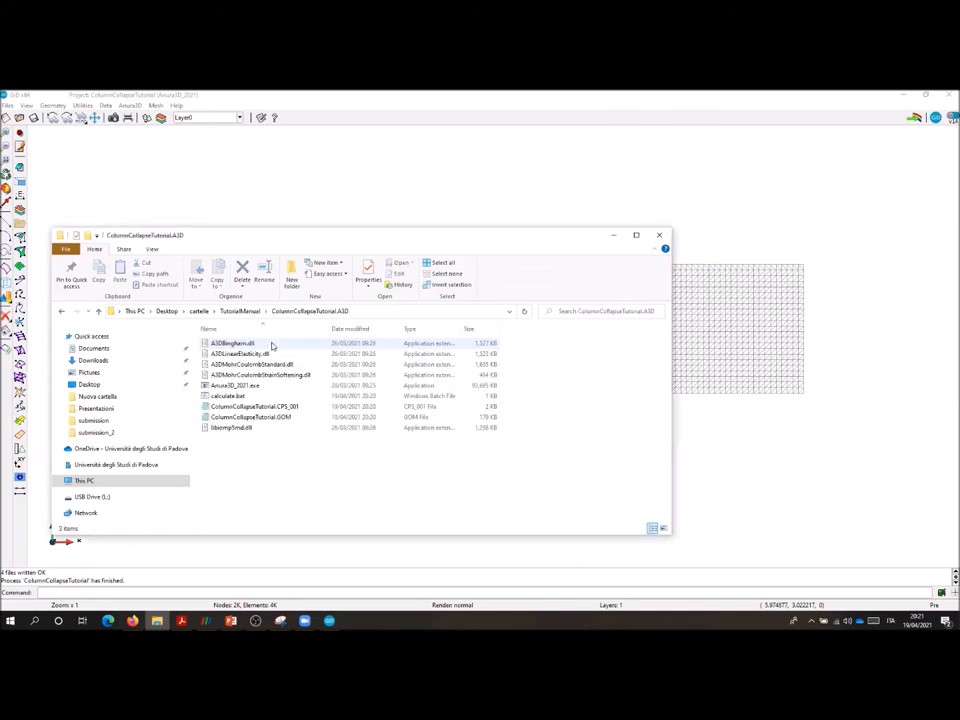
{"action": "left_click", "coordinate": [237, 385]}
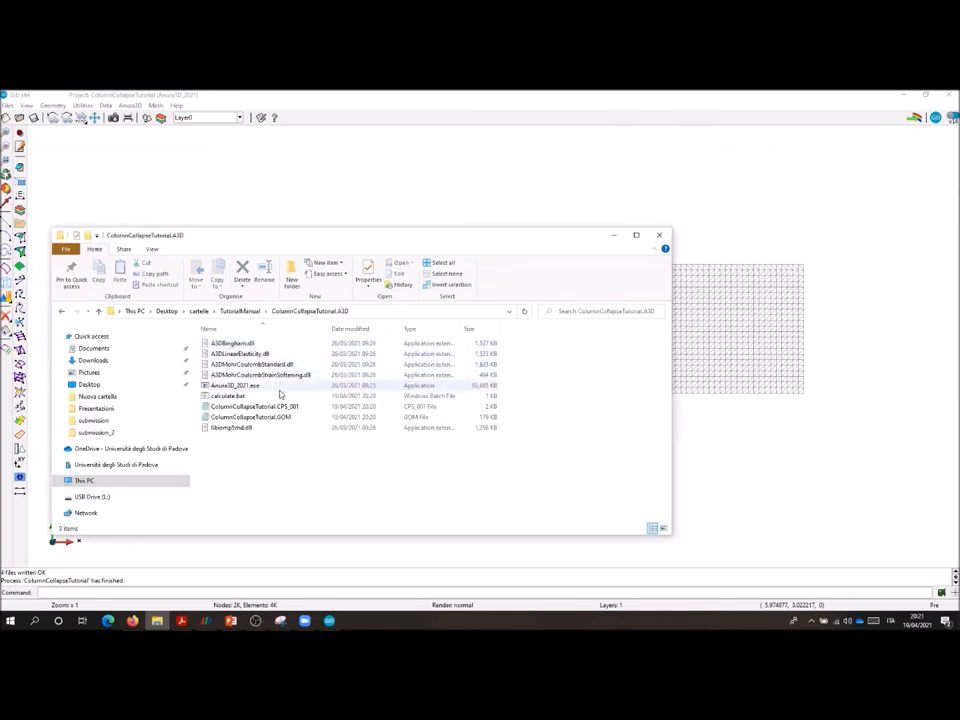
{"action": "left_click", "coordinate": [250, 417]}
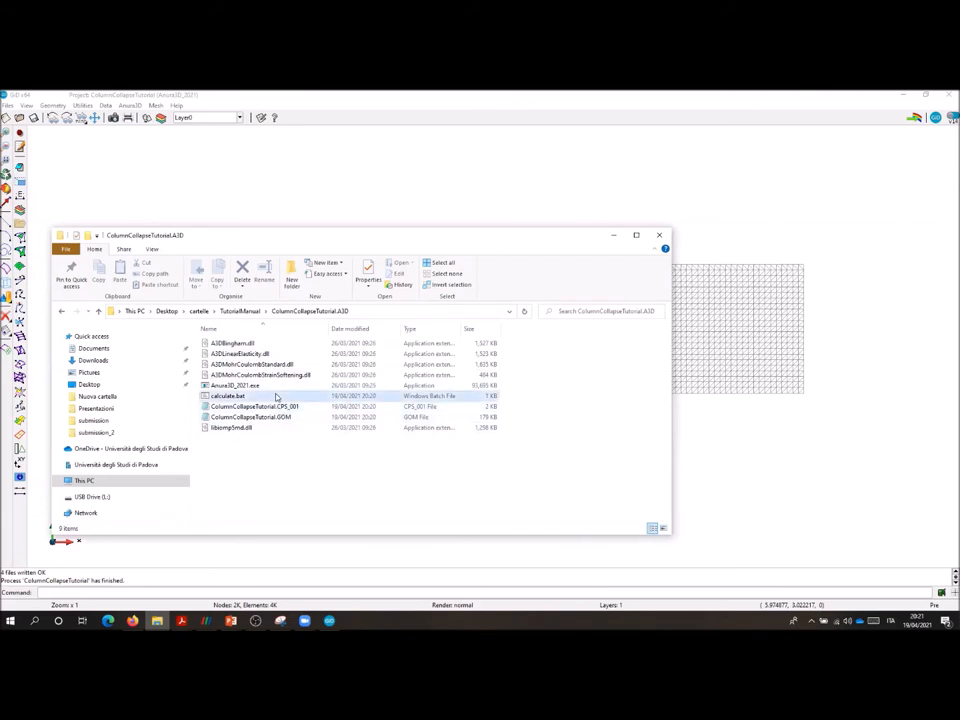
{"action": "right_click", "coordinate": [227, 396]}
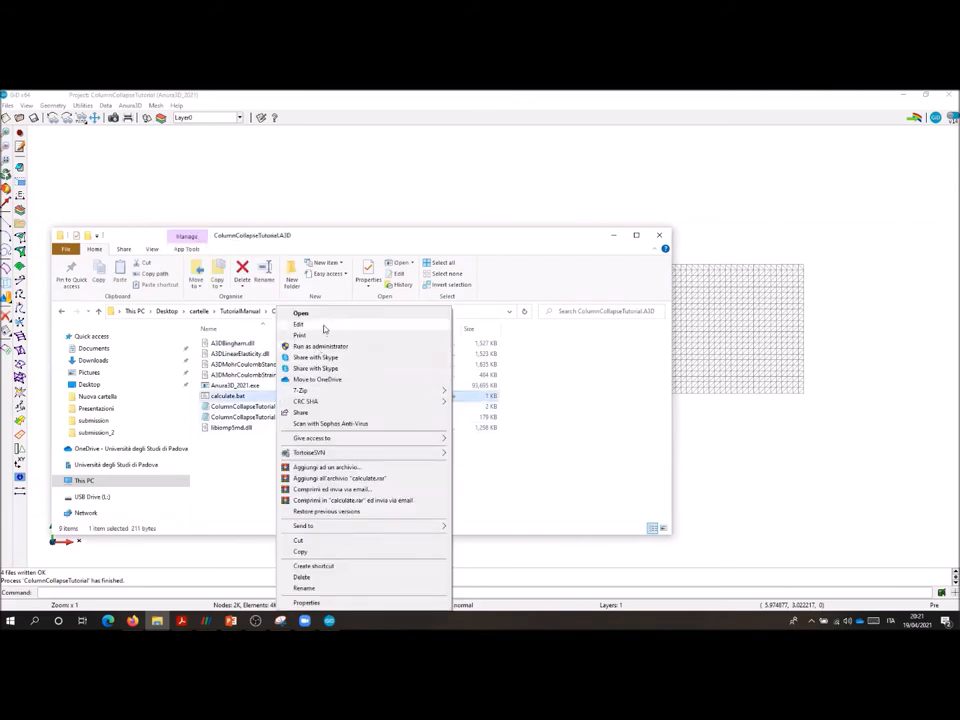
{"action": "left_click", "coordinate": [298, 324]}
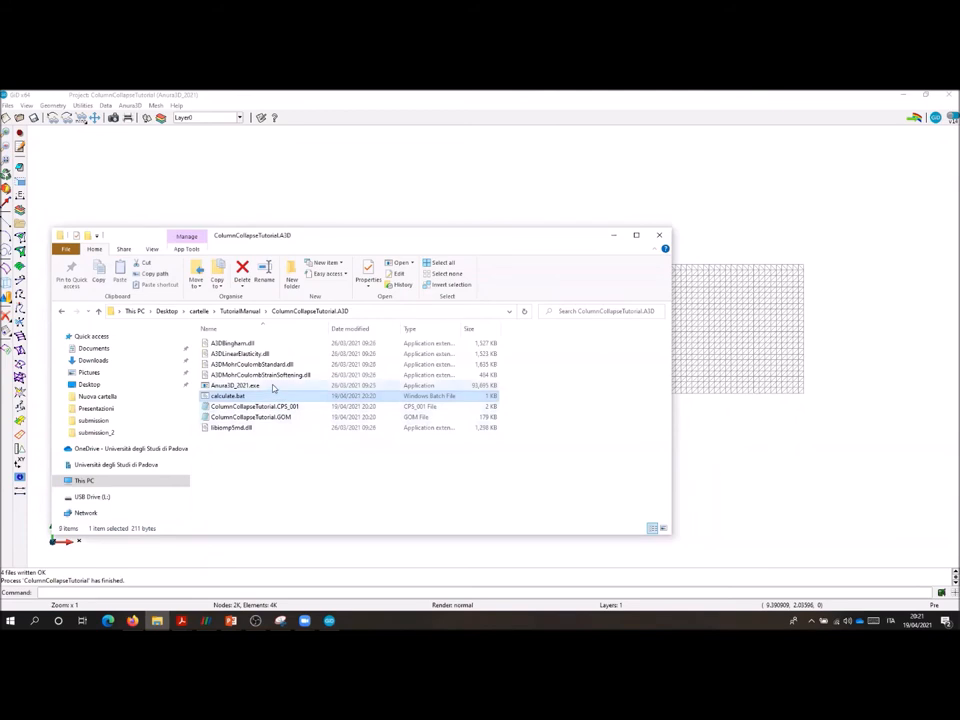
{"action": "mouse_move", "coordinate": [270, 397]}
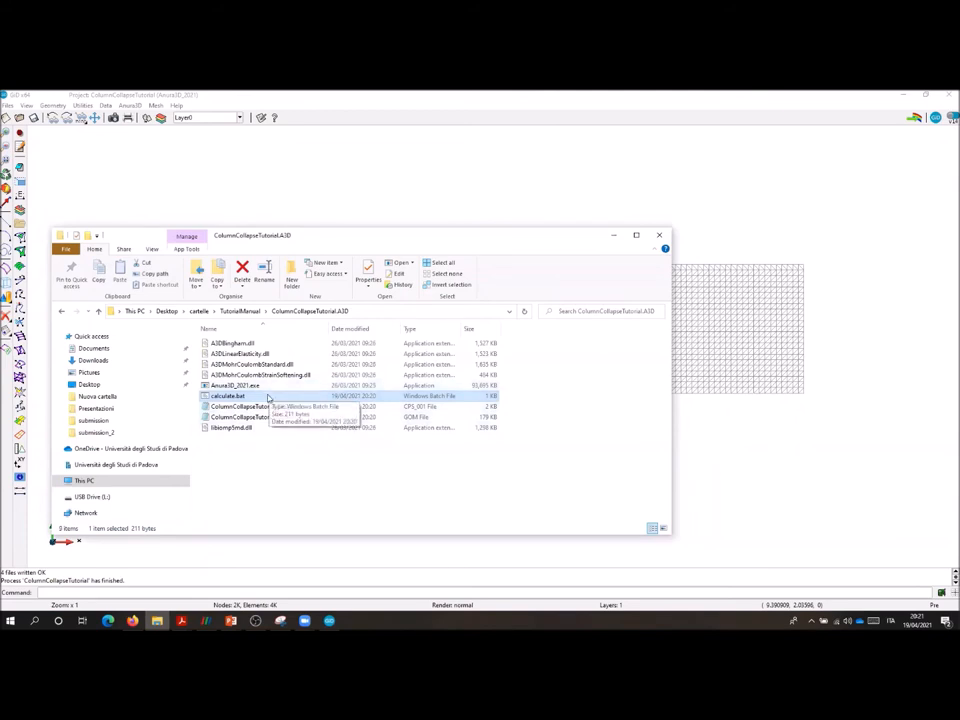
- Run calculate.bat until the calculation finishes, then close the console
{"action": "double_click", "coordinate": [227, 396]}
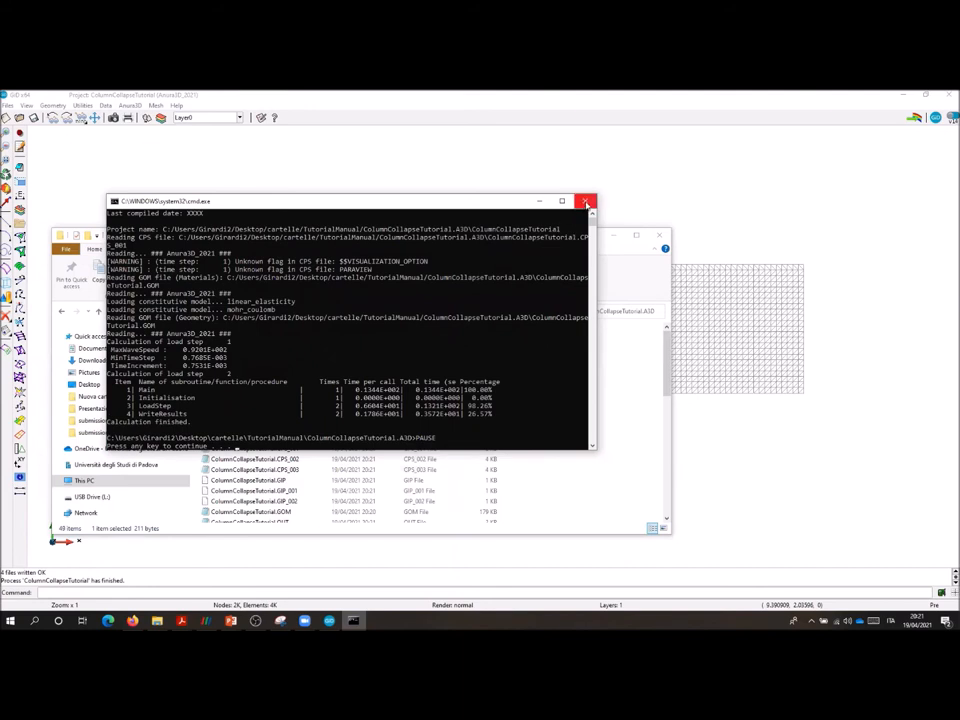
{"action": "left_click", "coordinate": [586, 201]}
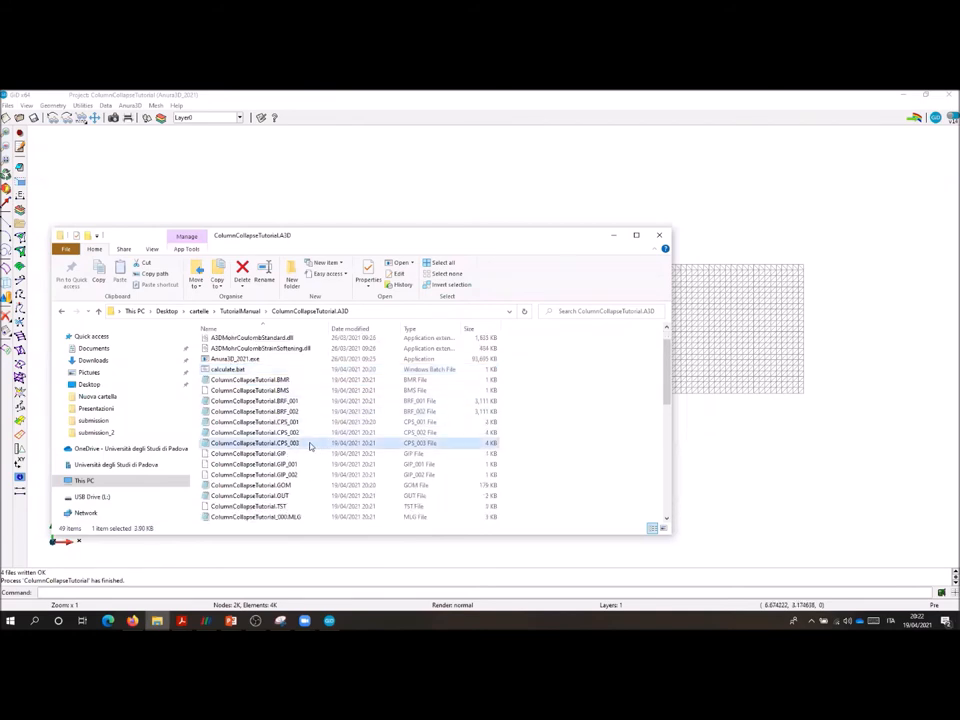
- Edit ColumnCollapseTutorial.CPS_003 in Notepad so REMOVE_FIXITIES is 1 0 0, and save it
{"action": "double_click", "coordinate": [255, 442]}
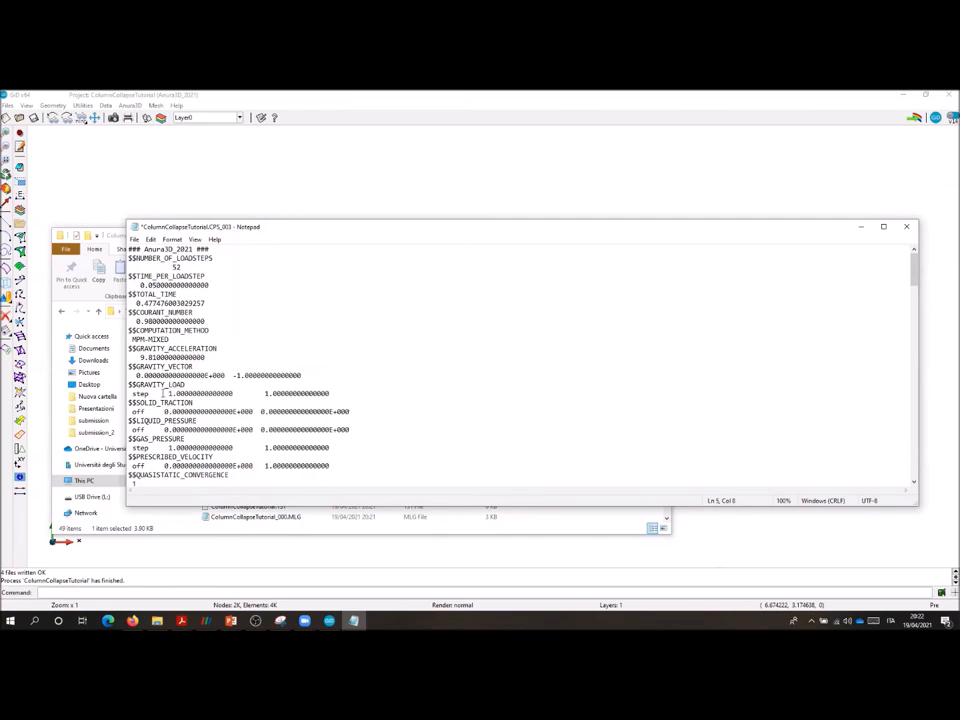
{"action": "double_click", "coordinate": [200, 393]}
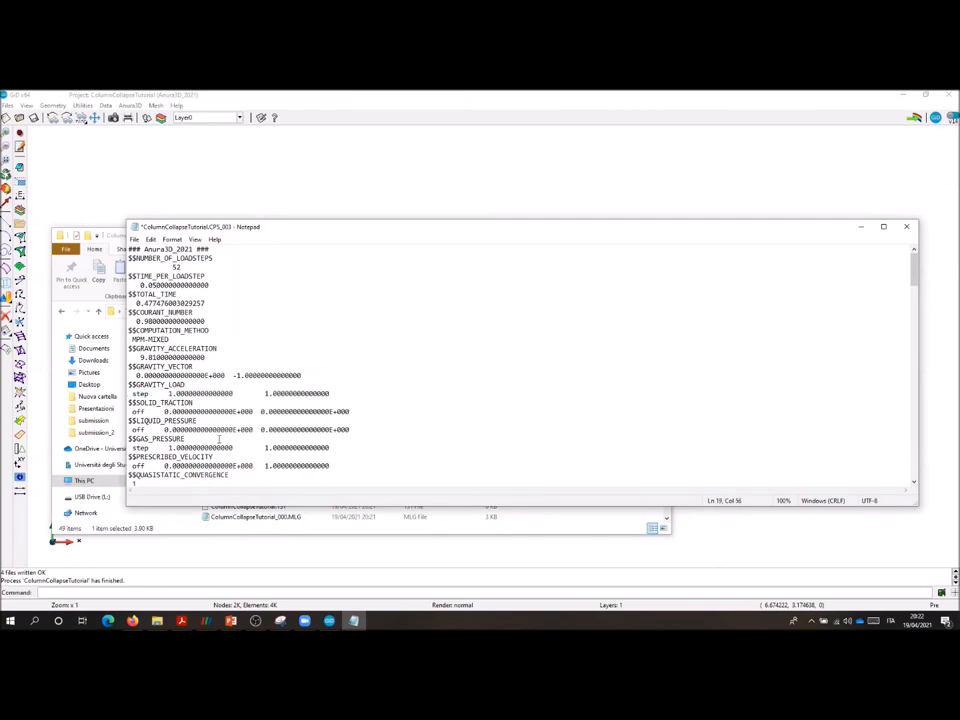
{"action": "scroll", "scroll_direction": "down", "scroll_amount": 3}
{"action": "type", "text": "0"}
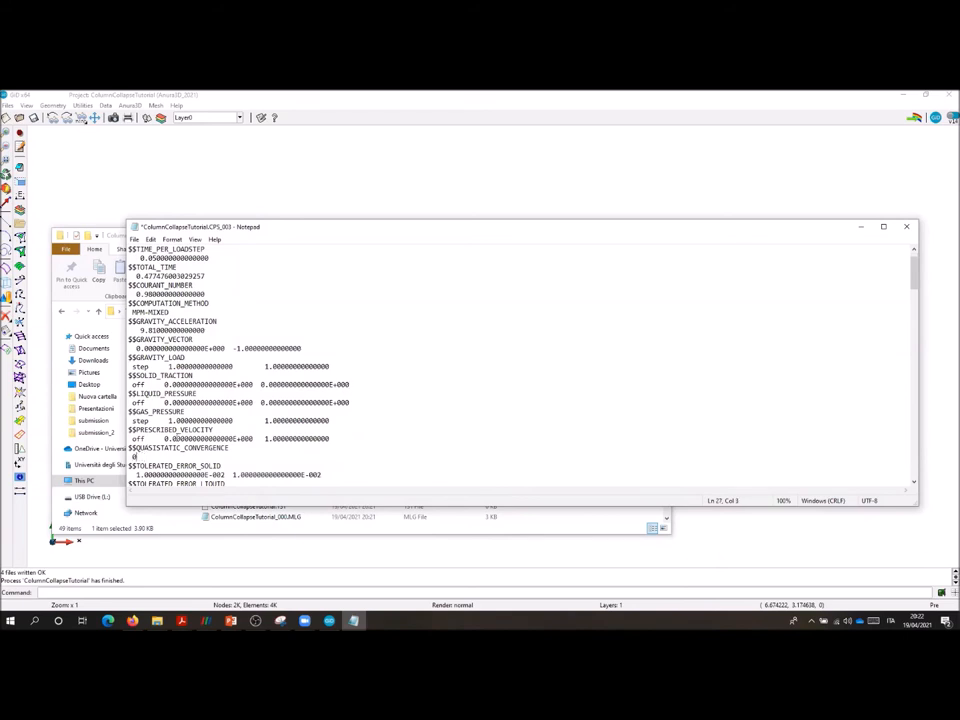
{"action": "scroll", "scroll_direction": "down", "scroll_amount": 3}
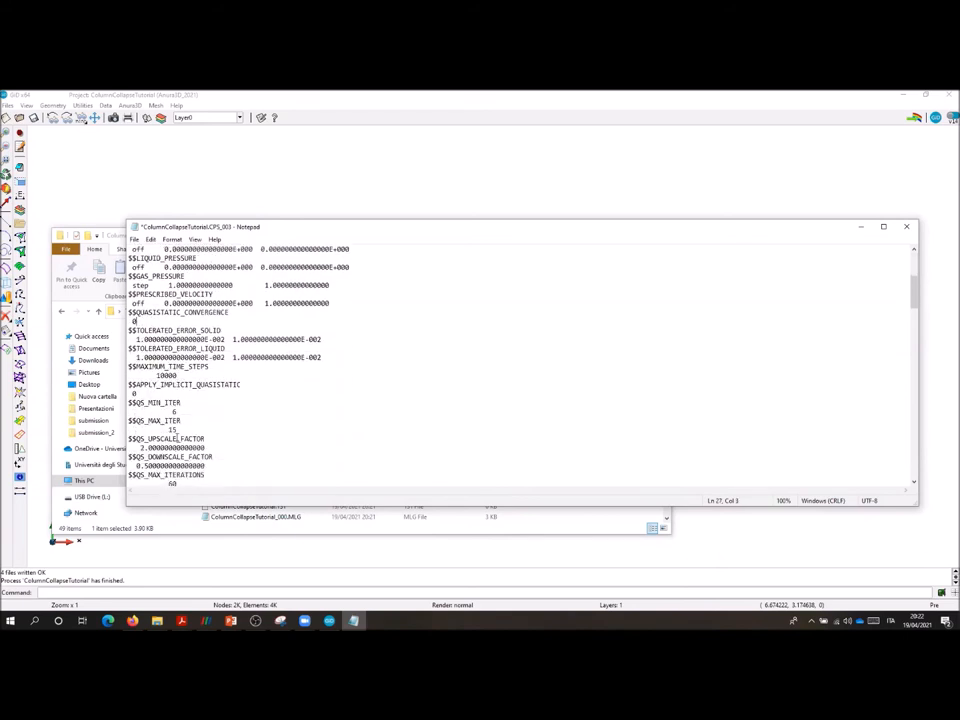
{"action": "scroll", "scroll_direction": "down", "scroll_amount": 3}
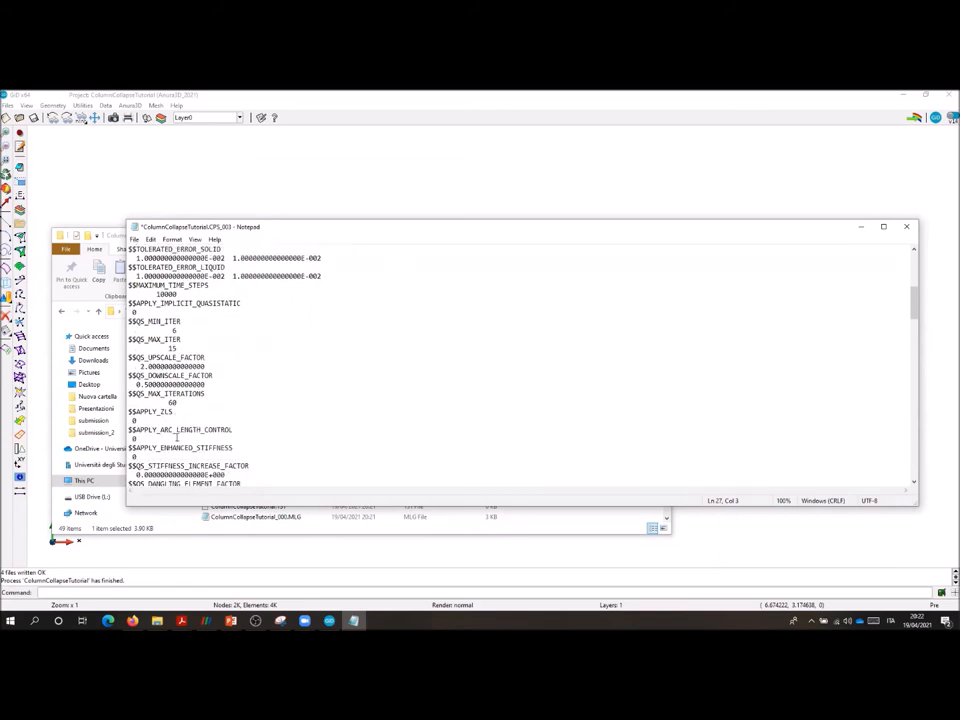
{"action": "scroll", "scroll_direction": "down", "scroll_amount": 3}
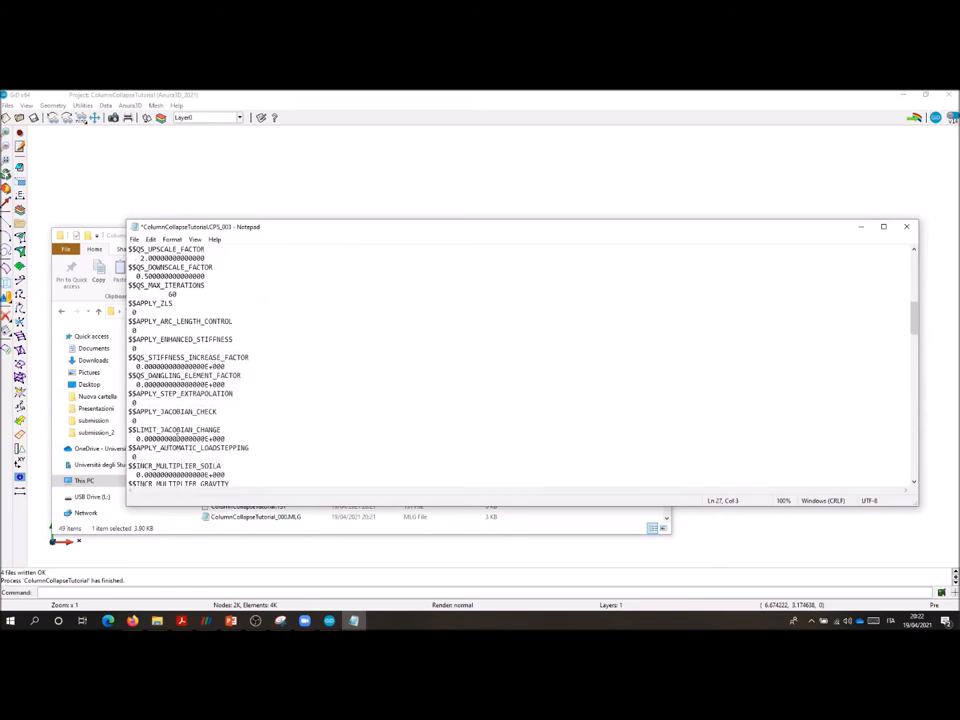
{"action": "scroll", "scroll_direction": "down", "scroll_amount": 3}
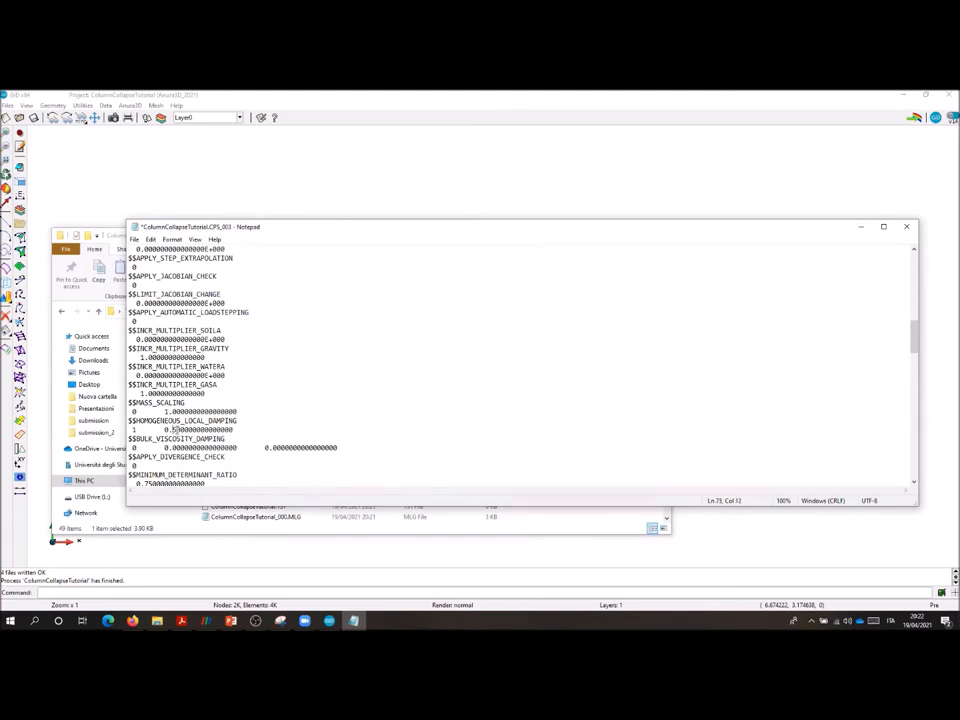
{"action": "scroll", "scroll_direction": "down", "scroll_amount": 3}
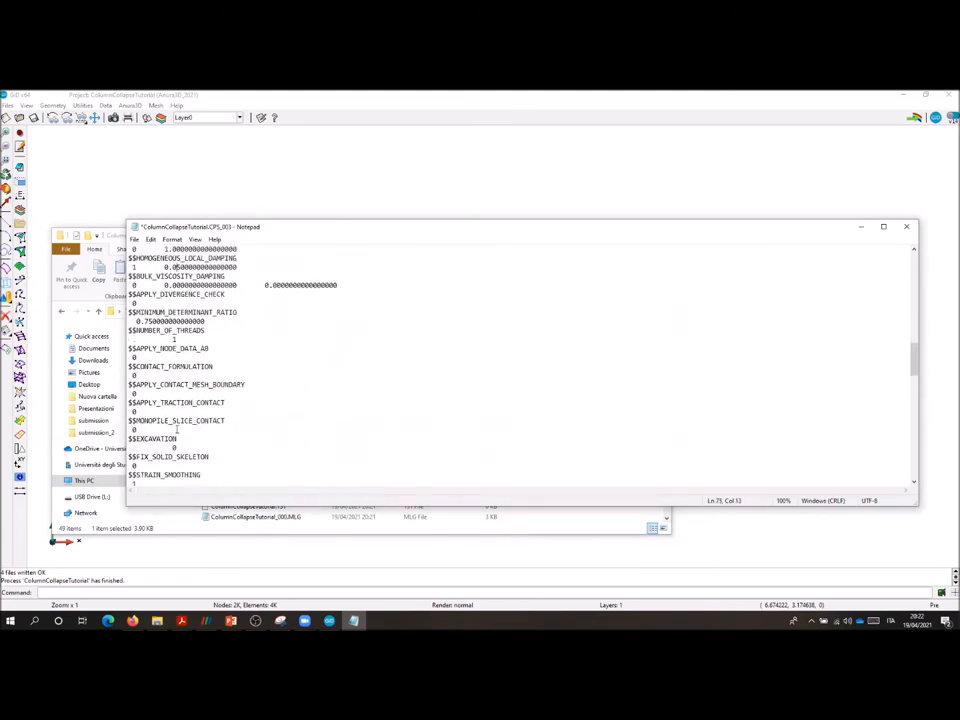
{"action": "scroll", "scroll_direction": "down", "scroll_amount": 3}
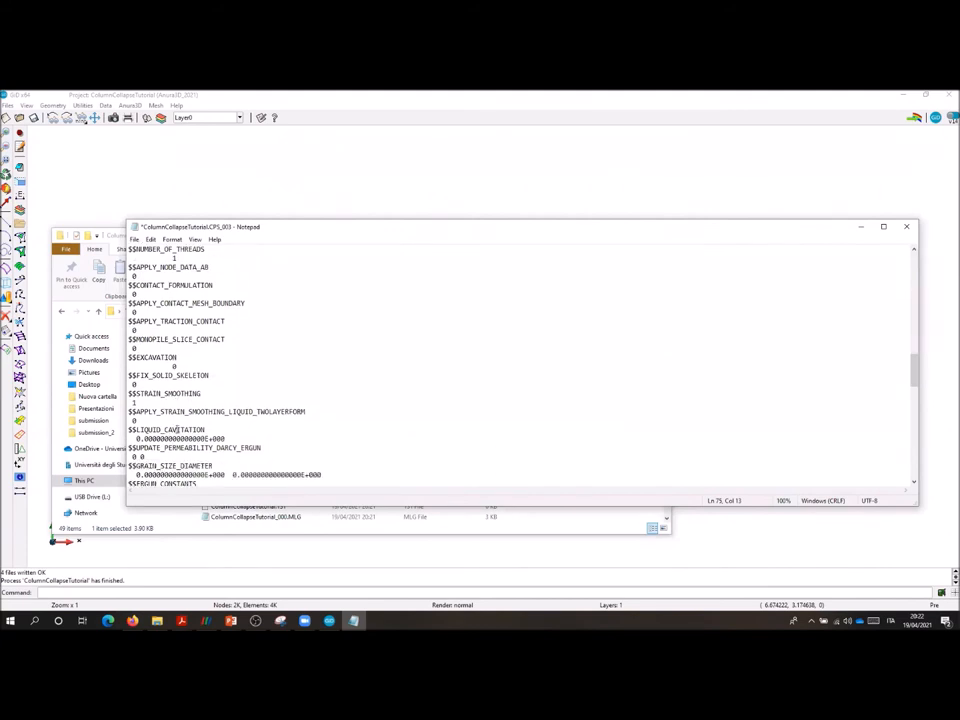
{"action": "scroll", "scroll_direction": "down", "scroll_amount": 3}
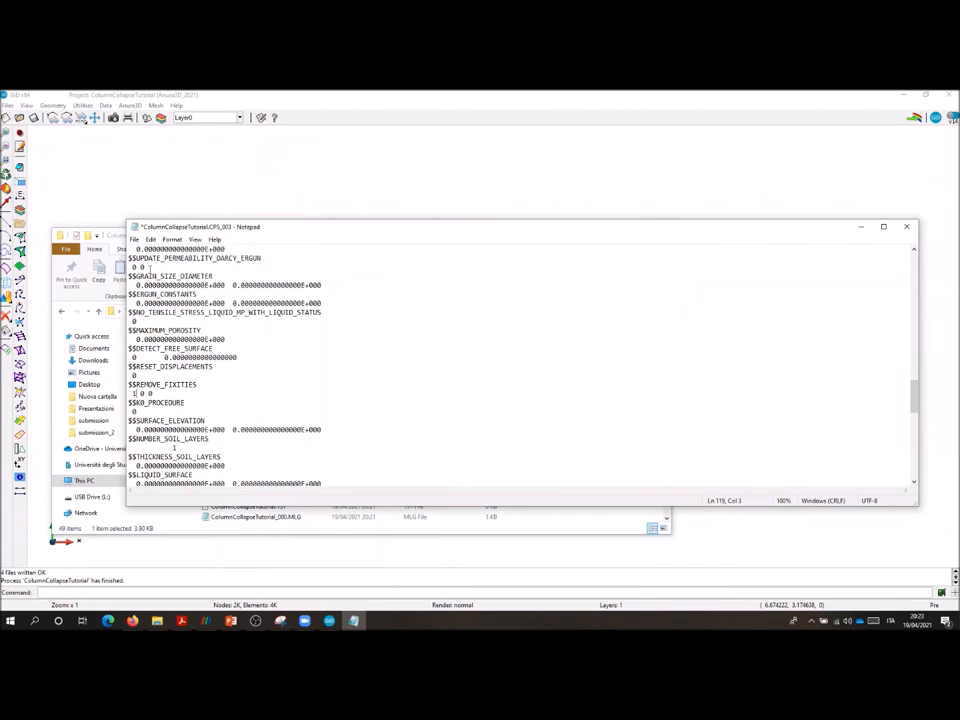
{"action": "left_click", "coordinate": [134, 240]}
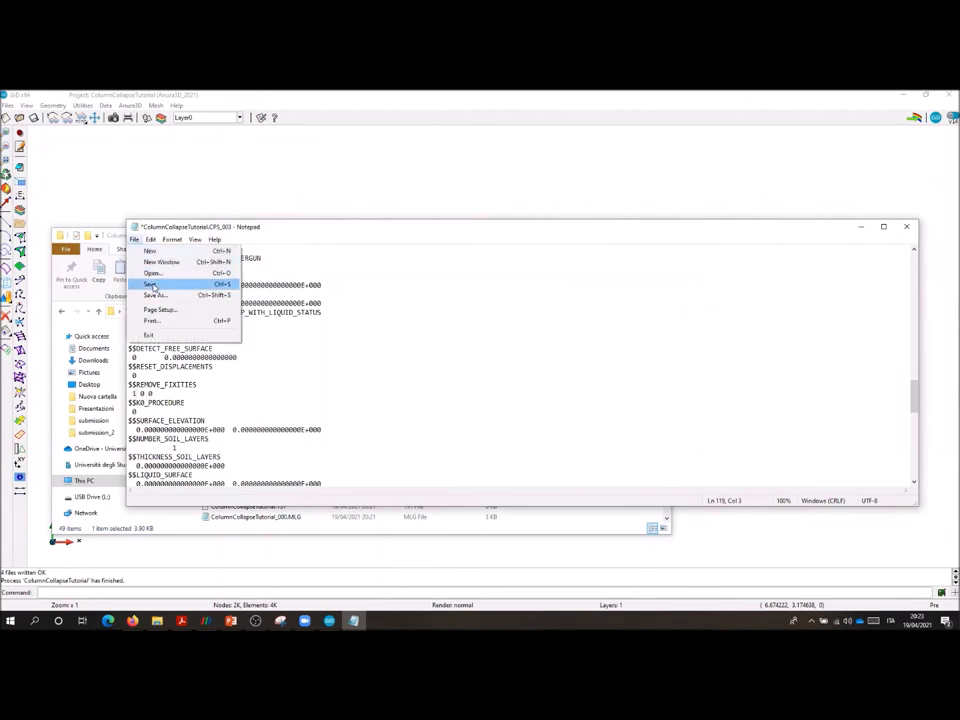
{"action": "left_click", "coordinate": [150, 284]}
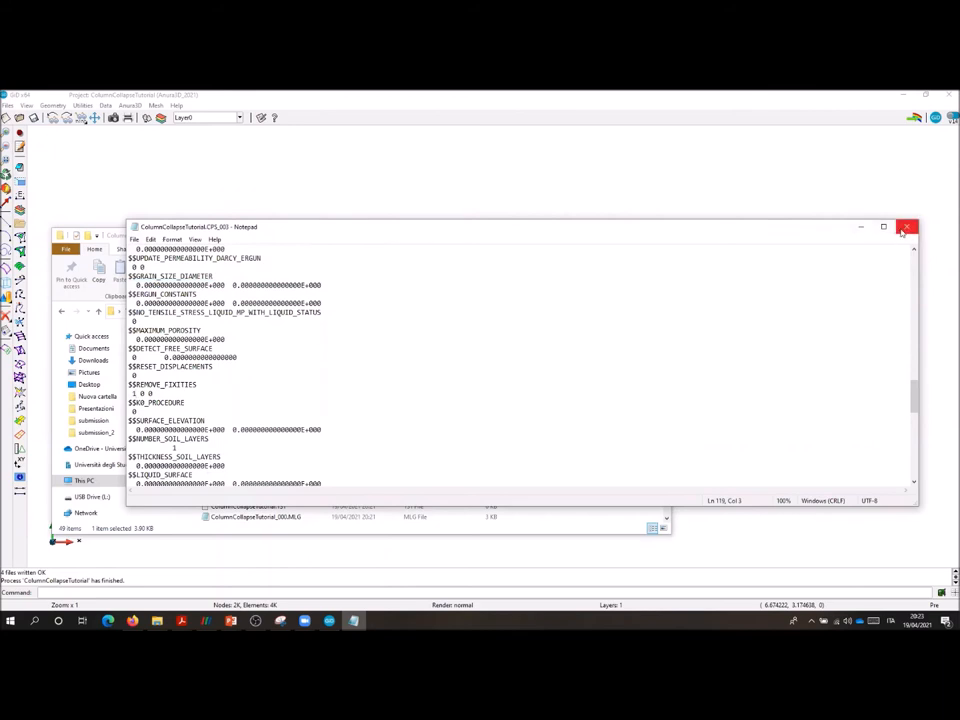
- Close the saved CPS_003 file in Notepad
{"action": "left_click", "coordinate": [906, 227]}
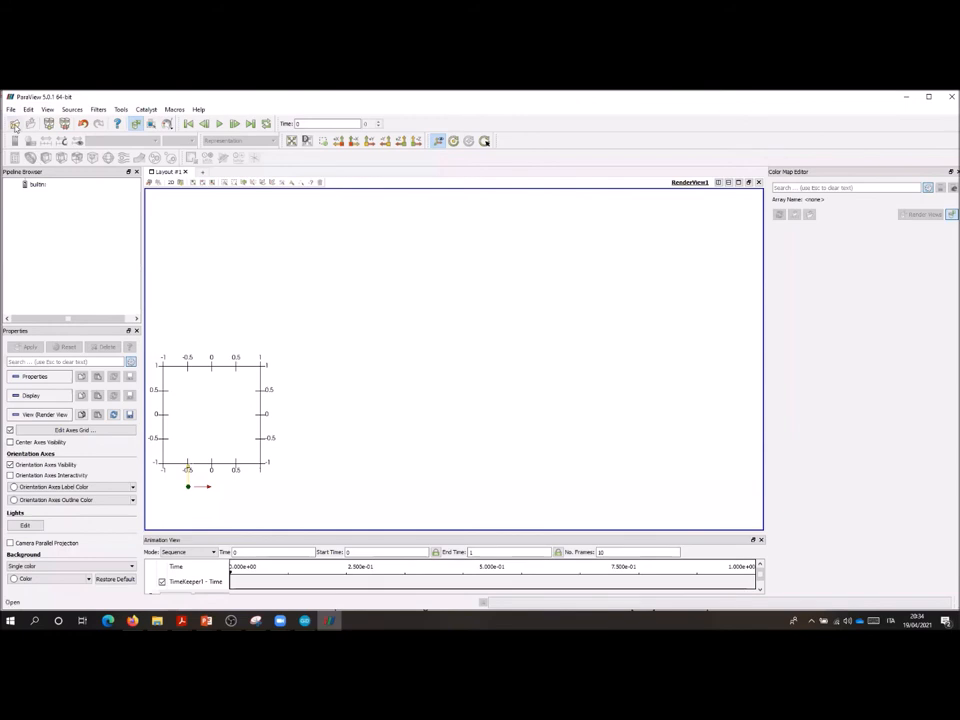
- Load the ColumnCollapseTutorial result files and display MeshData as a wireframe
{"action": "left_click", "coordinate": [15, 123]}
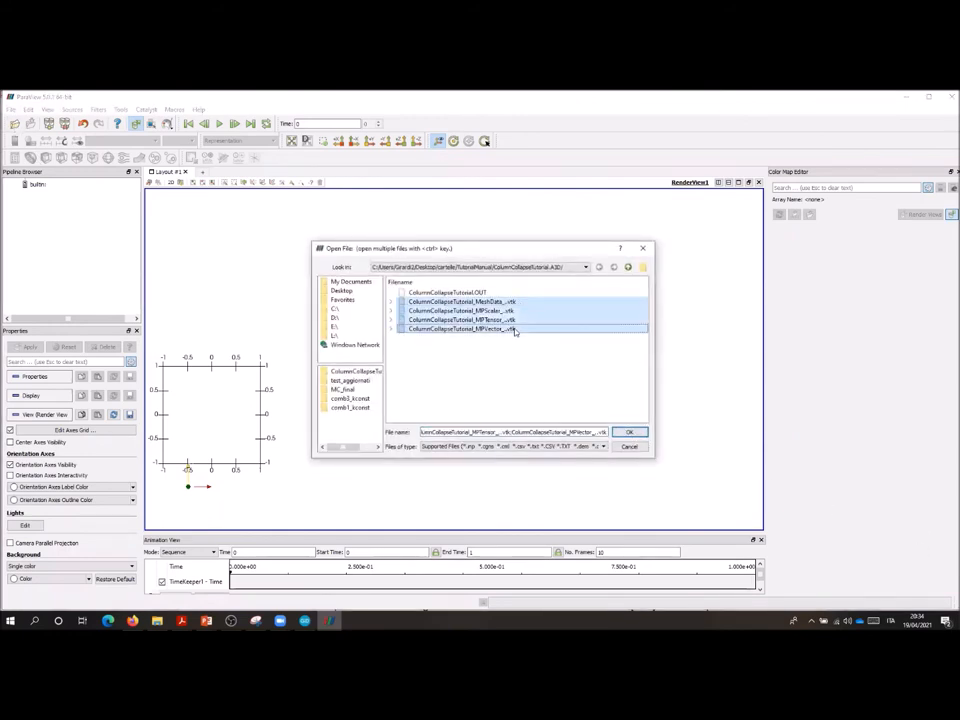
{"action": "left_click", "coordinate": [629, 431]}
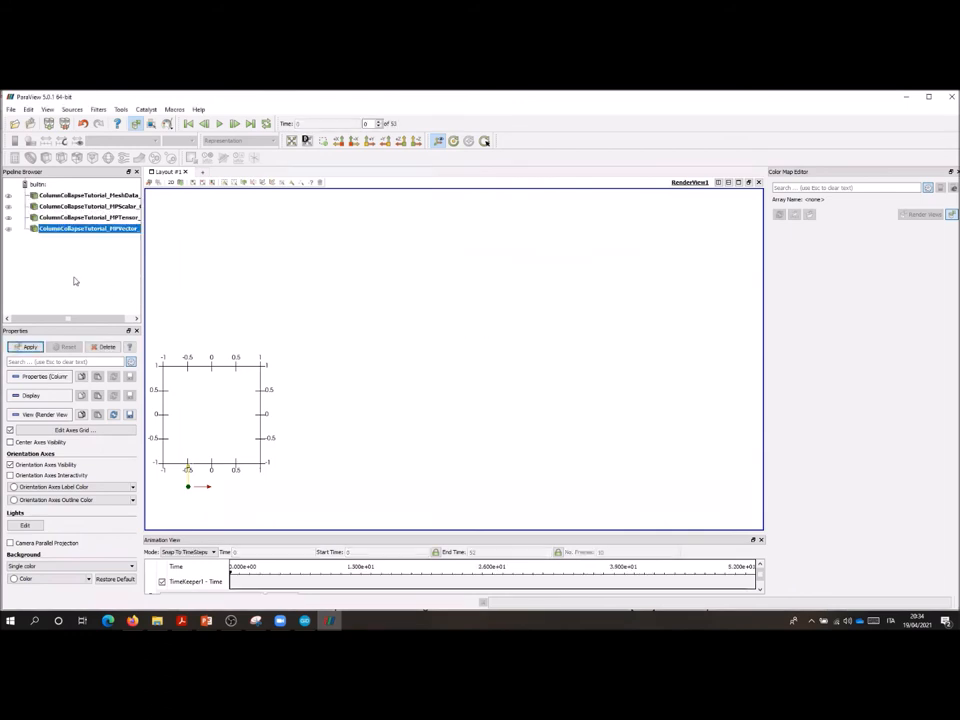
{"action": "left_click", "coordinate": [30, 346]}
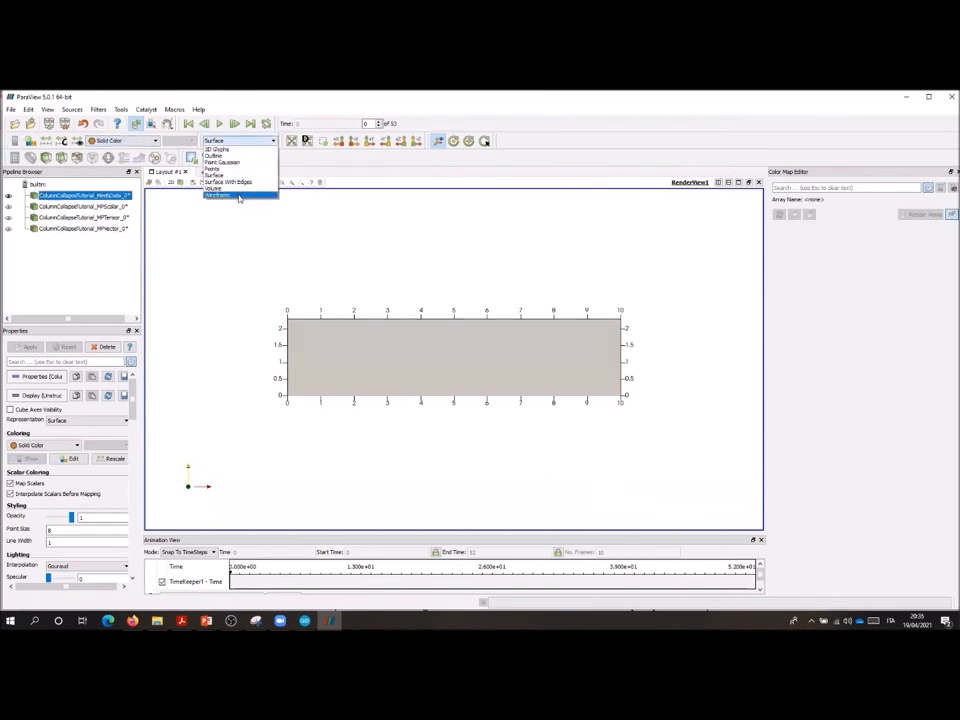
{"action": "left_click", "coordinate": [218, 195]}
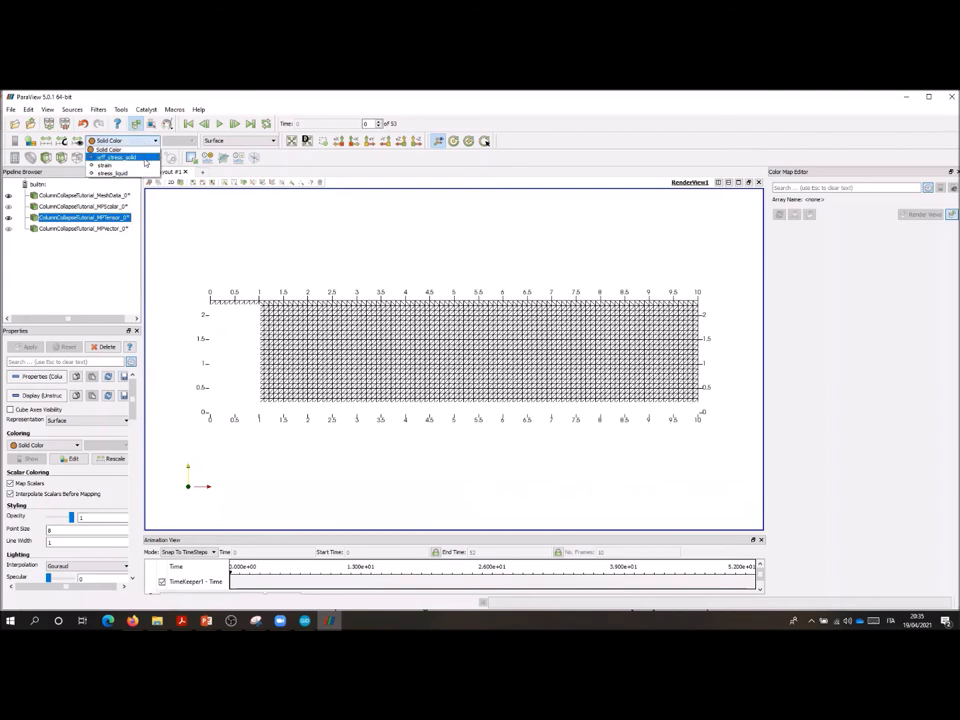
- Colour the points by eff_stress_solid component 4, drawn as Points, on a -40 to 0 range
{"action": "left_click", "coordinate": [112, 149]}
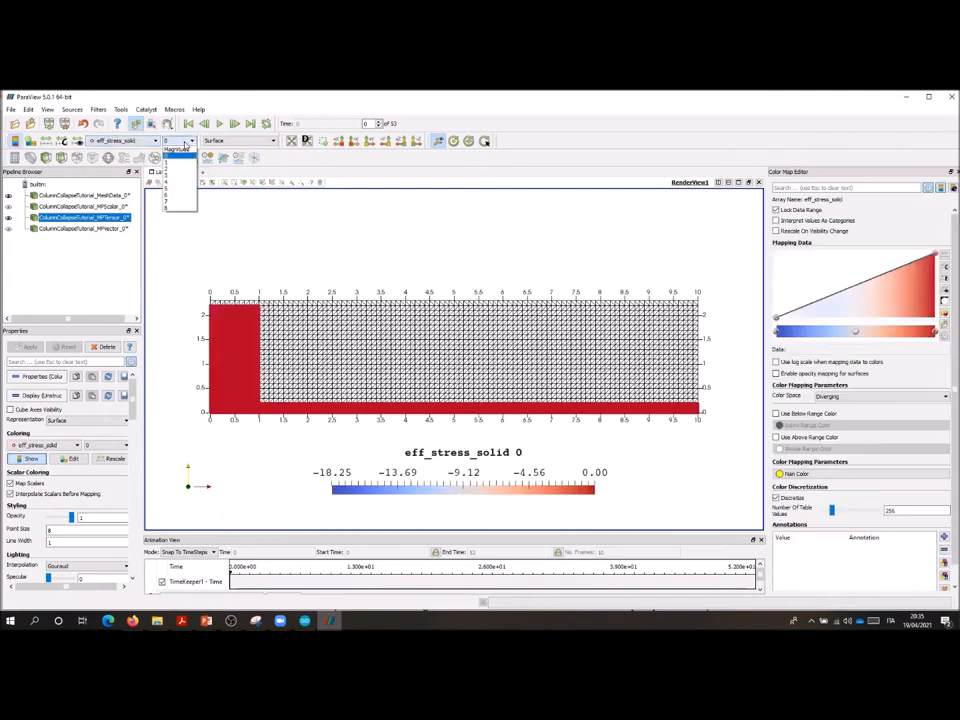
{"action": "left_click", "coordinate": [178, 185]}
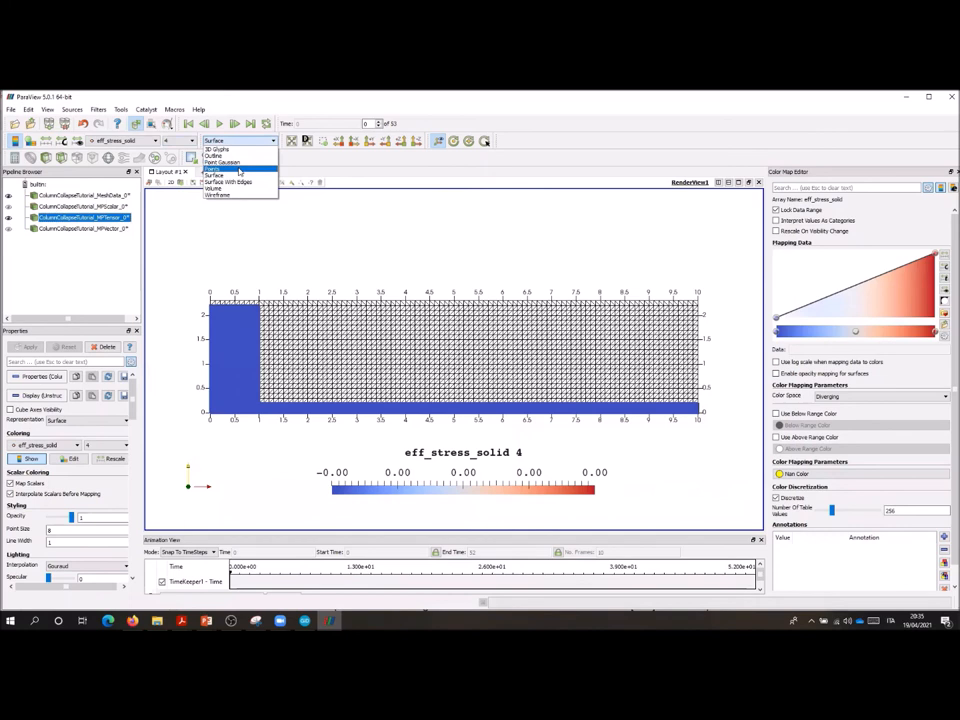
{"action": "left_click", "coordinate": [216, 149]}
{"action": "type", "text": "-40"}
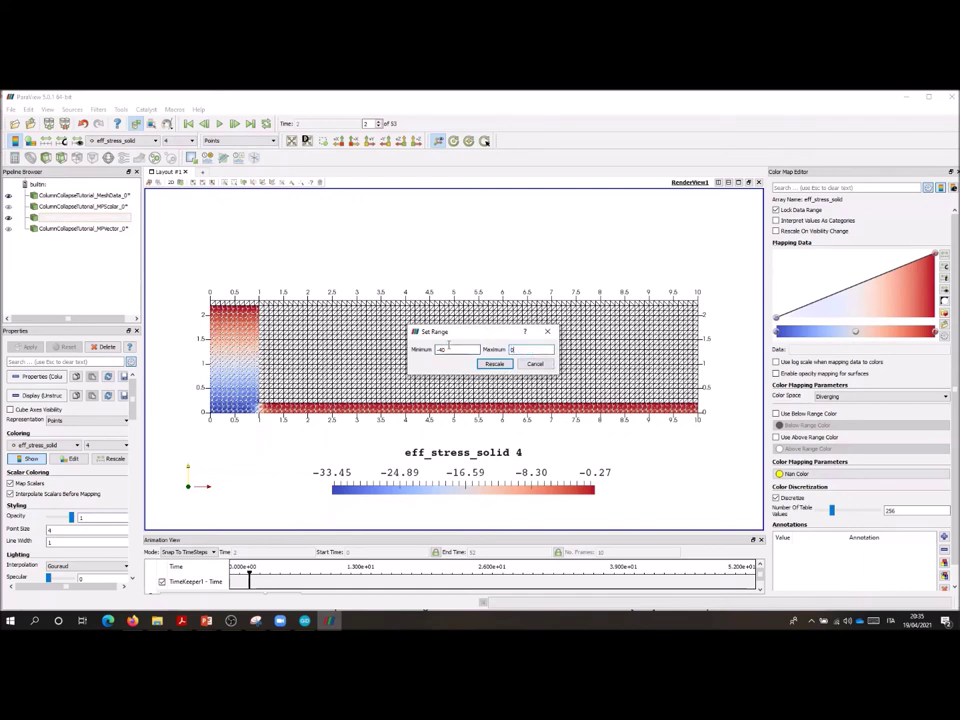
{"action": "left_click", "coordinate": [494, 363]}
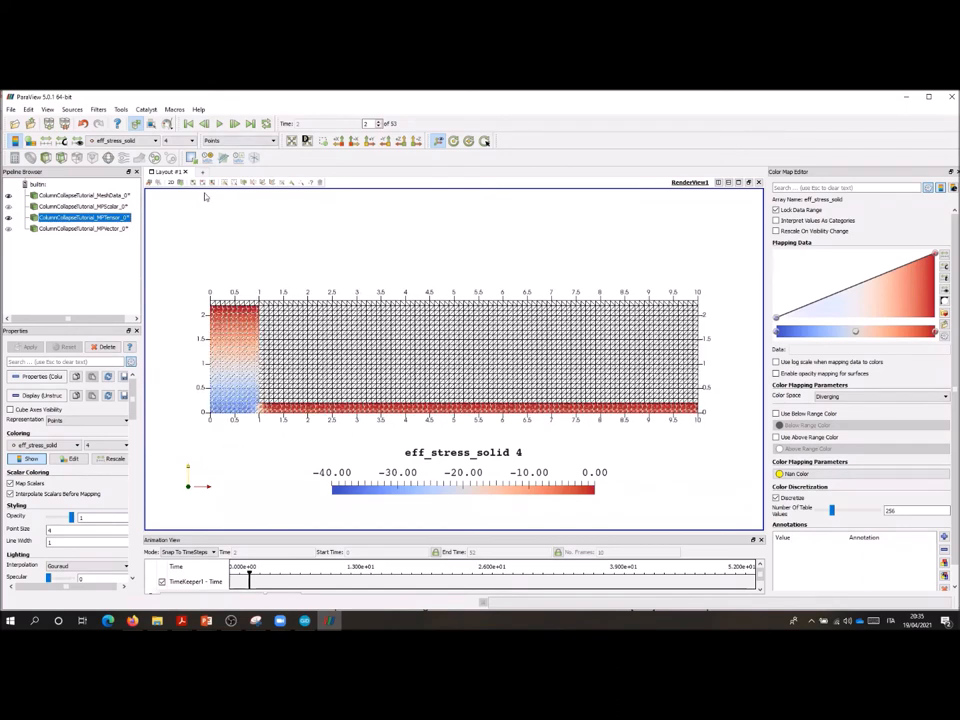
- Switch to stress component 0 and apply a custom colour range
{"action": "left_click", "coordinate": [188, 140]}
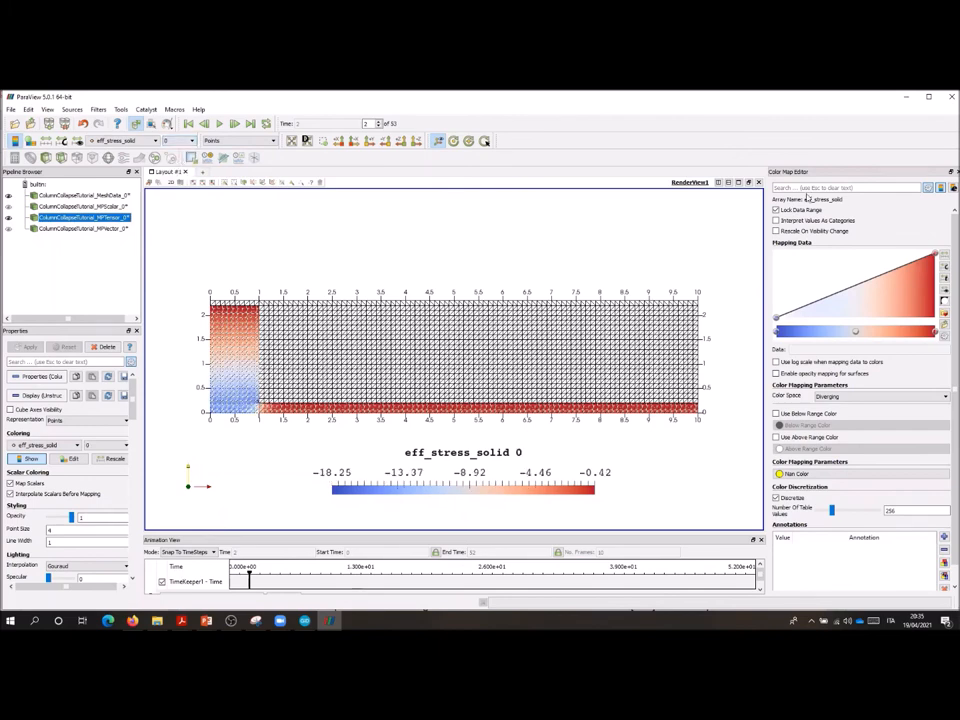
{"action": "left_click", "coordinate": [116, 458]}
{"action": "type", "text": "-20"}
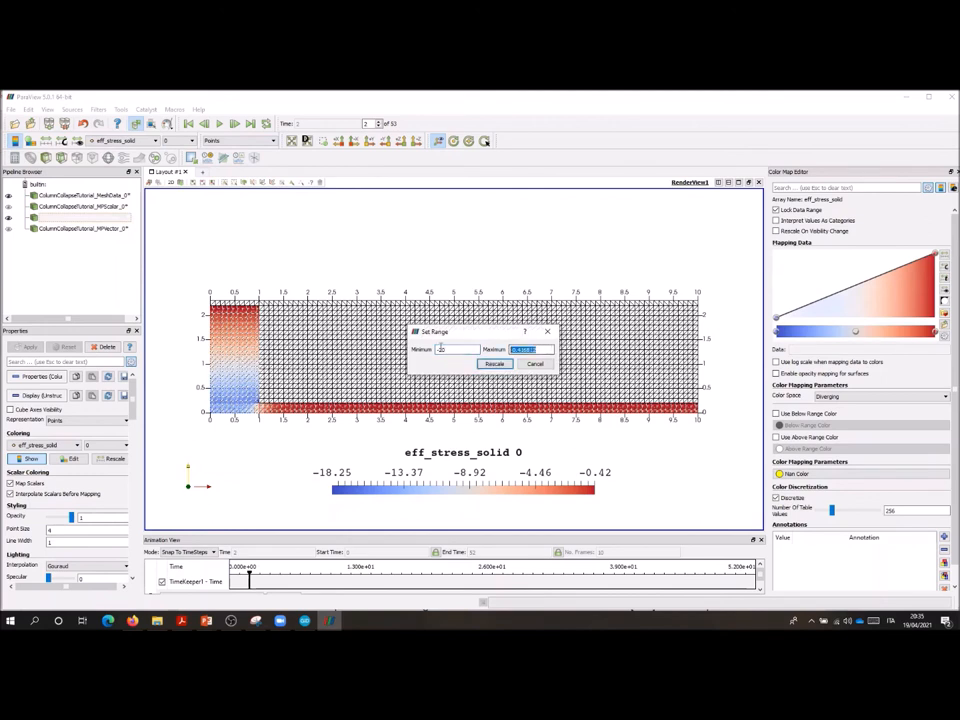
{"action": "left_click", "coordinate": [494, 363]}
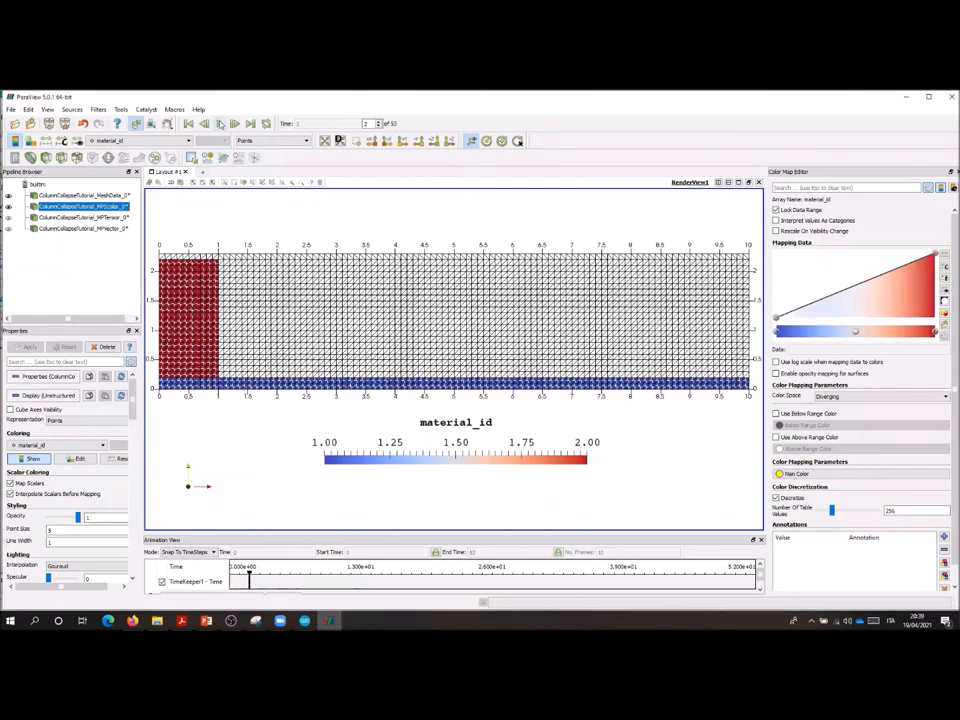
- At the last frame, colour MPVector points by displacement_solid X on a 0–6 range
{"action": "left_click", "coordinate": [221, 123]}
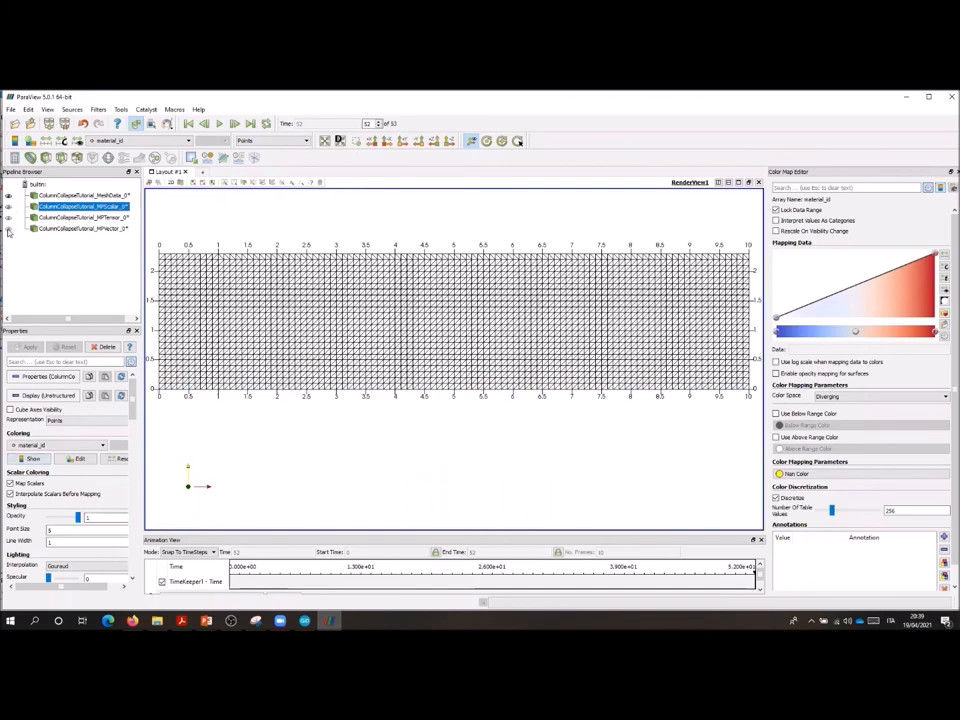
{"action": "left_click", "coordinate": [85, 228]}
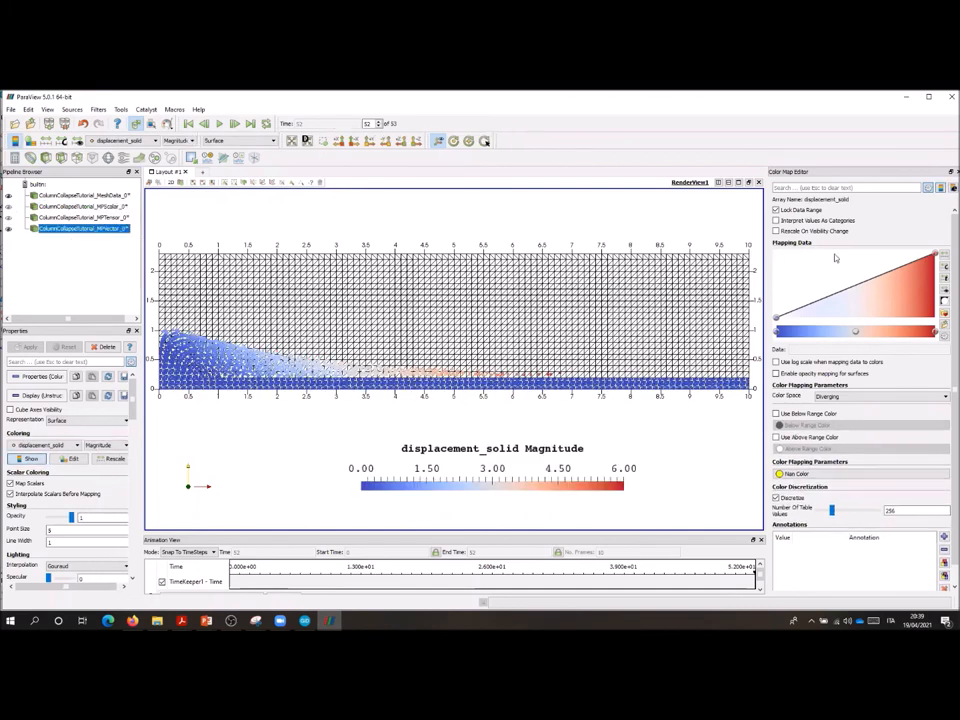
{"action": "left_click", "coordinate": [177, 140]}
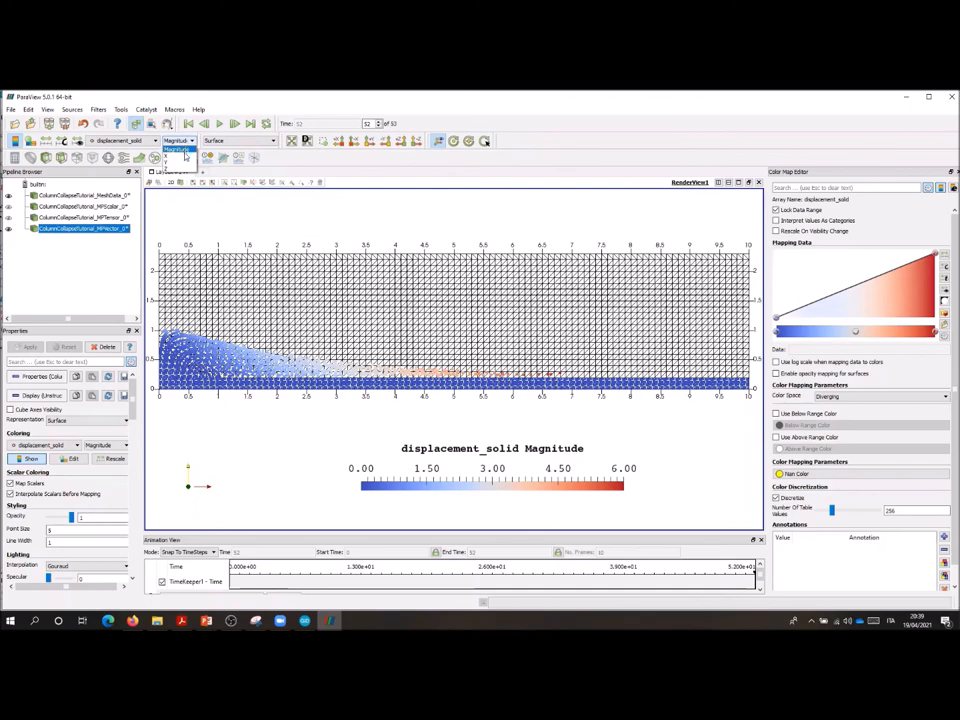
{"action": "left_click", "coordinate": [178, 150]}
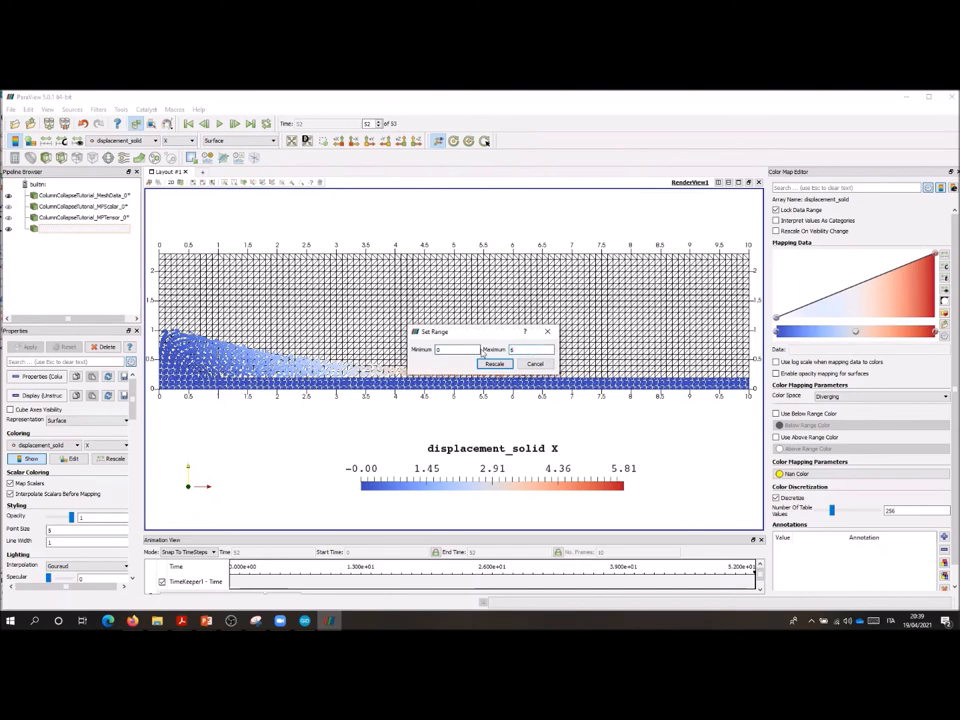
{"action": "left_click", "coordinate": [494, 363]}
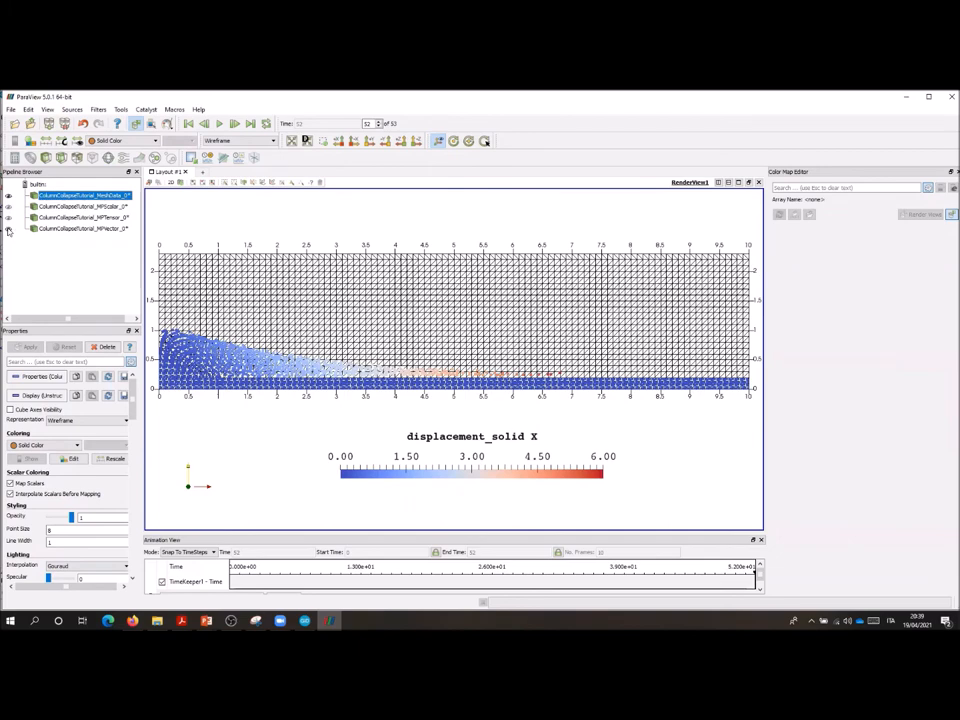
- Swap MPVector for MPScalar coloured by deviatoric_strain_solid on 0–1, then hide it
{"action": "left_click", "coordinate": [9, 206]}
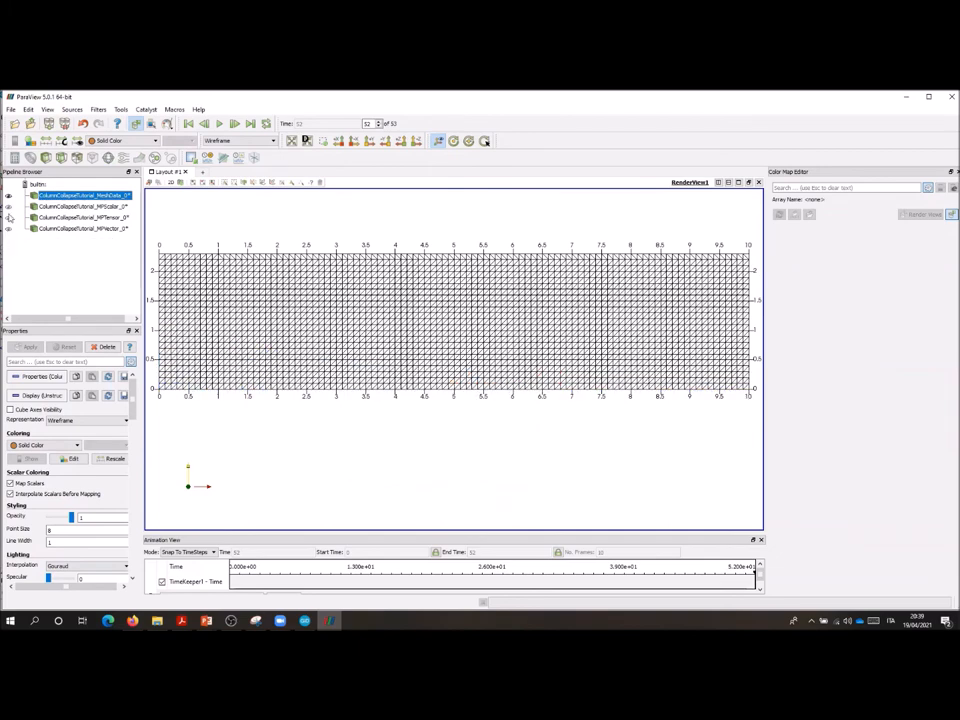
{"action": "left_click", "coordinate": [85, 206]}
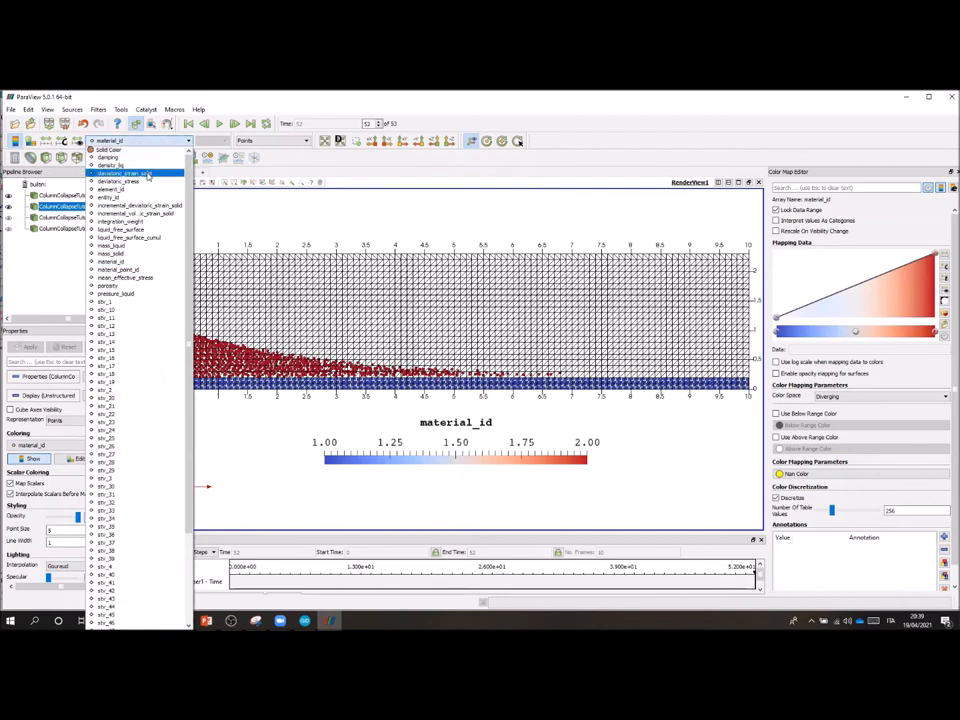
{"action": "left_click", "coordinate": [125, 181]}
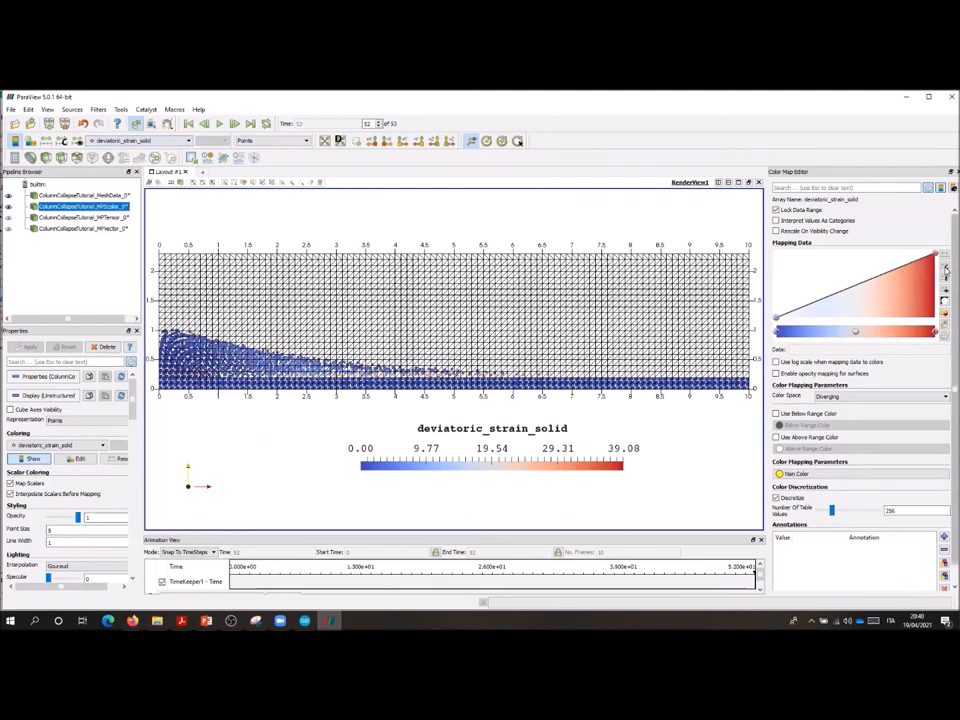
{"action": "left_click", "coordinate": [944, 277]}
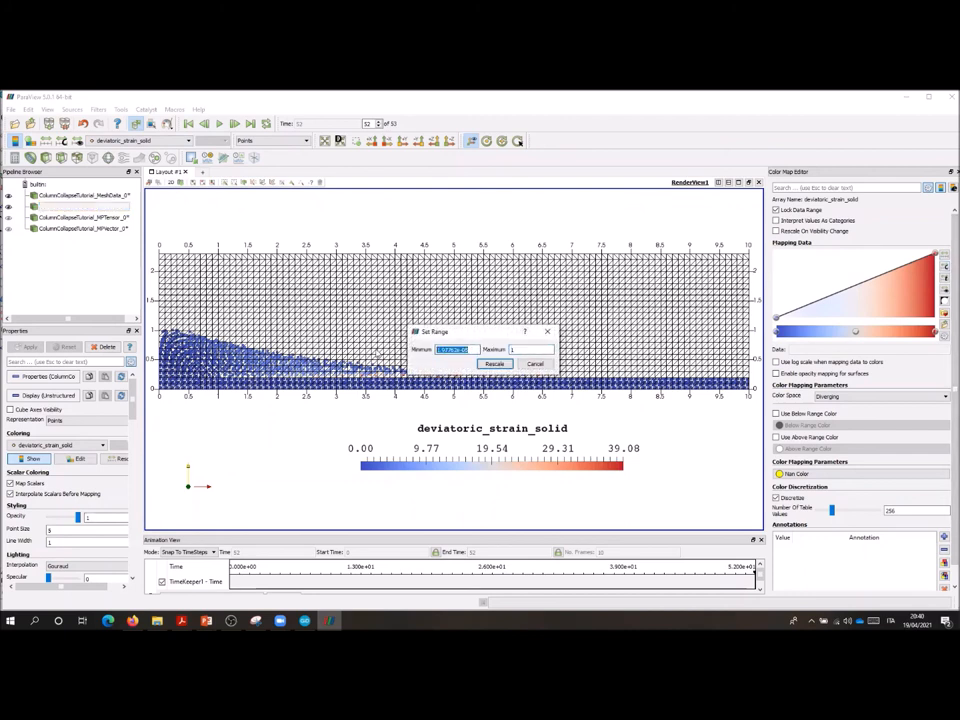
{"action": "left_click", "coordinate": [494, 363]}
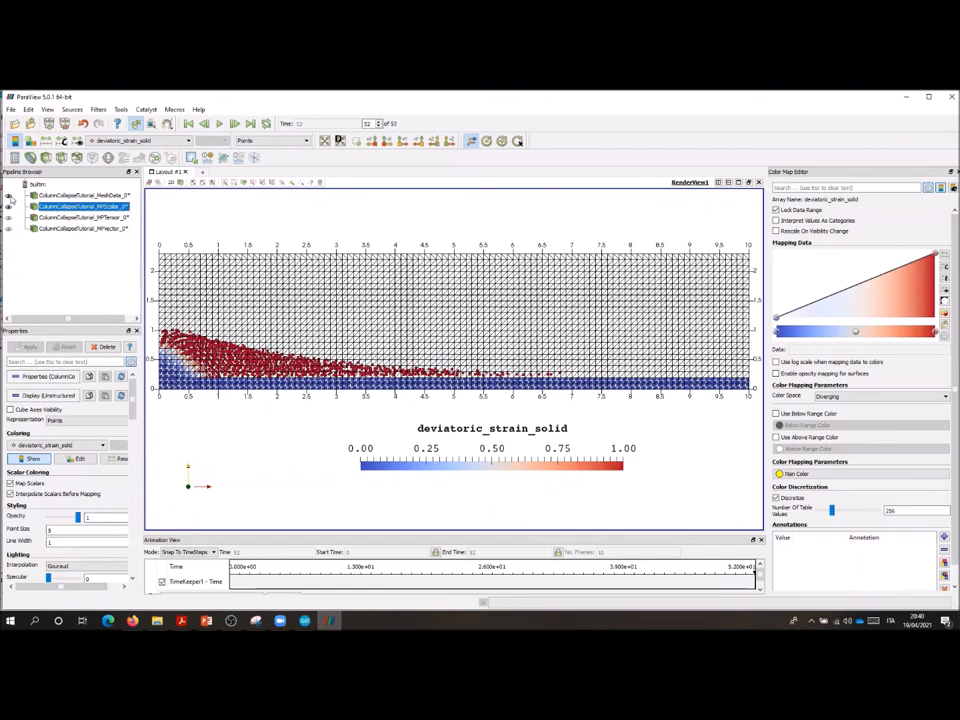
{"action": "left_click", "coordinate": [85, 195]}
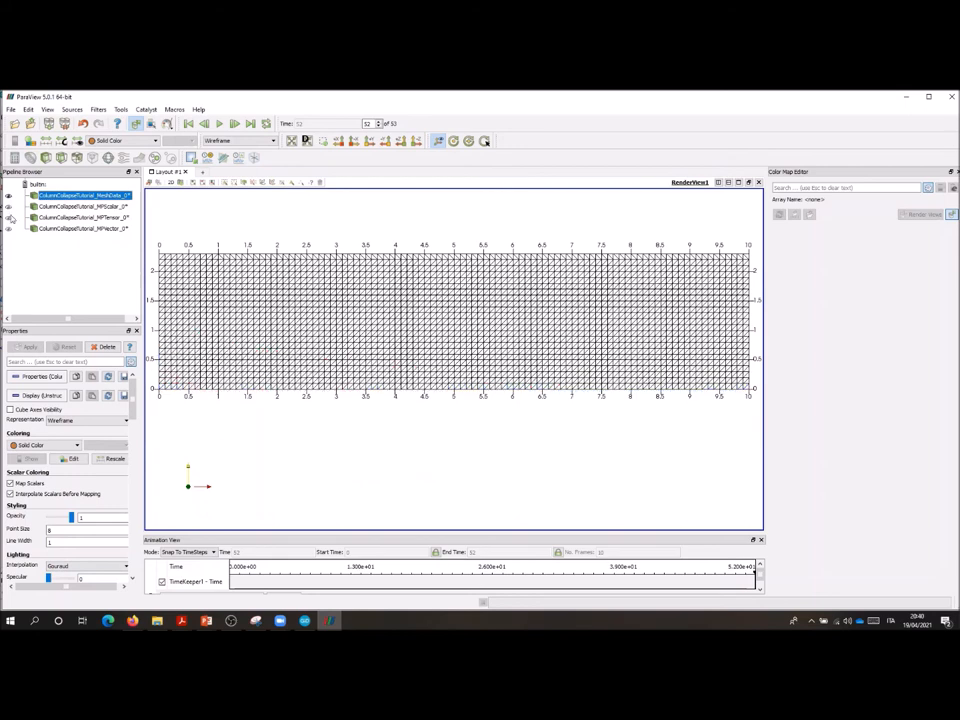
- Show MPTensor coloured by eff_stress_solid on a -20 to 0 range, then hide it
{"action": "left_click", "coordinate": [85, 217]}
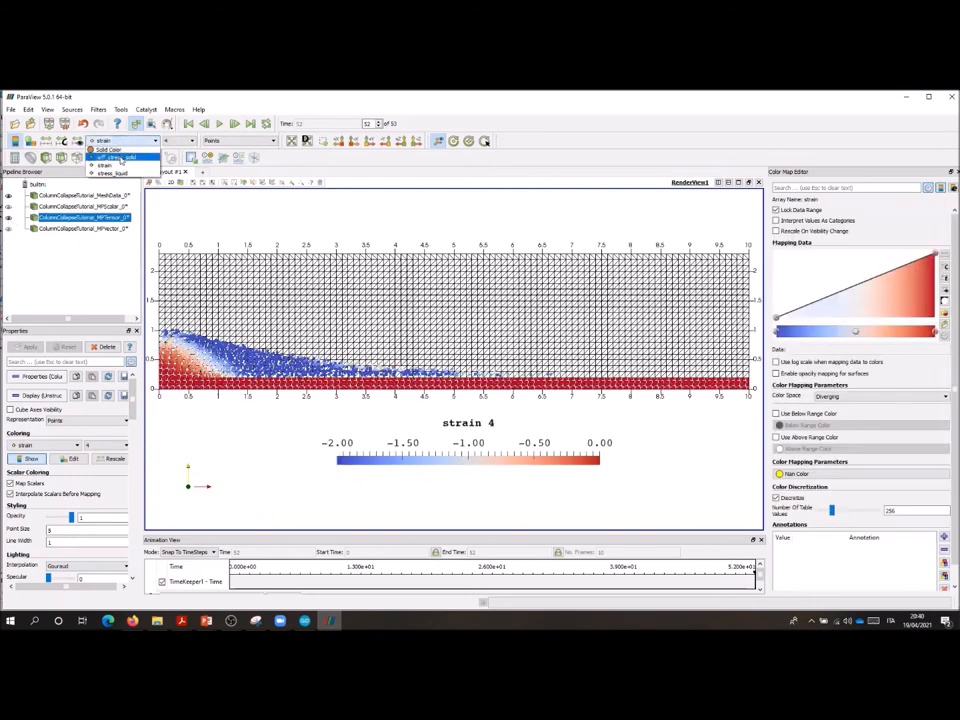
{"action": "left_click", "coordinate": [113, 150]}
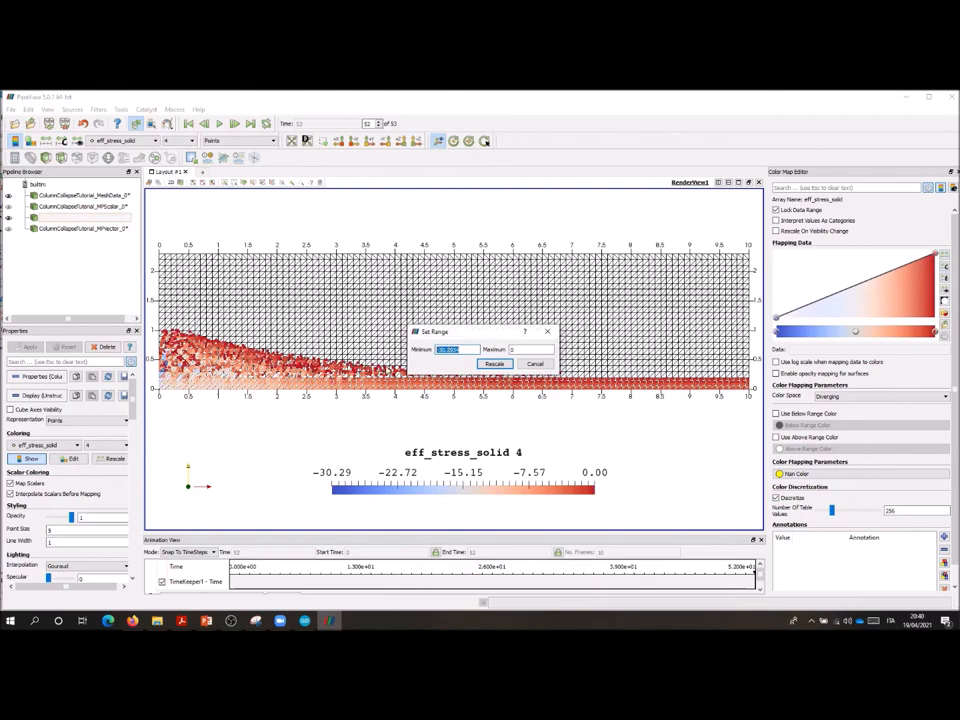
{"action": "left_click", "coordinate": [494, 363]}
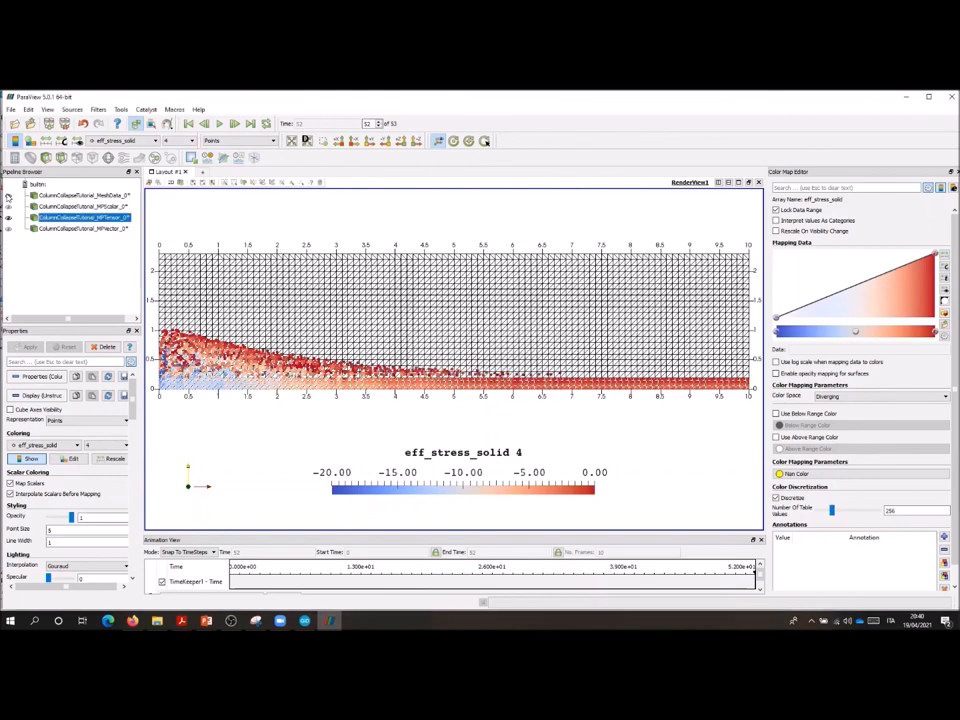
{"action": "left_click", "coordinate": [85, 195]}
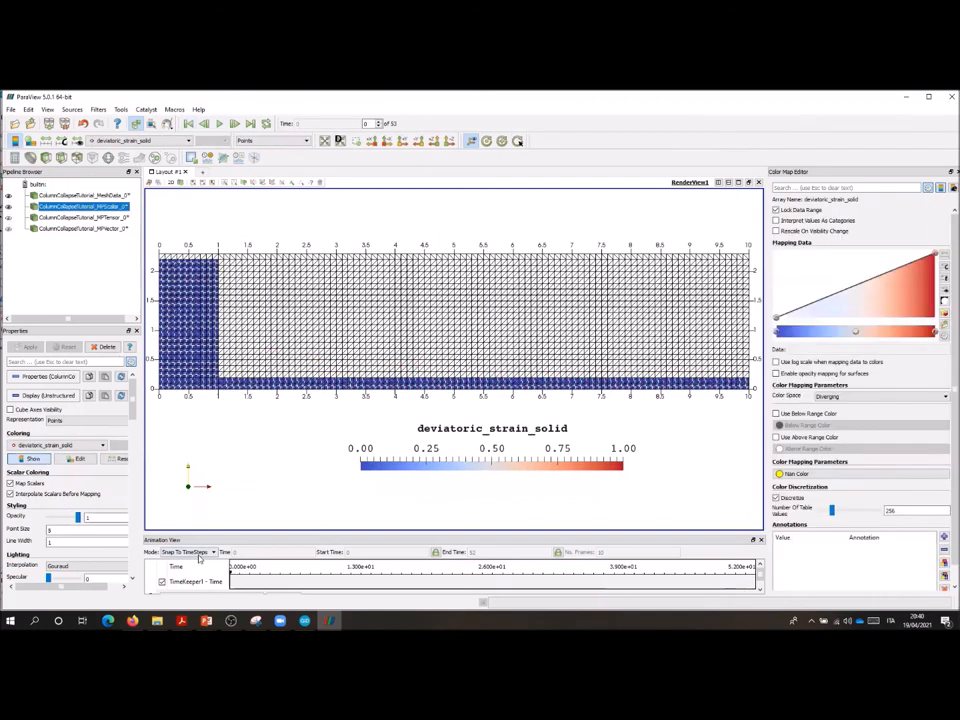
- Switch the animation to Real Time mode and play the deviatoric strain runout animation
{"action": "left_click", "coordinate": [211, 552]}
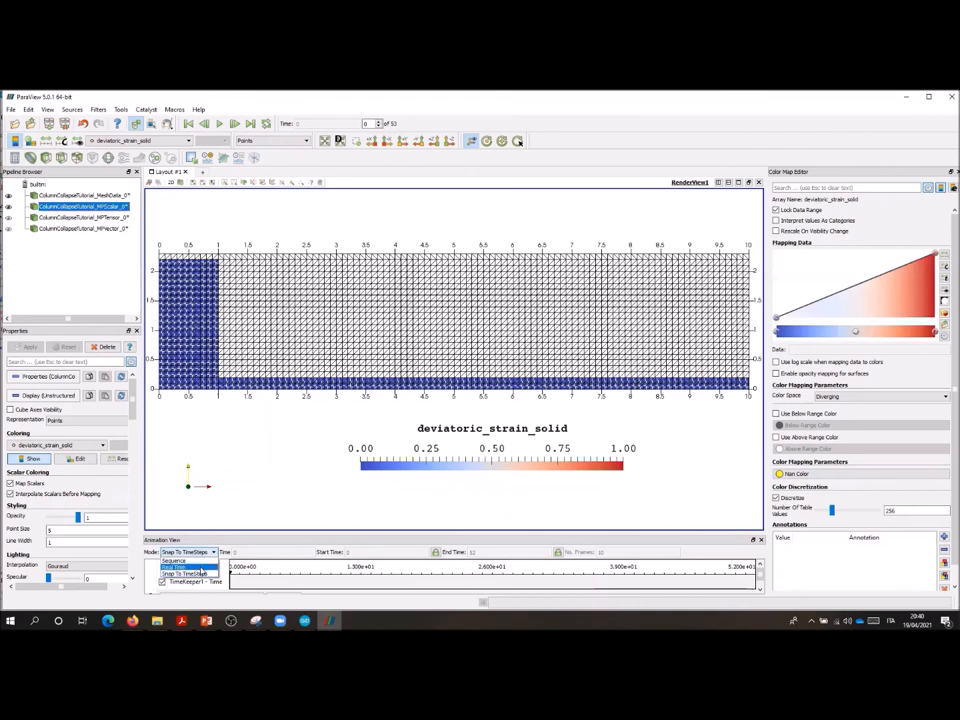
{"action": "left_click", "coordinate": [174, 561]}
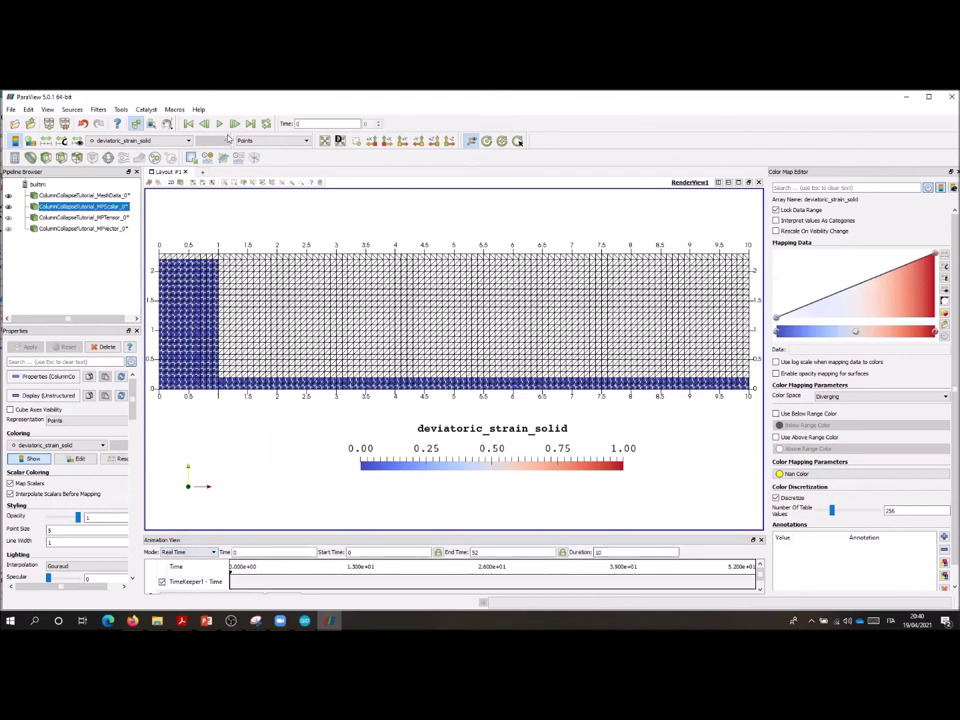
{"action": "left_click", "coordinate": [219, 123]}
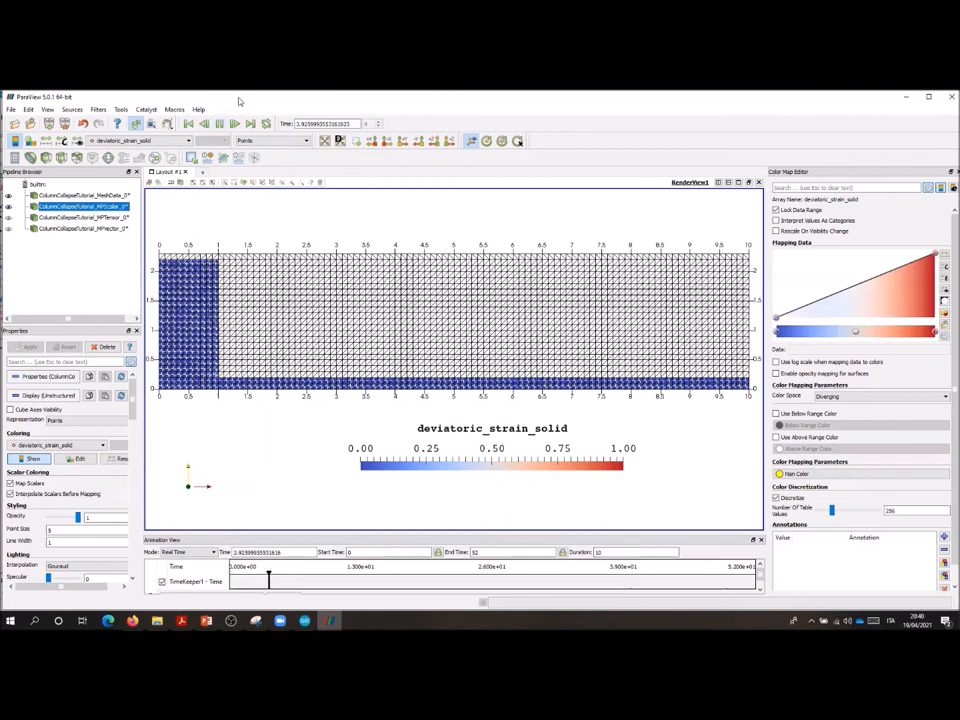
{"action": "left_click", "coordinate": [218, 123]}
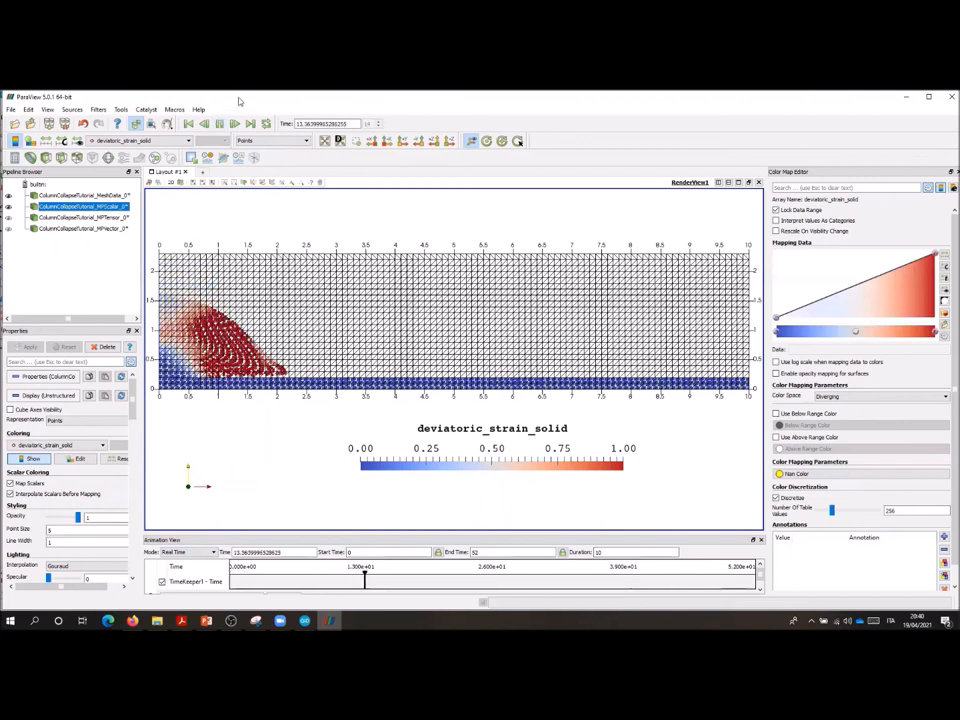
{"action": "left_click_drag", "start_coordinate": [365, 580], "coordinate": [455, 580]}
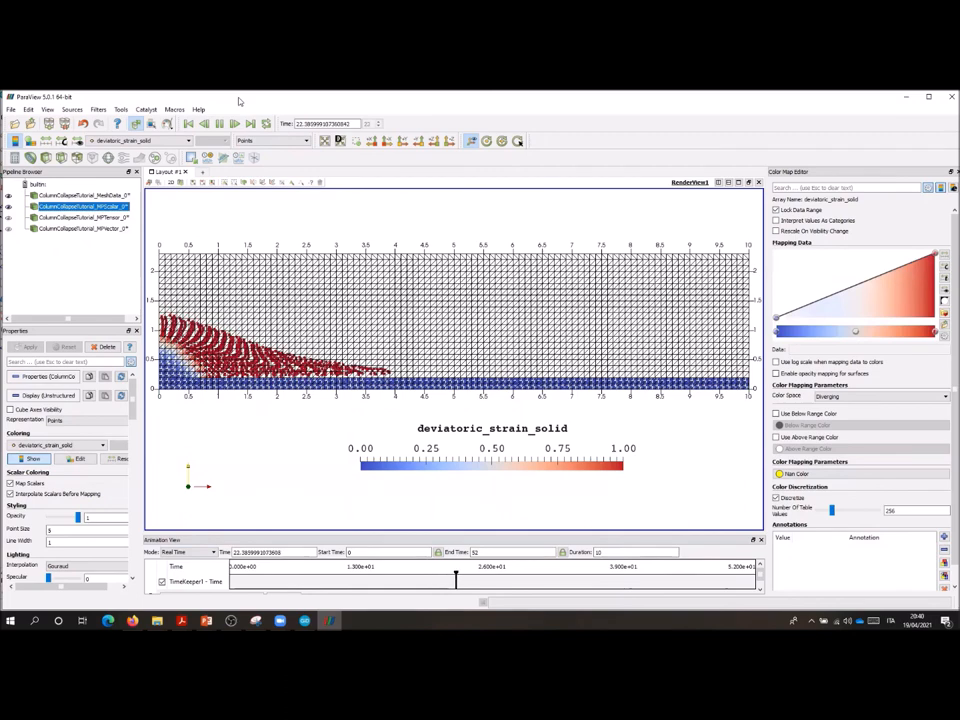